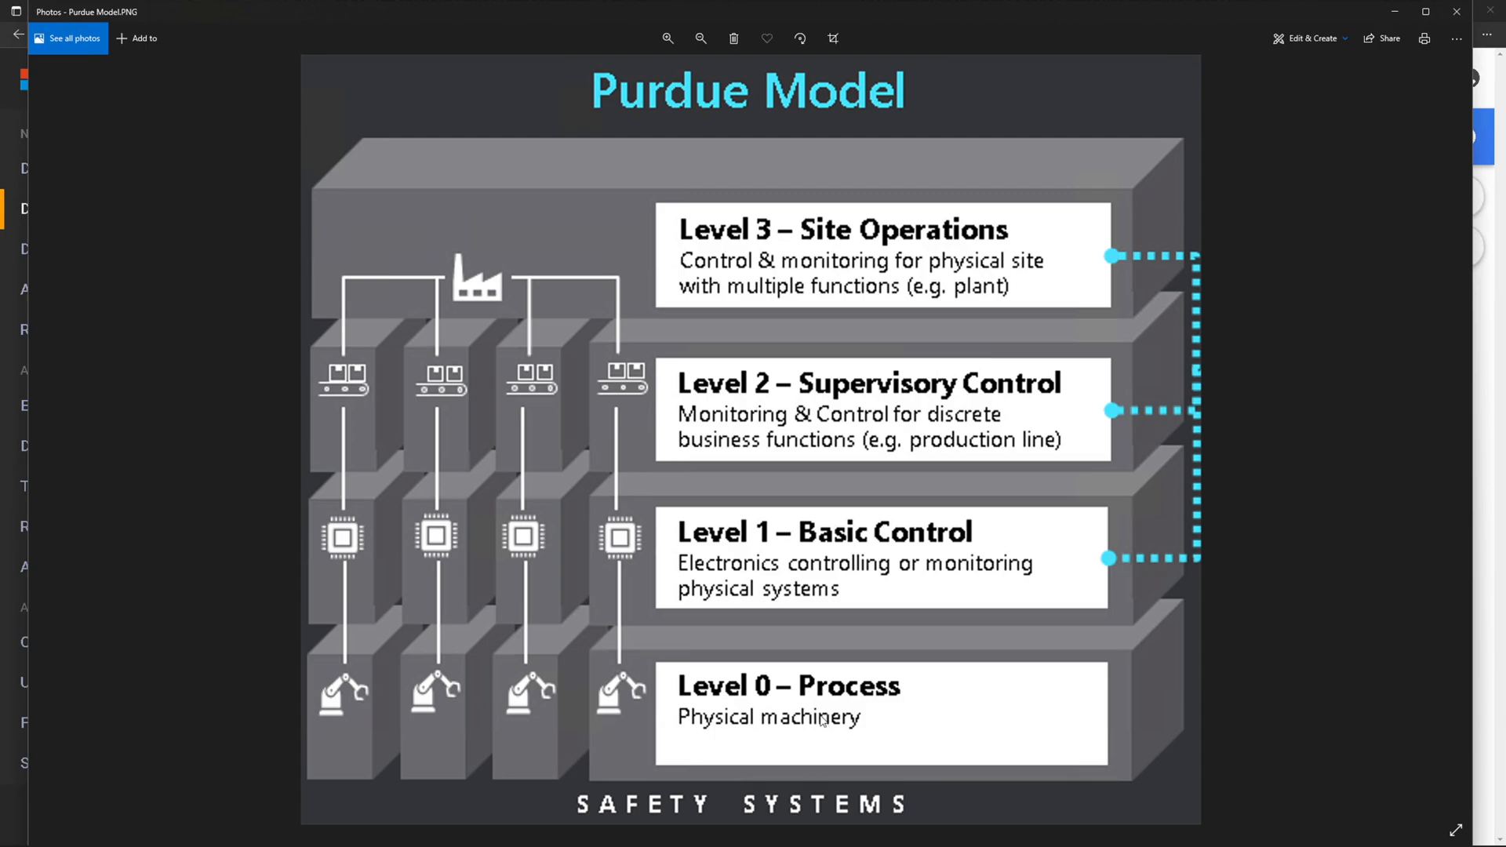
mouse_move(782, 729)
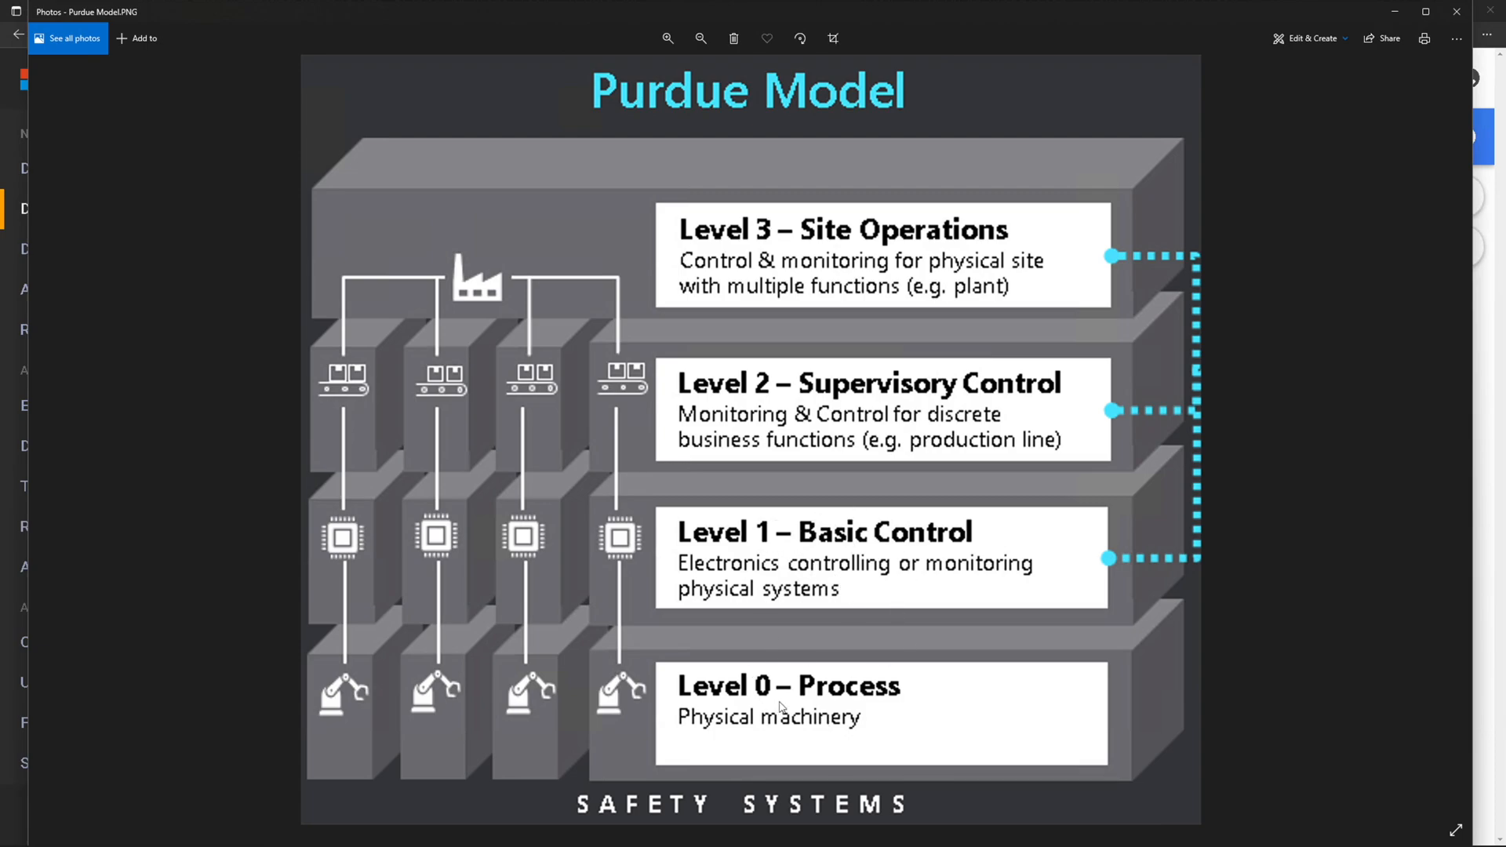
mouse_move(690, 651)
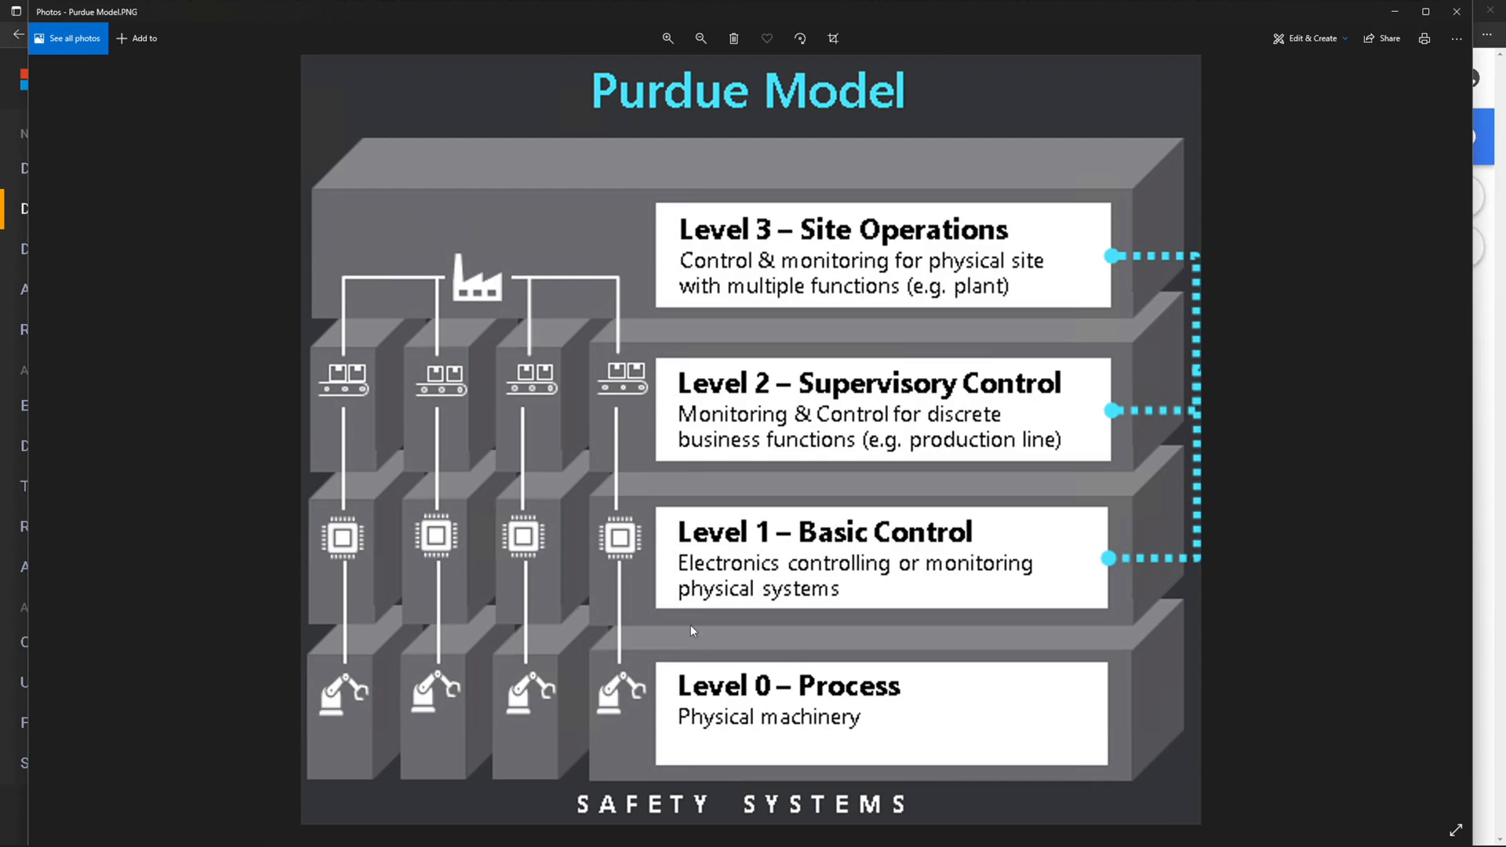
mouse_move(882, 468)
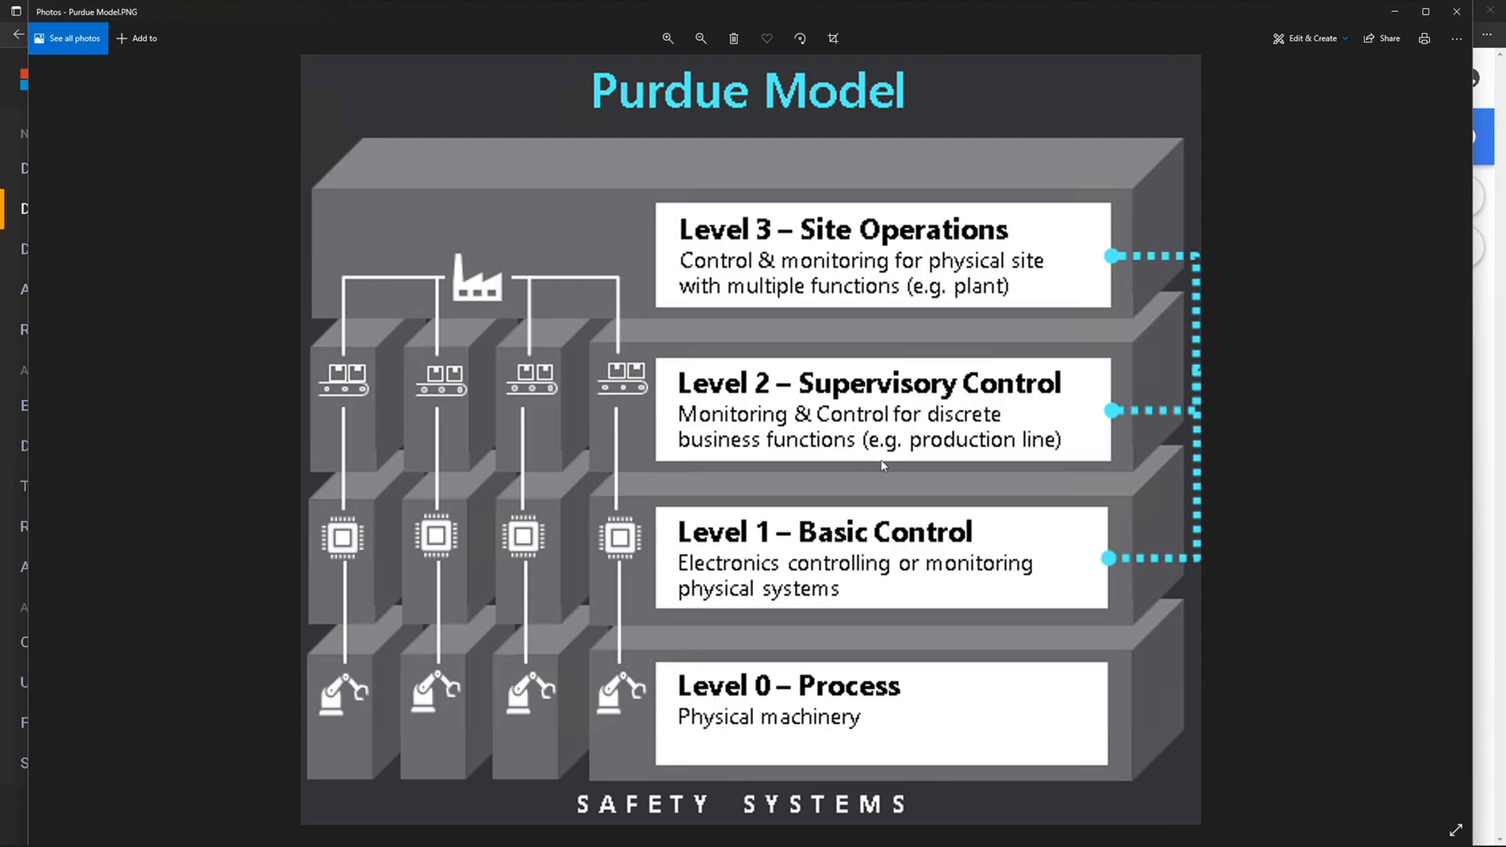
mouse_move(995, 571)
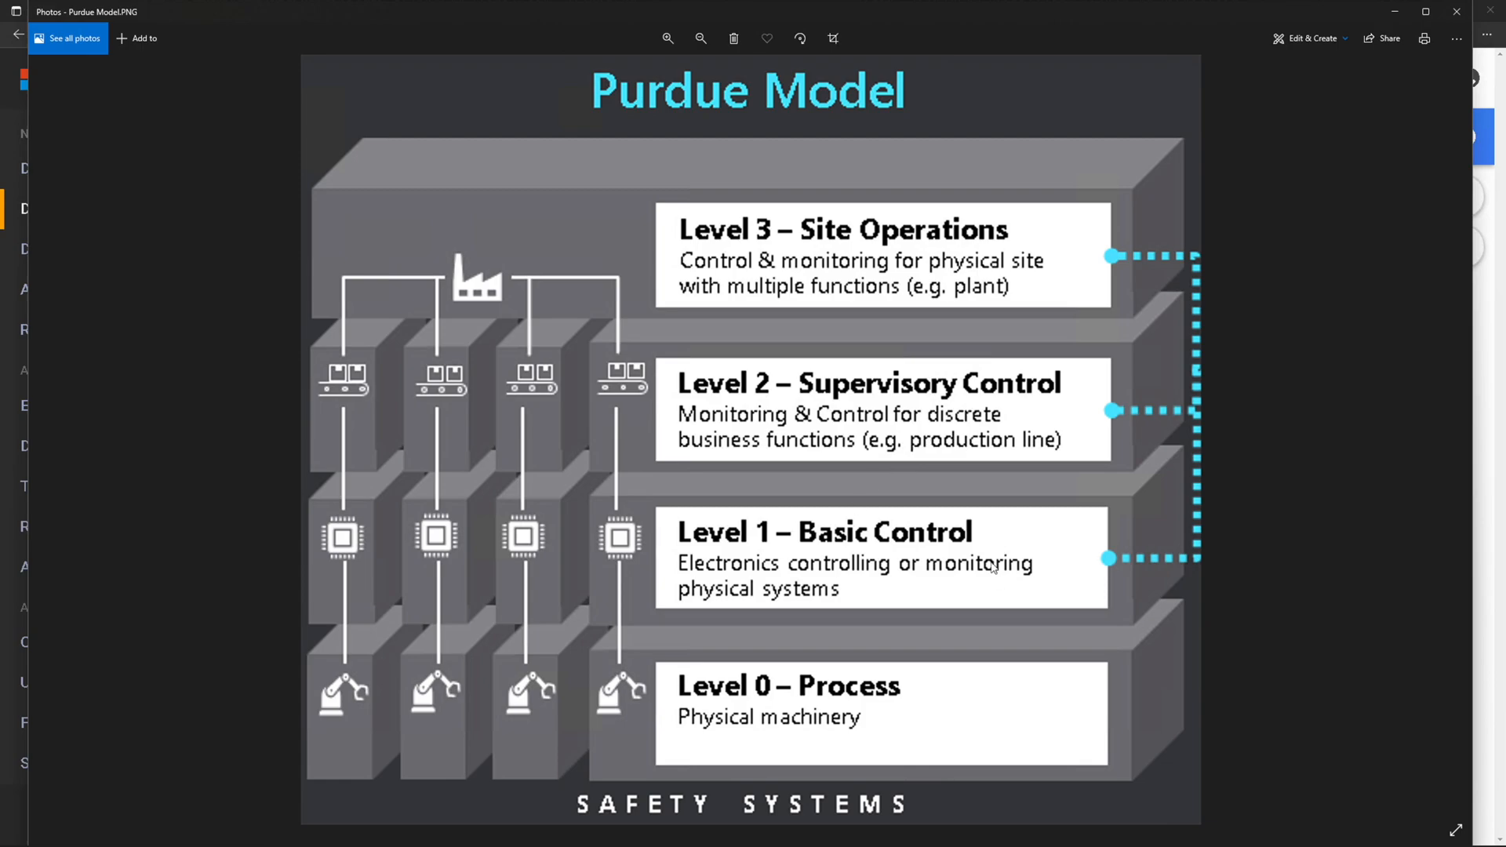
mouse_move(907, 594)
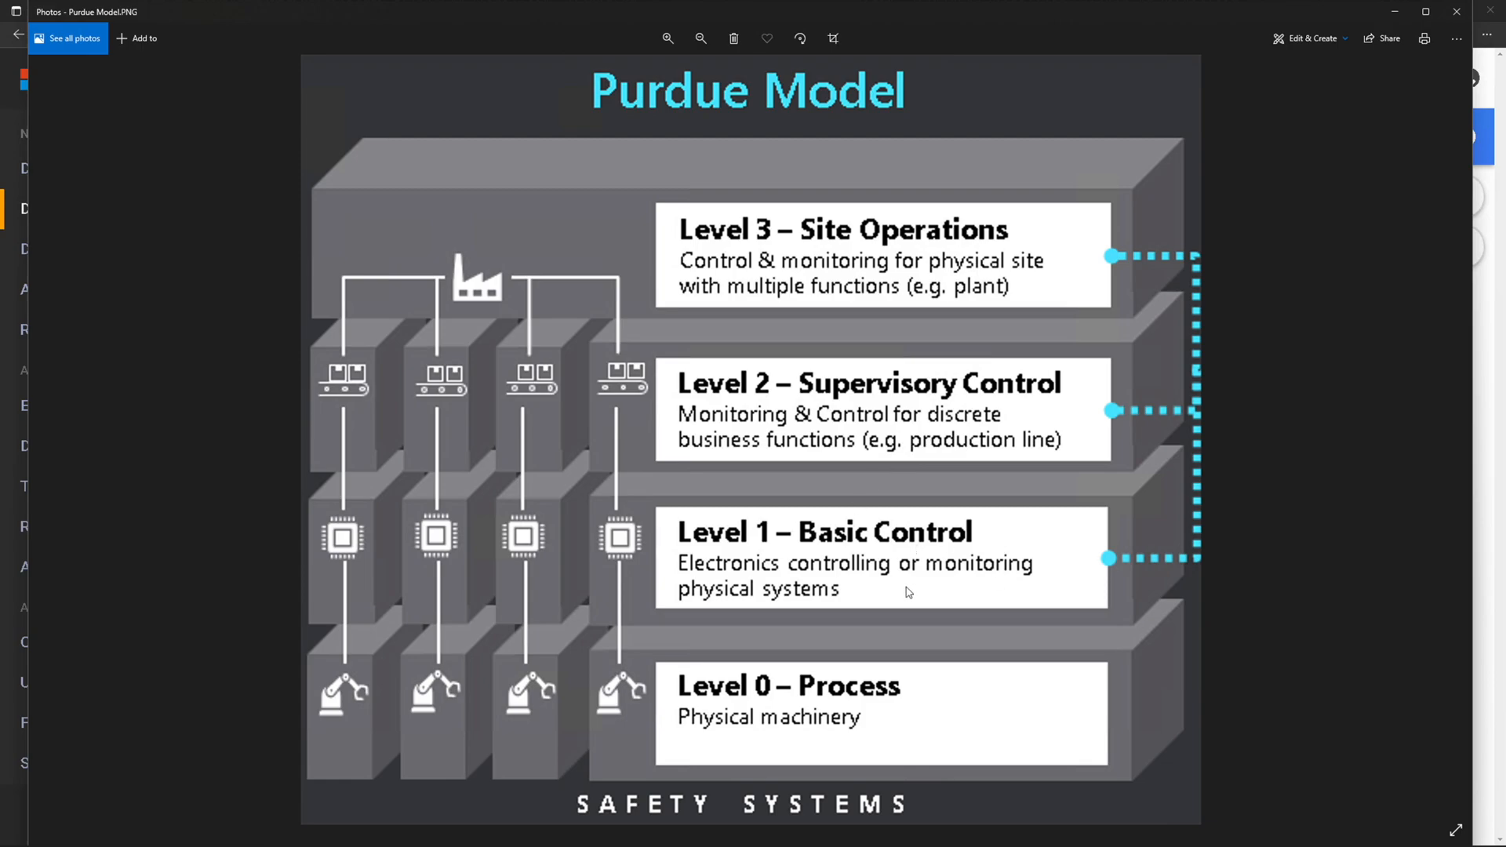
mouse_move(976, 235)
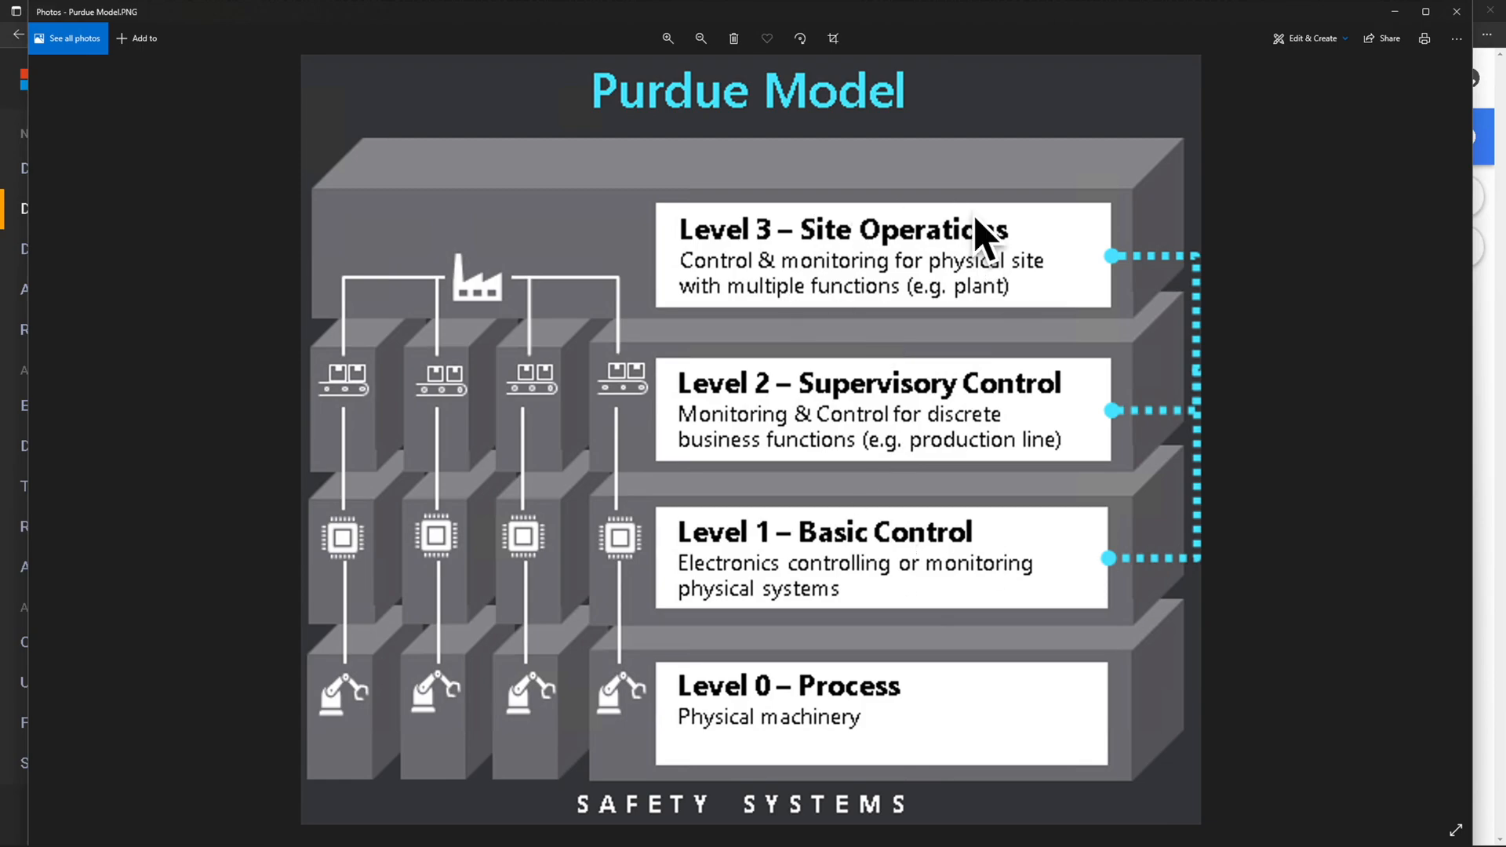
mouse_move(863, 287)
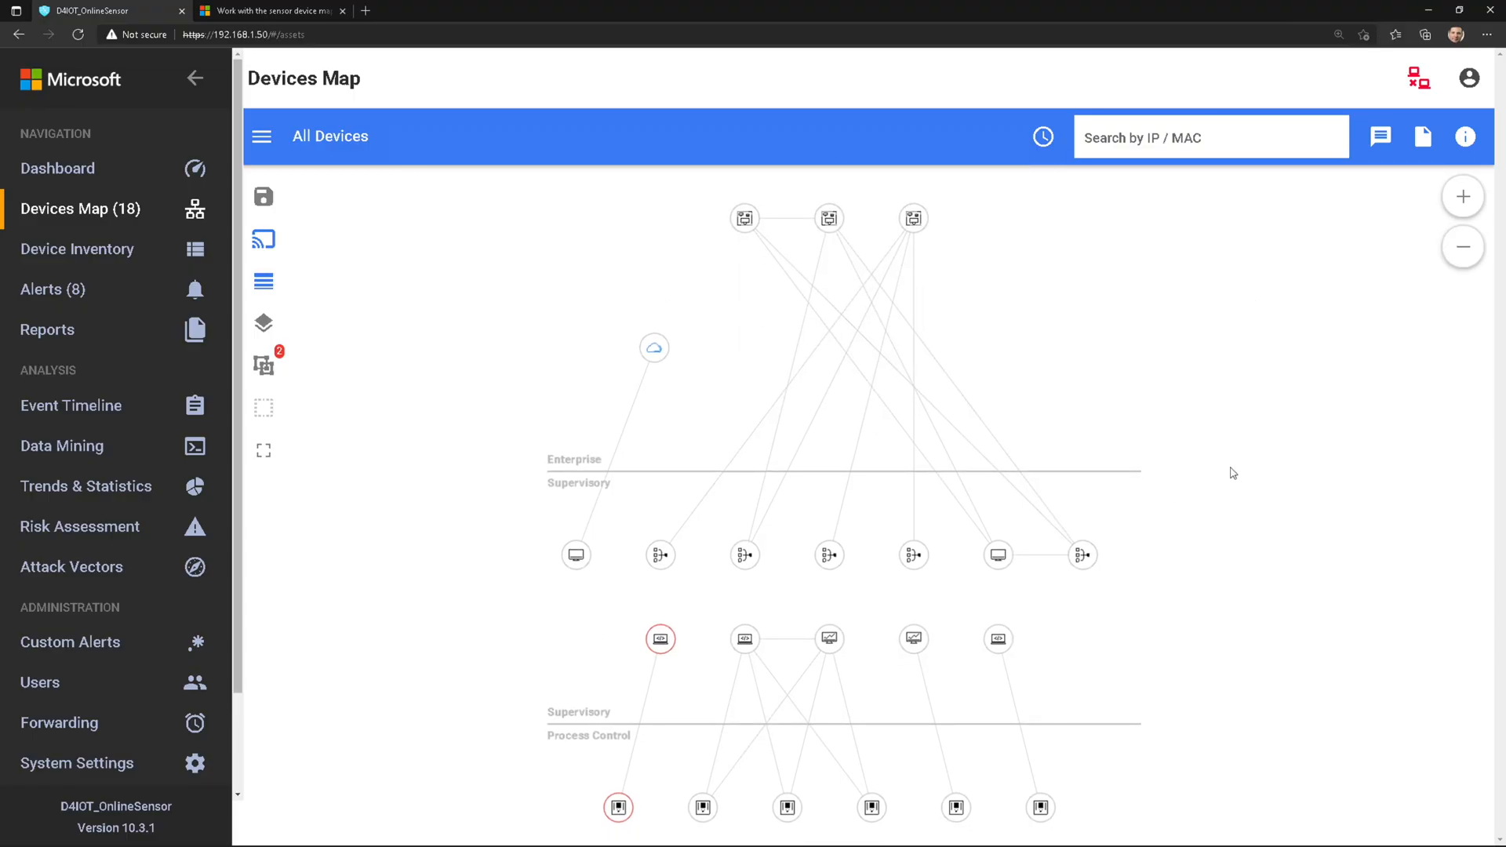
Step: Zoom the Devices Map to the Supervisory and Process Control layers and show the Properties pane
left_click(1462, 194)
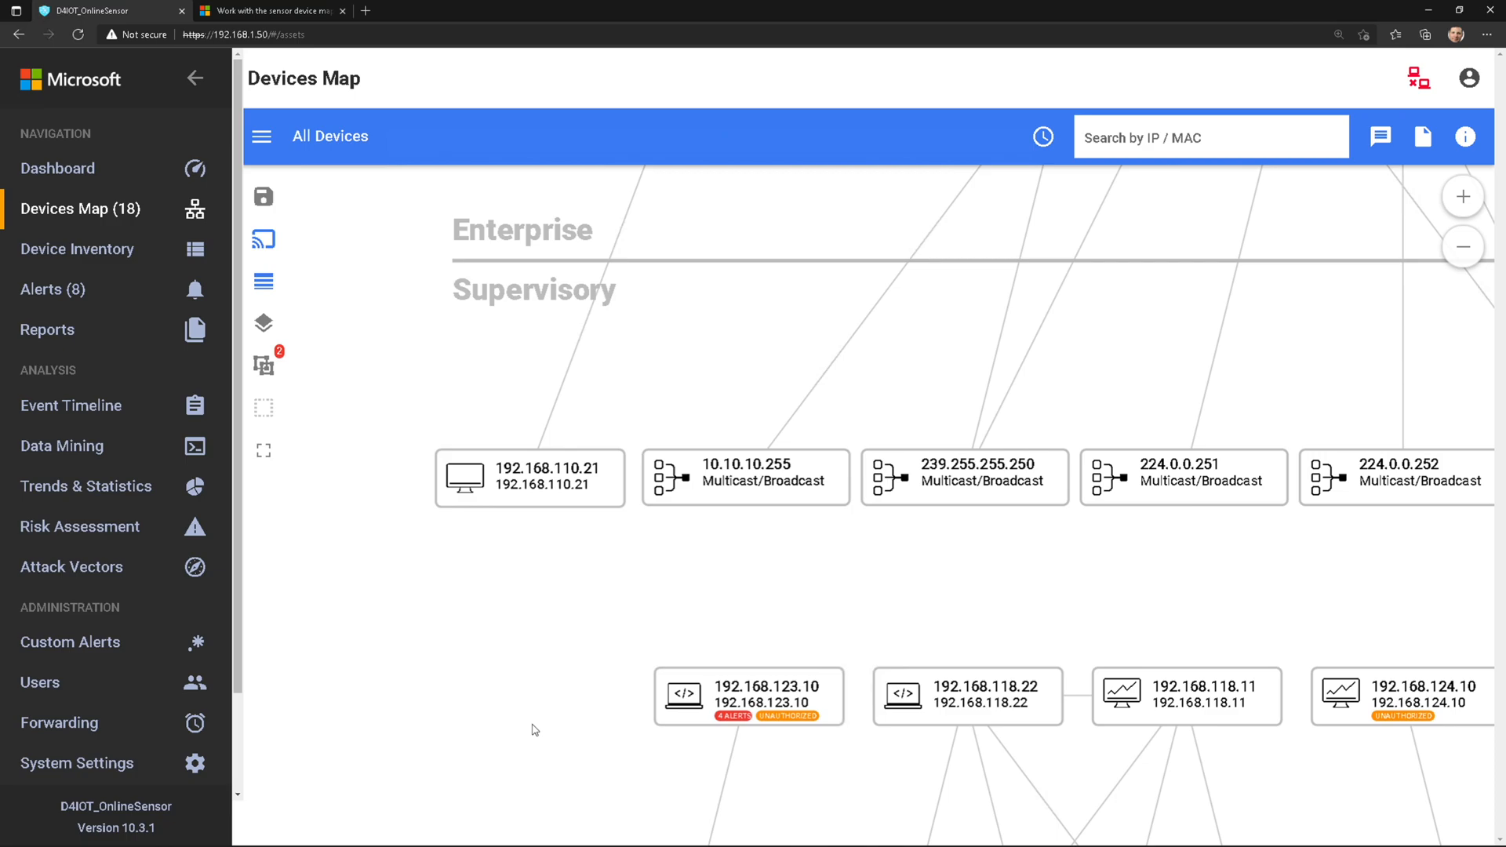
scroll("down", 3)
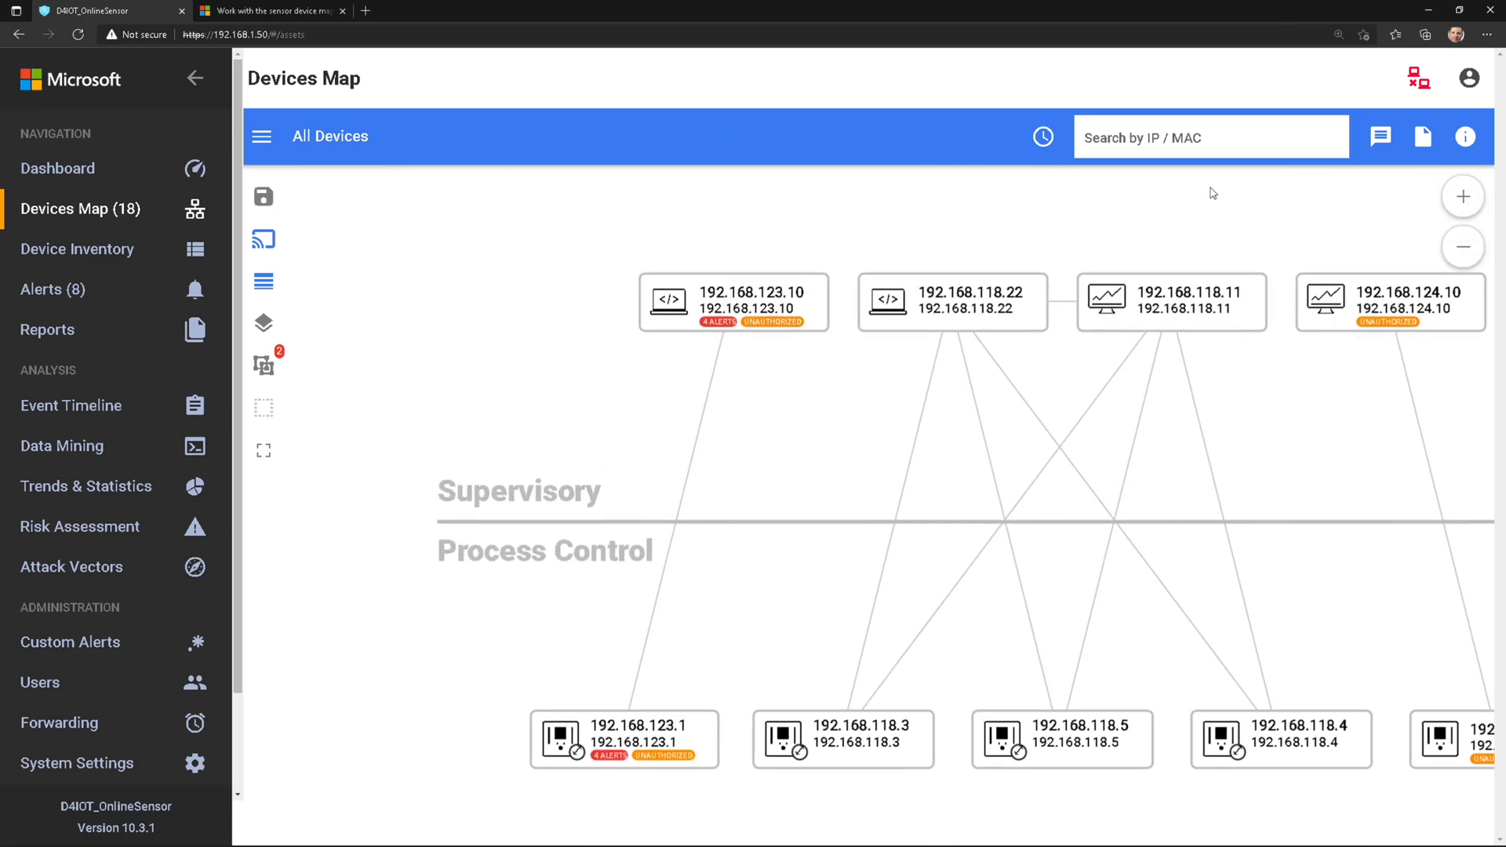
left_click(1212, 138)
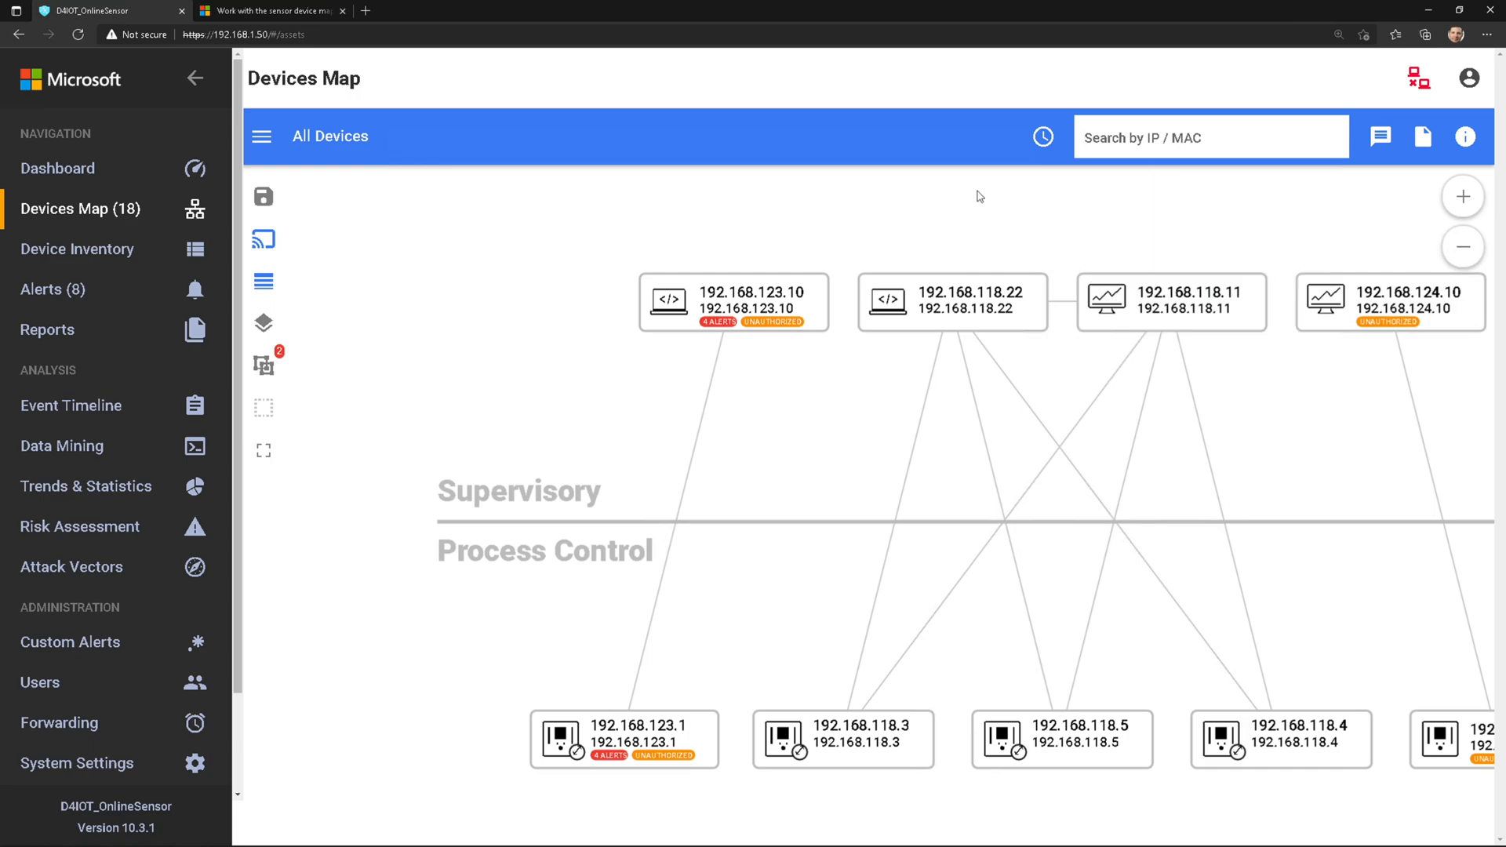
left_click(1466, 137)
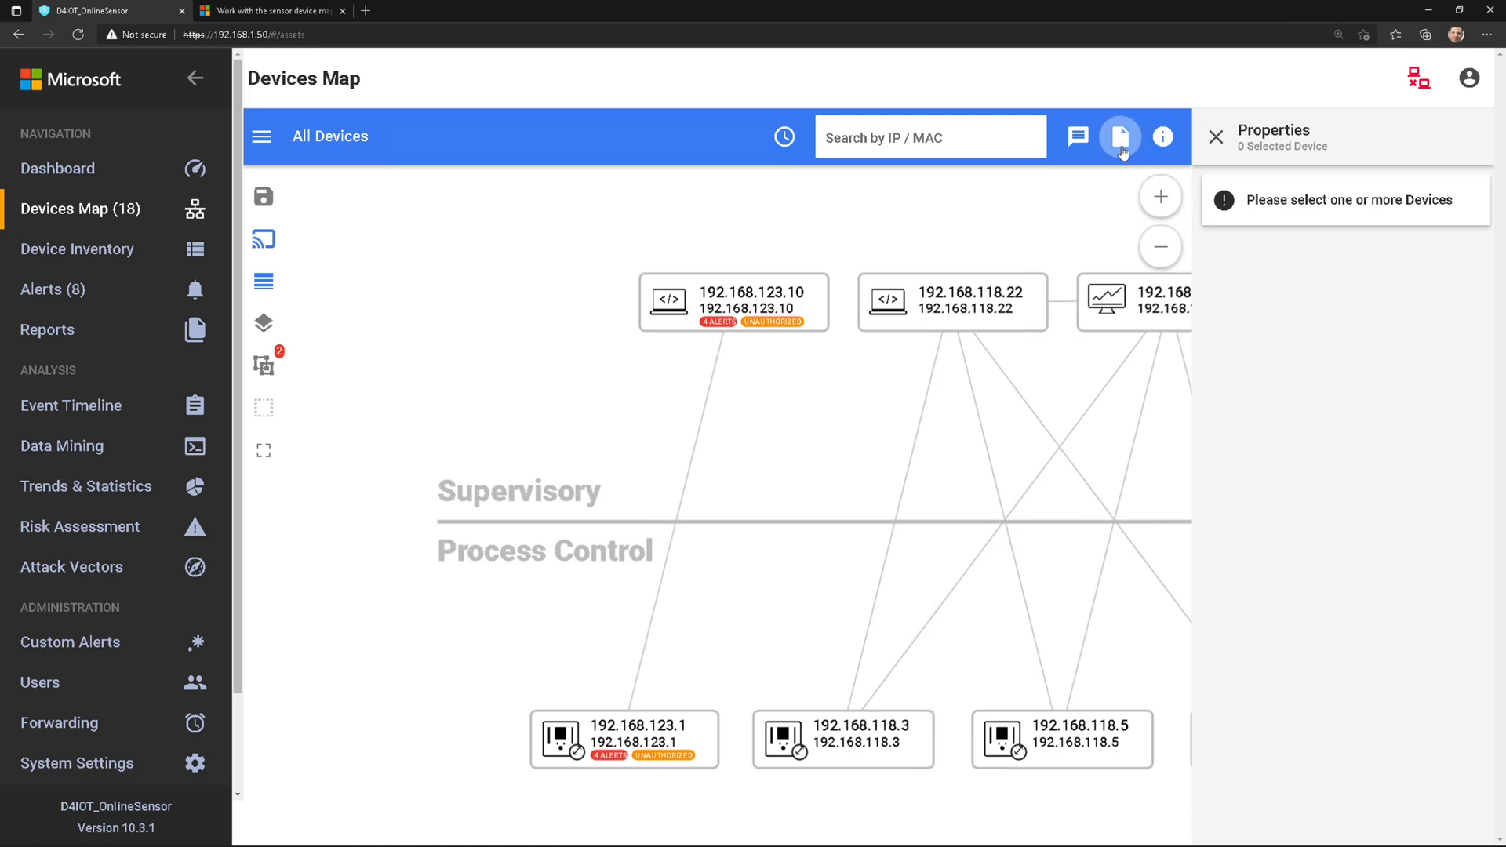
Step: Check the empty Notifications dialog, then list the map's time-range options (5 minutes to 7 days)
left_click(1119, 135)
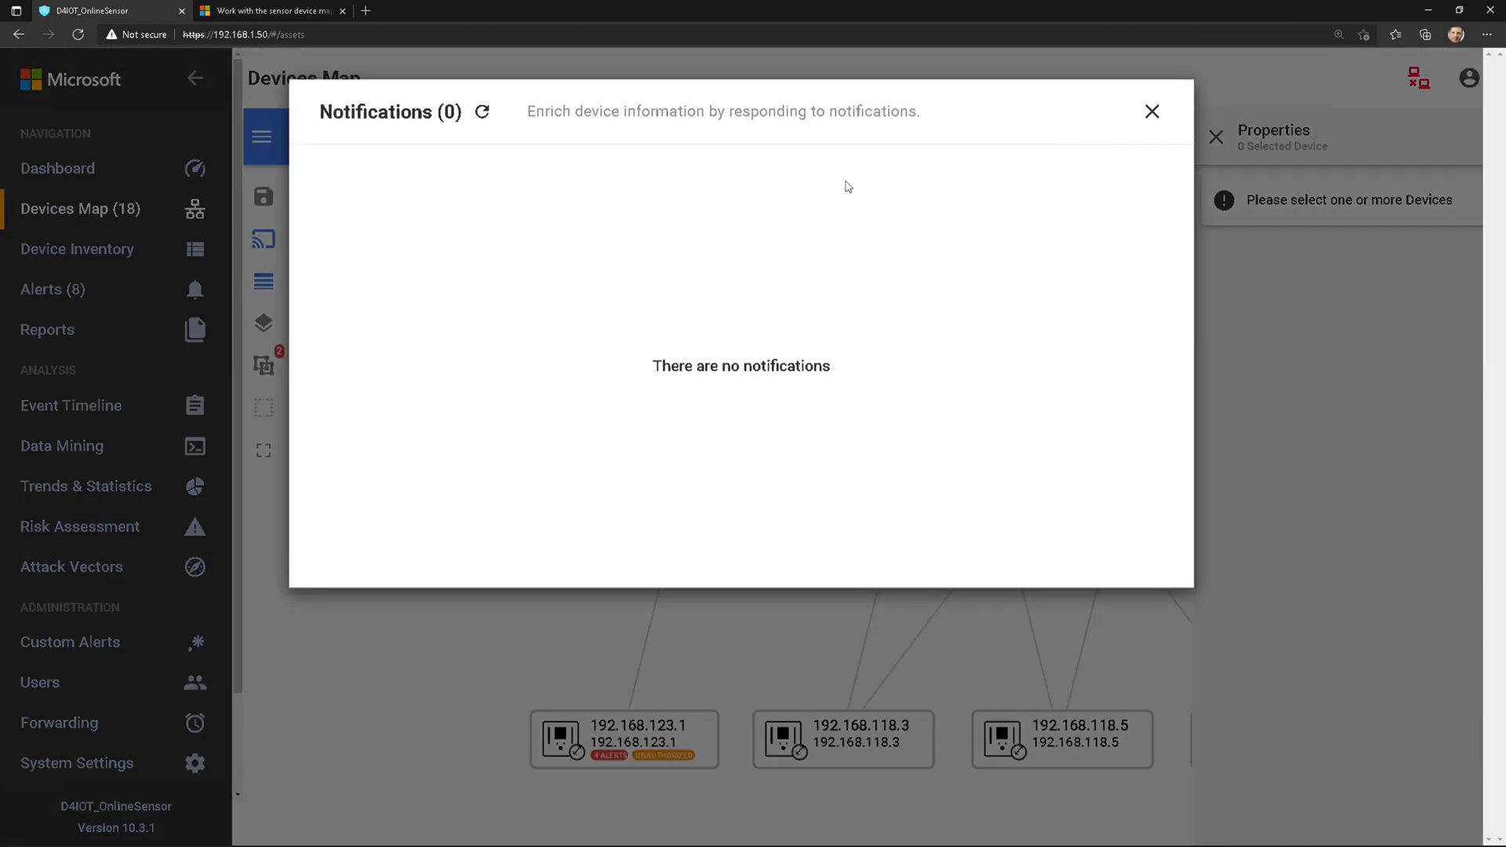
left_click(1152, 110)
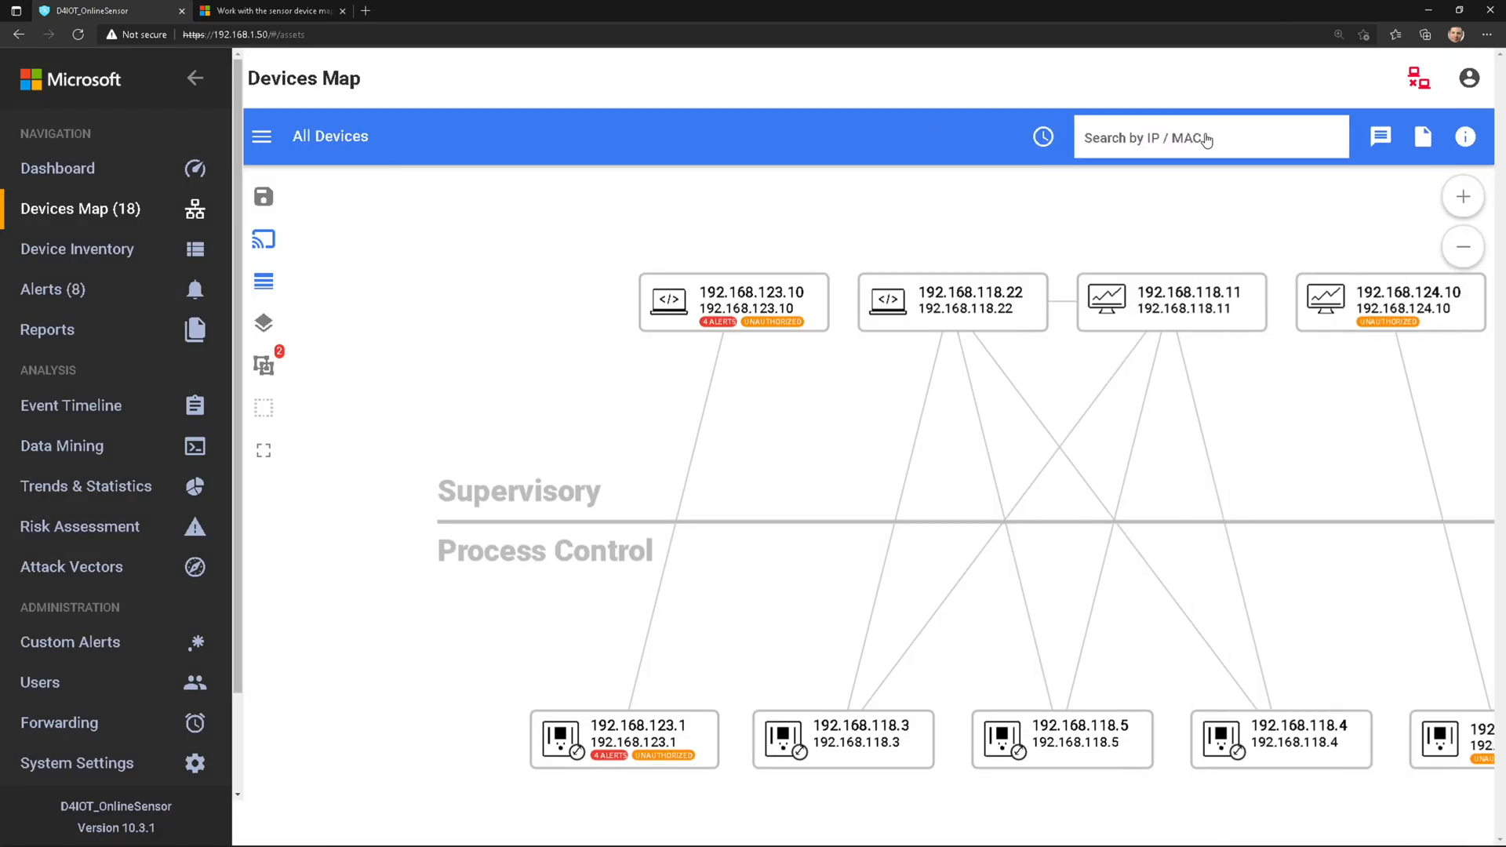
left_click(1042, 137)
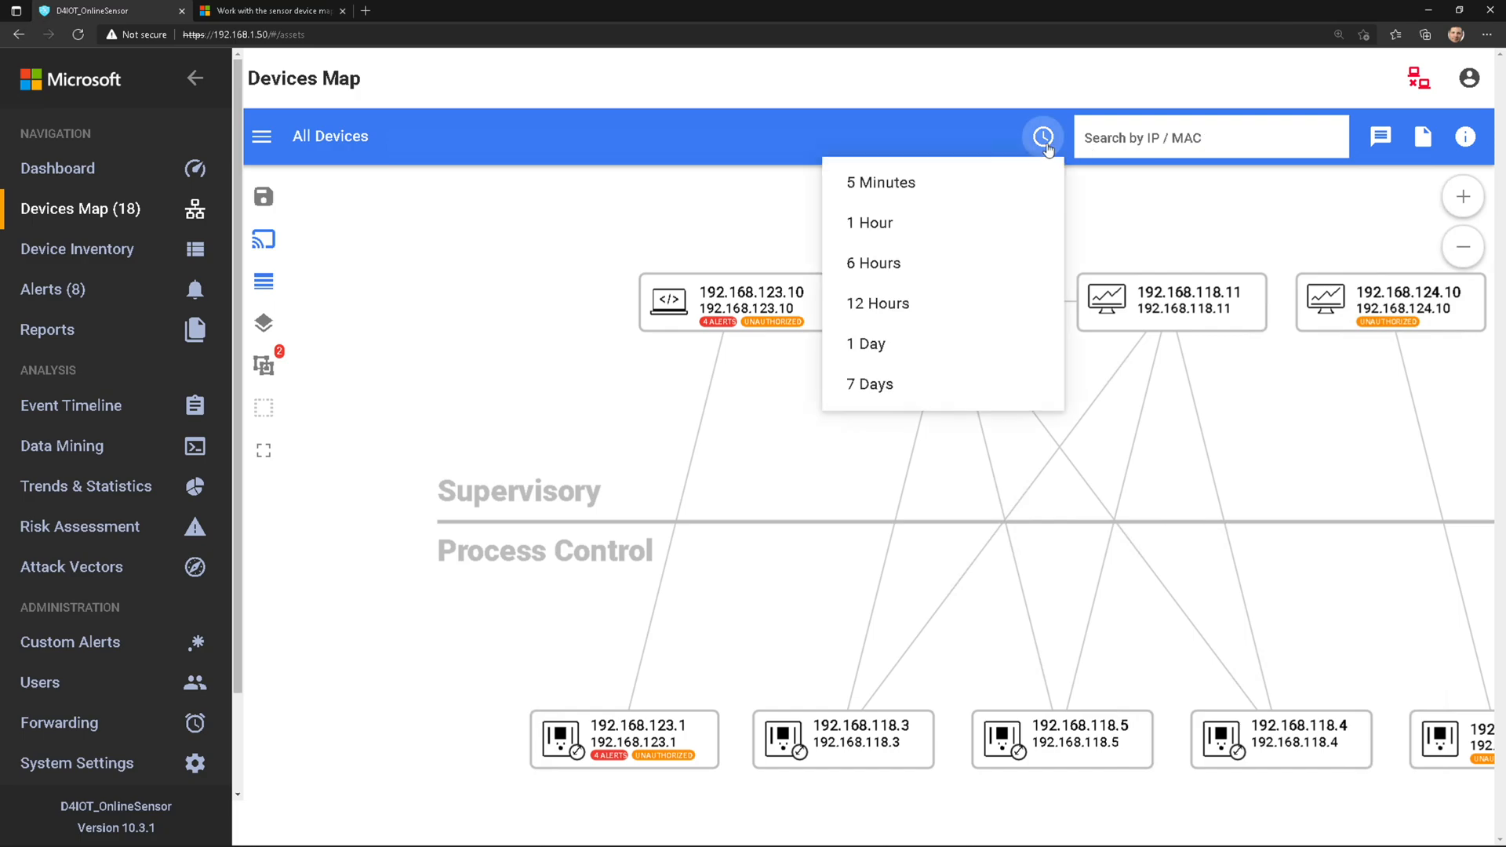
mouse_move(998, 157)
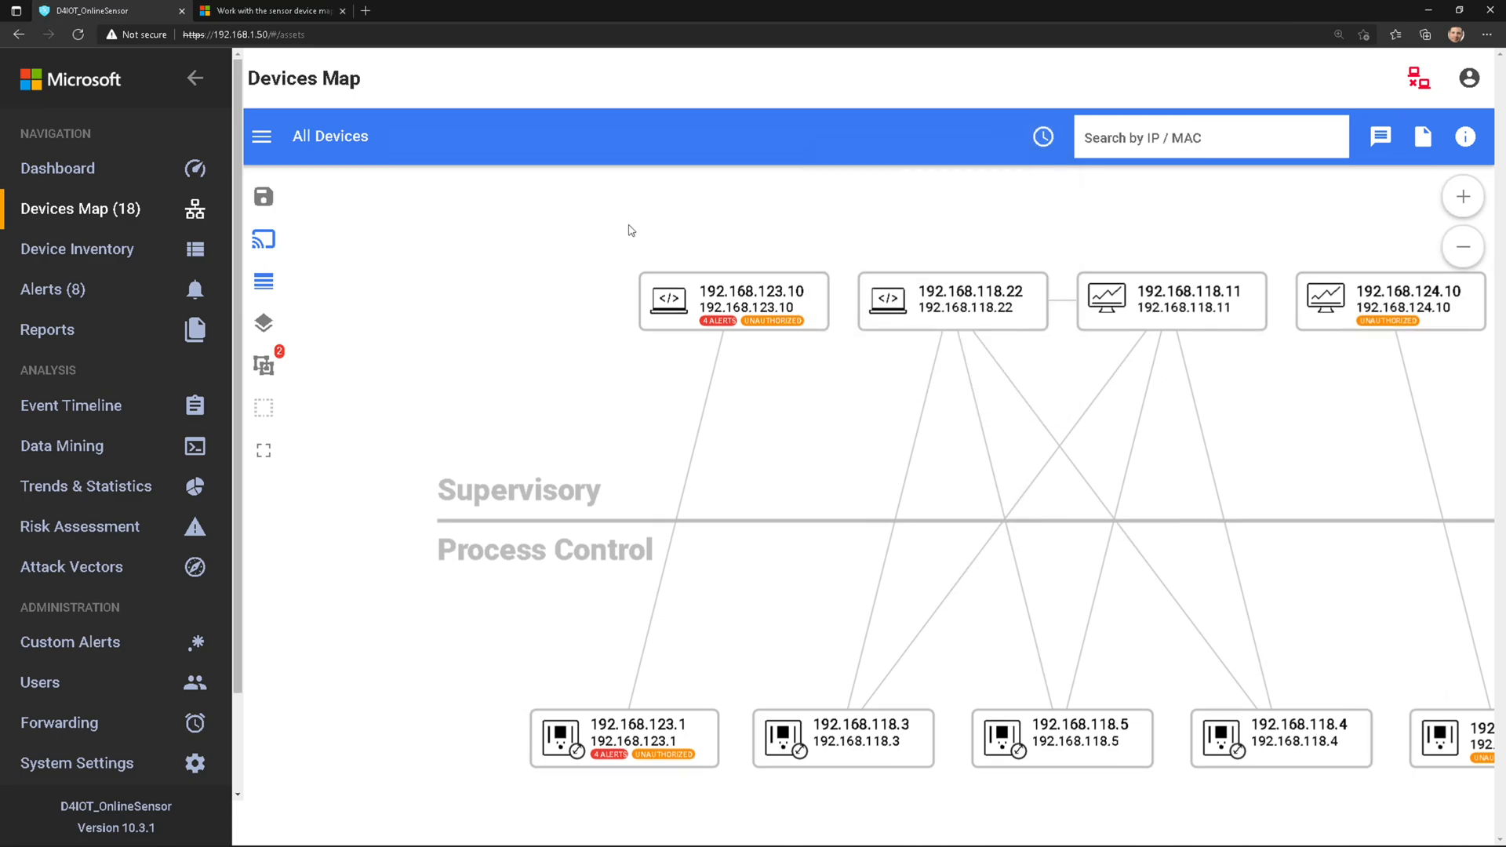
mouse_move(279, 412)
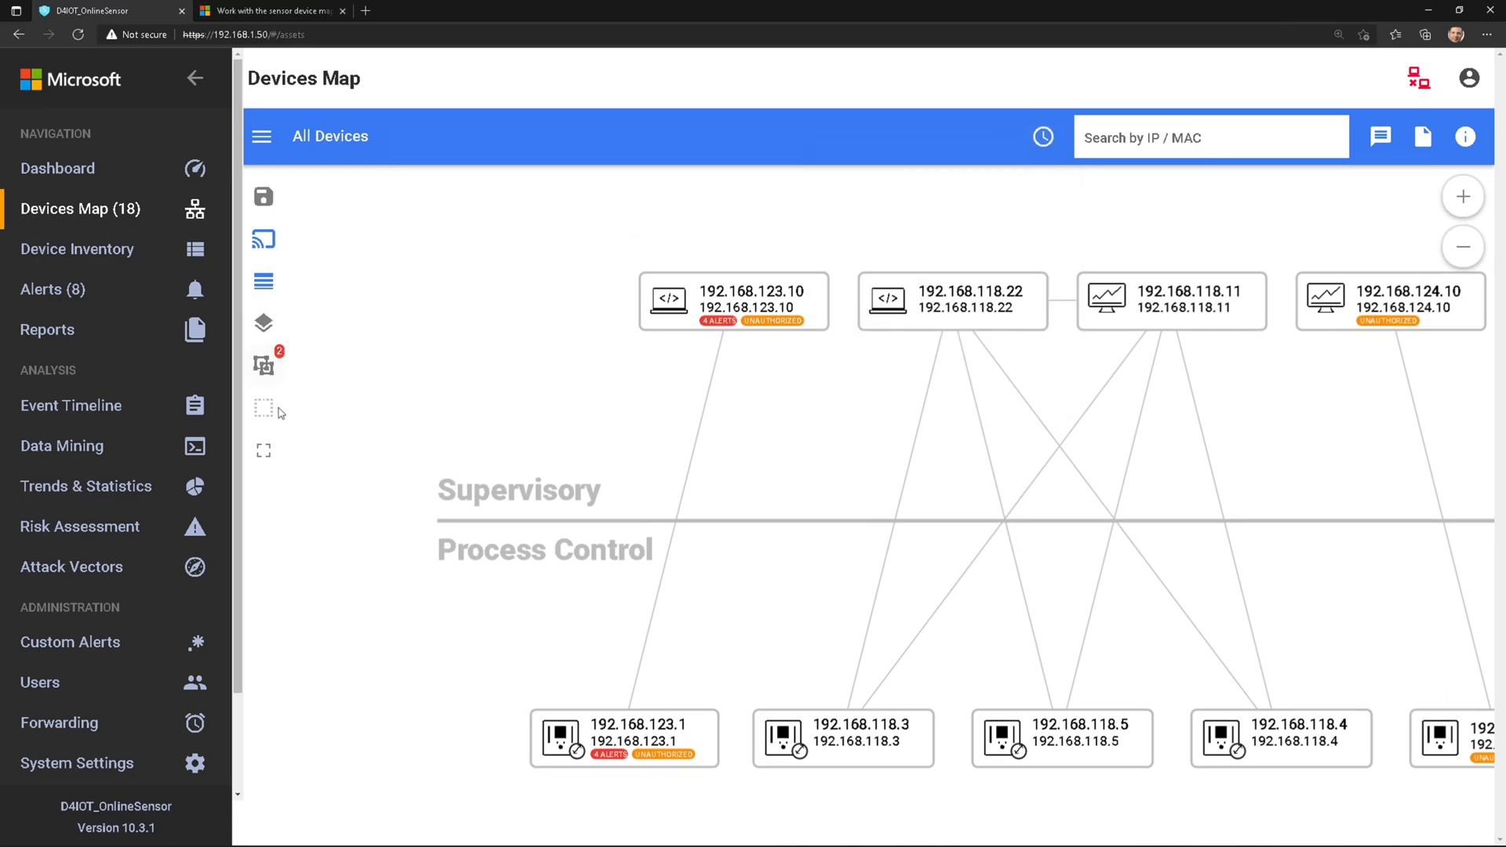
mouse_move(263, 323)
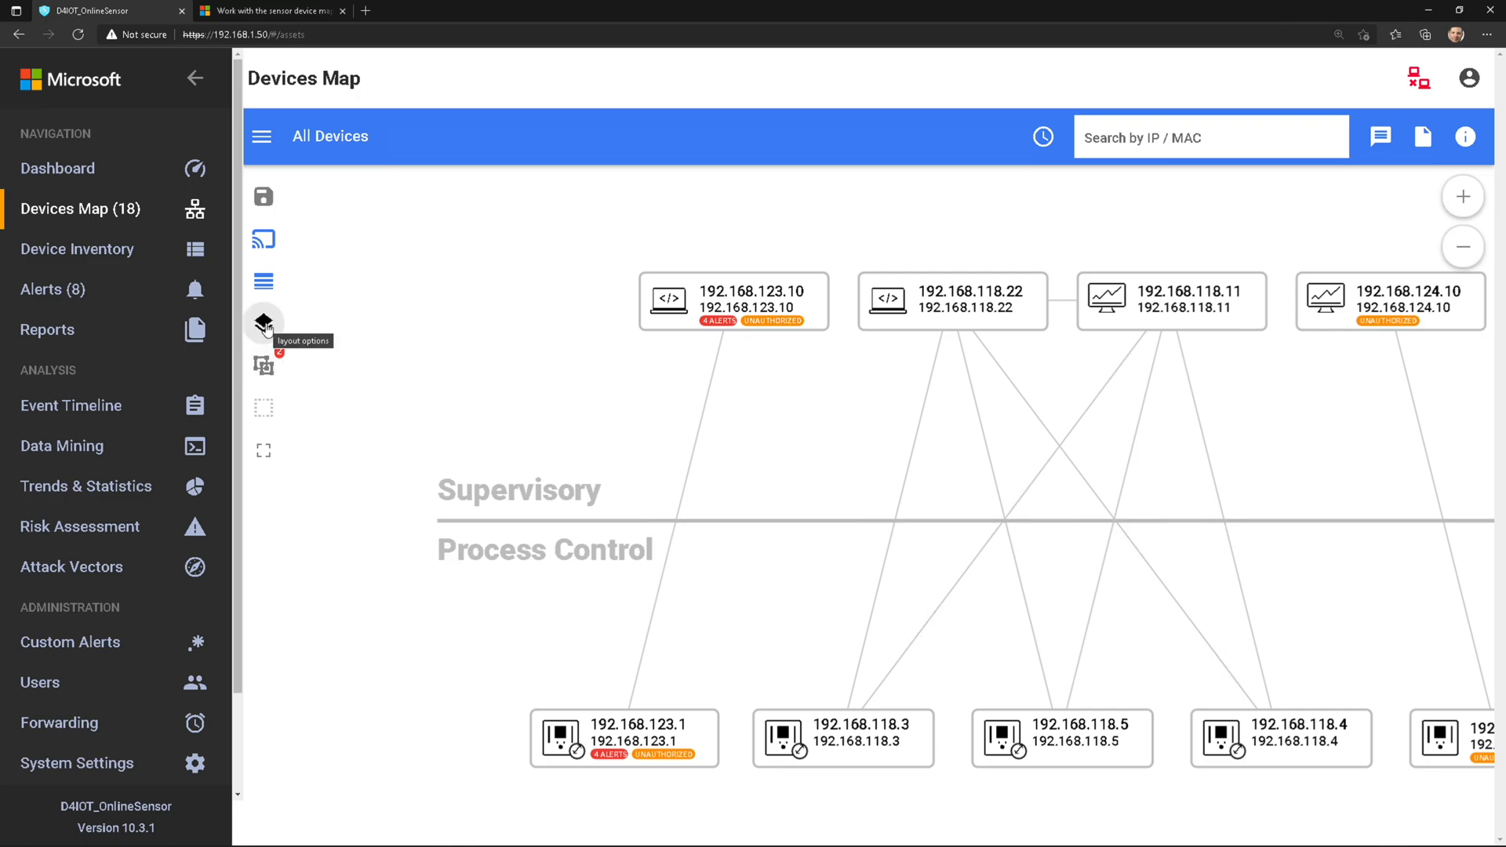
mouse_move(530, 242)
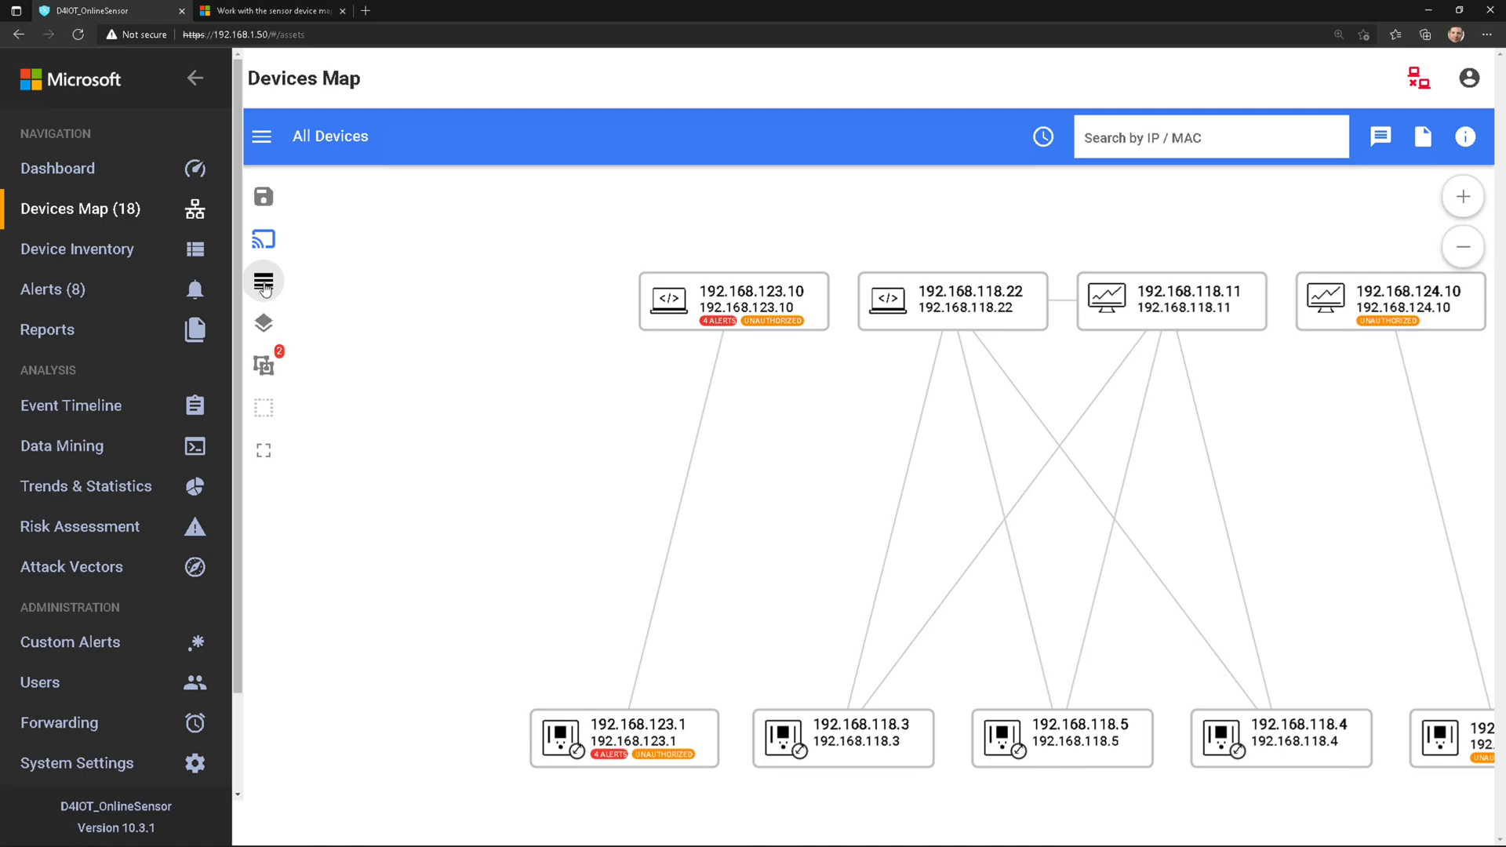
Step: Toggle multicast/broadcast addresses off and on, highlight a top-layer device, and list collapsible subnets
left_click(264, 238)
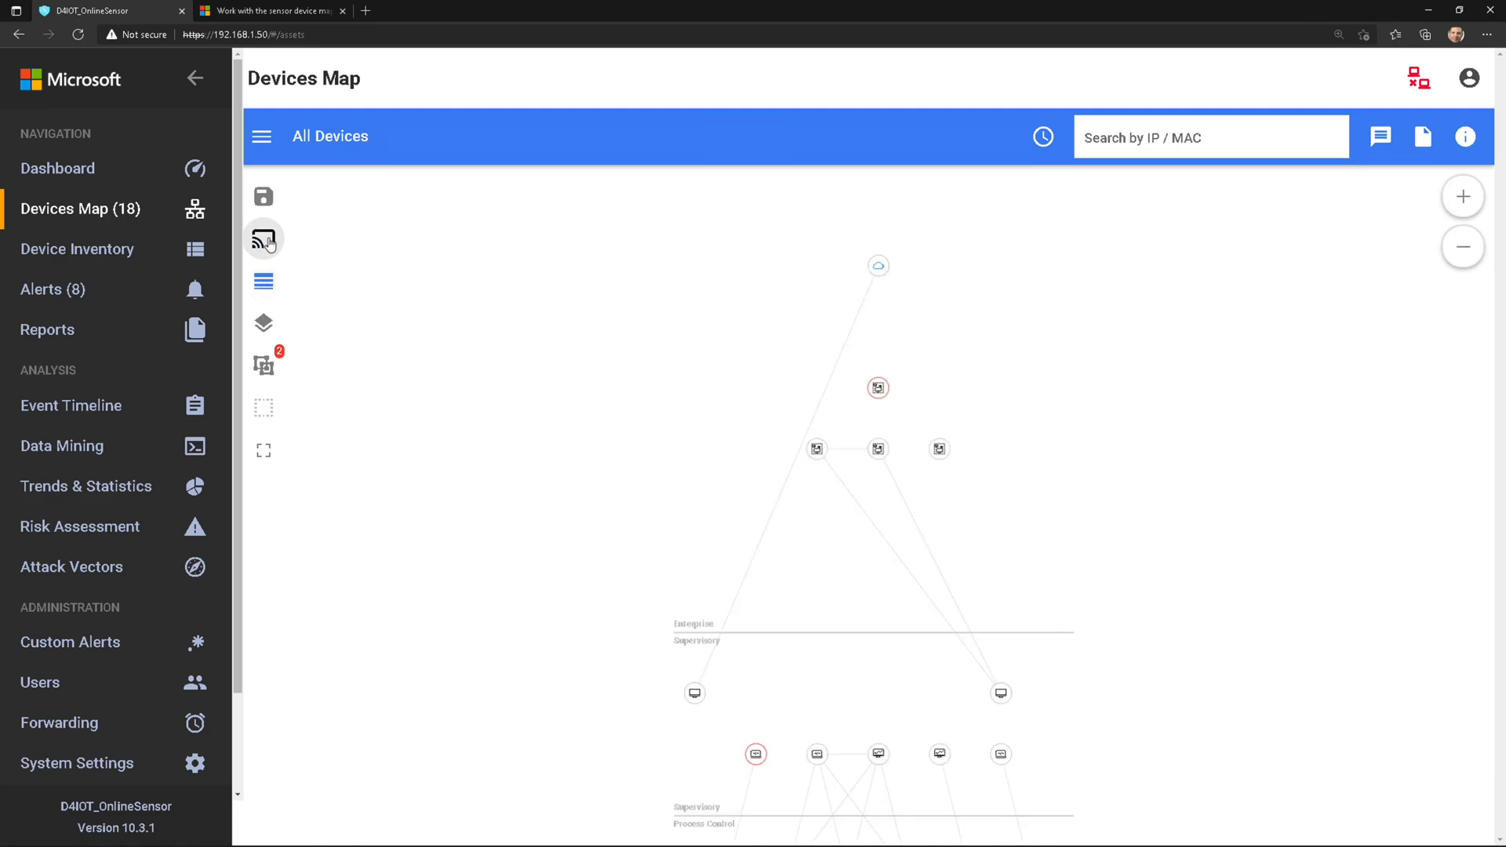
mouse_move(264, 242)
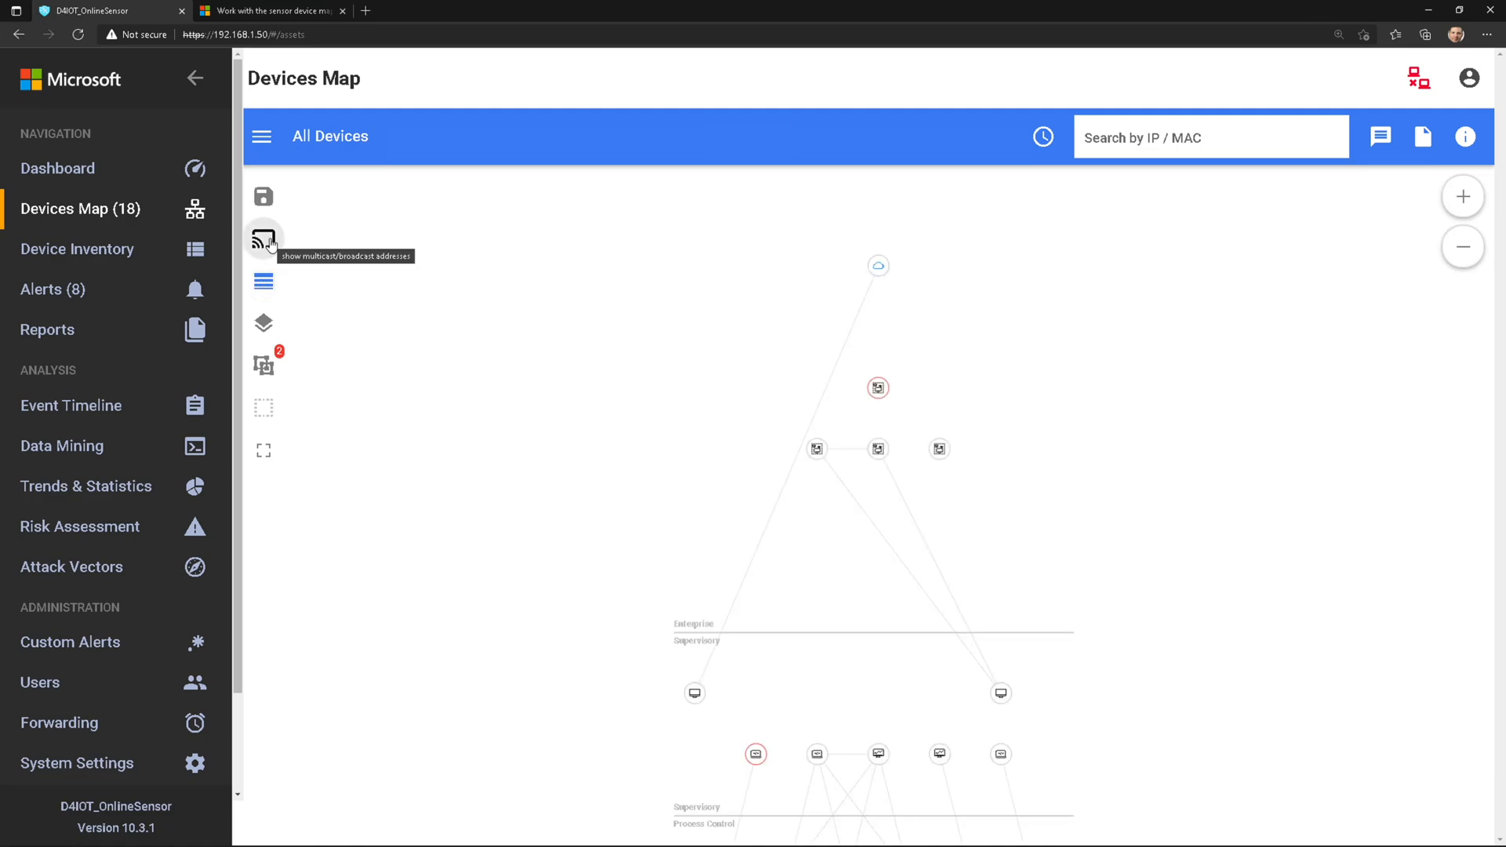
left_click(263, 239)
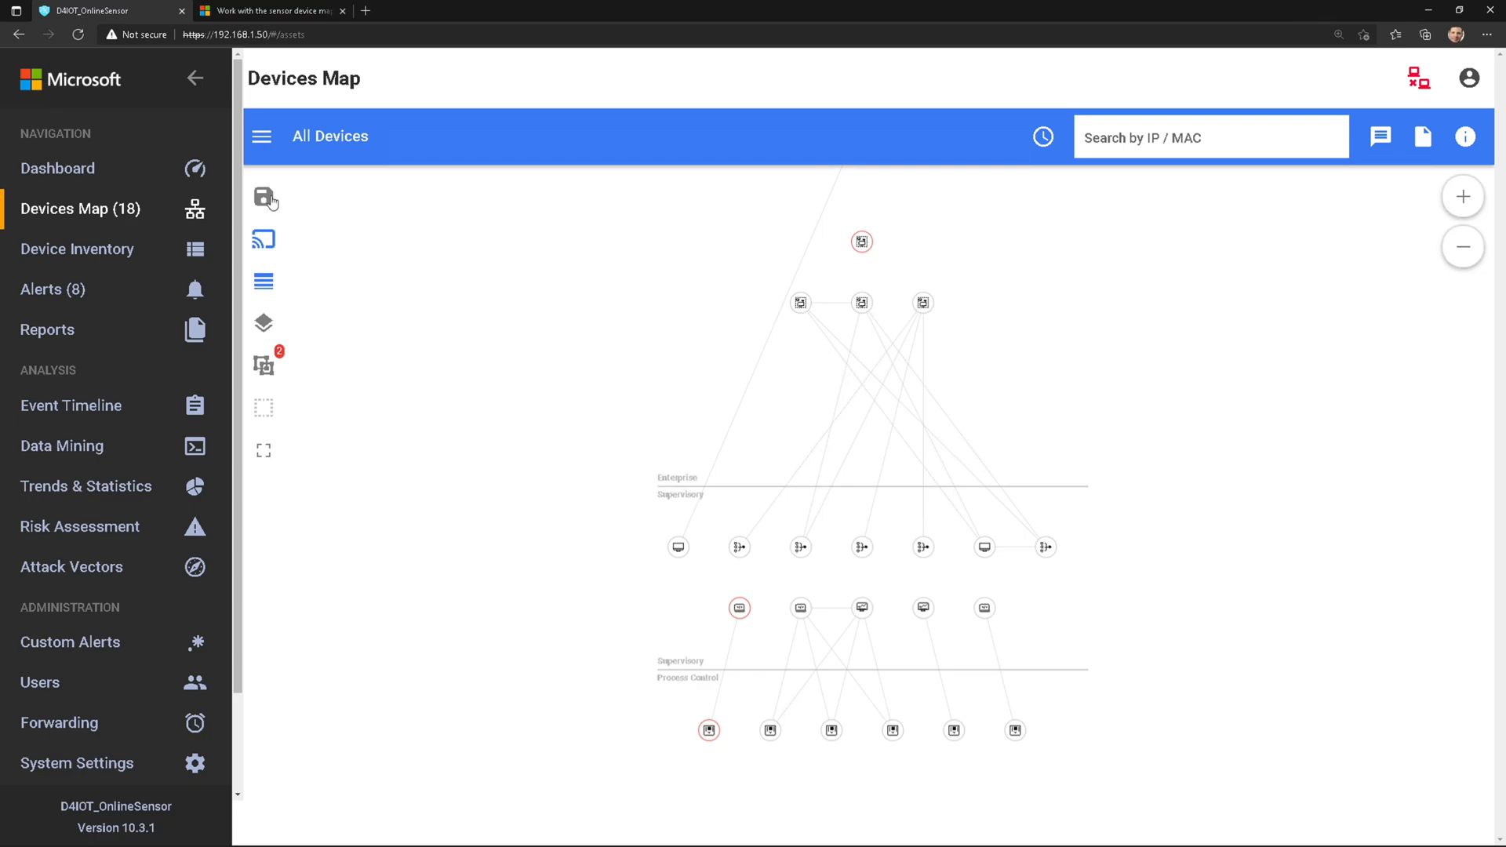
mouse_move(805, 324)
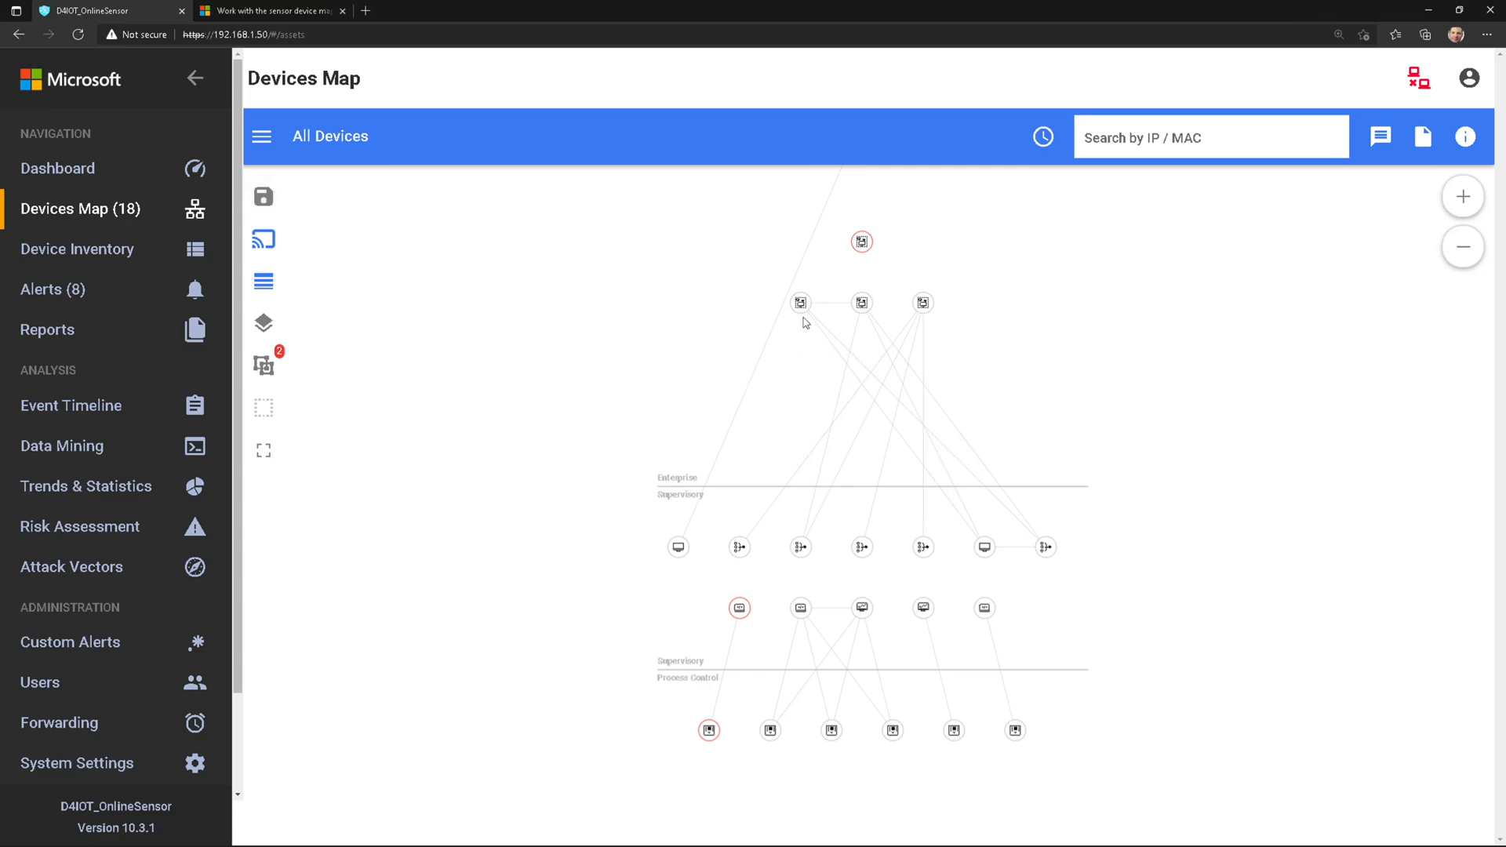
left_click(800, 303)
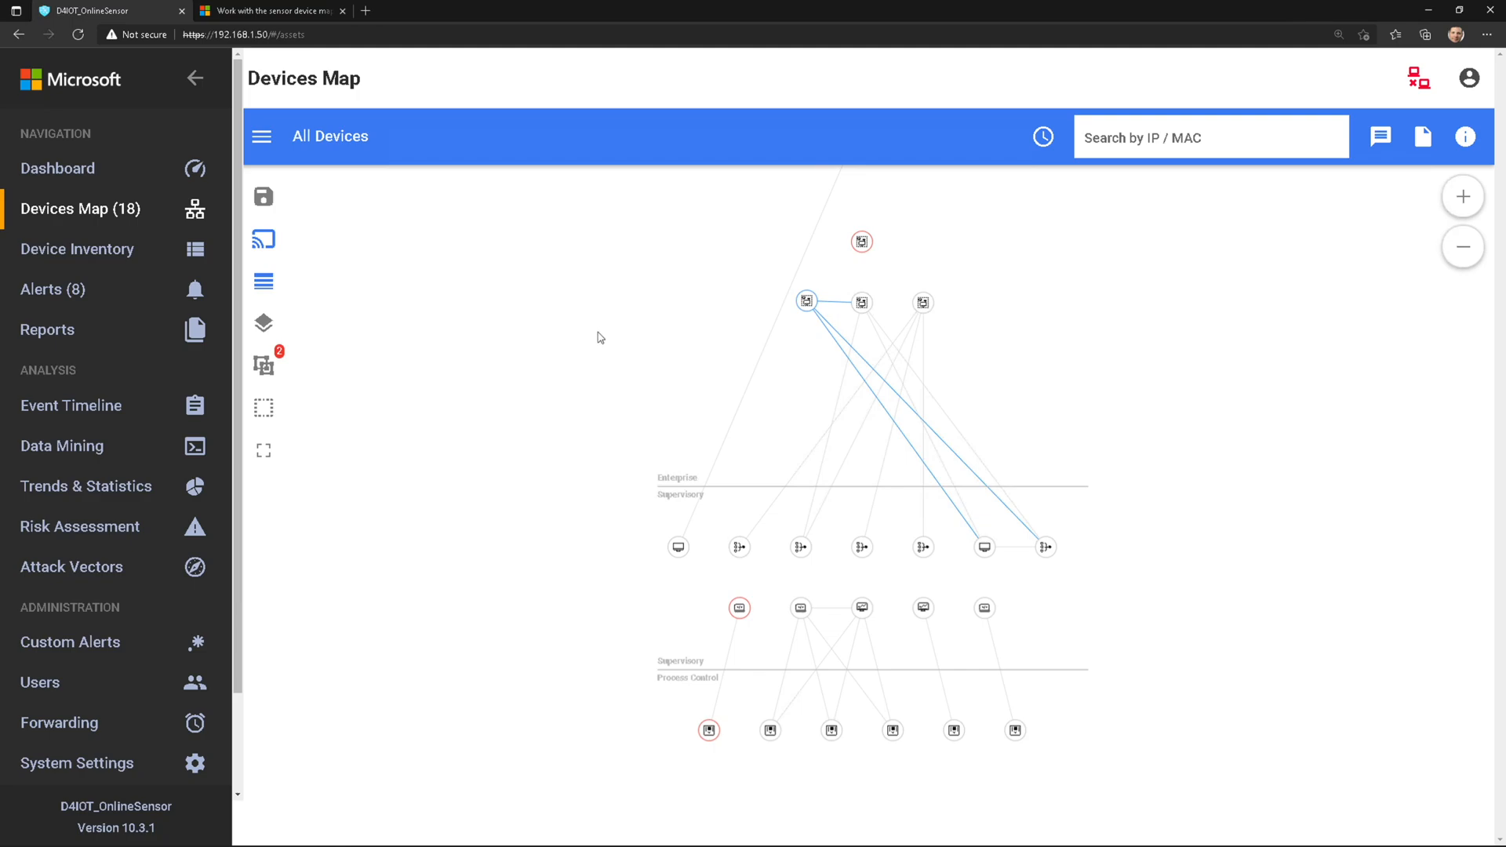
left_click(263, 364)
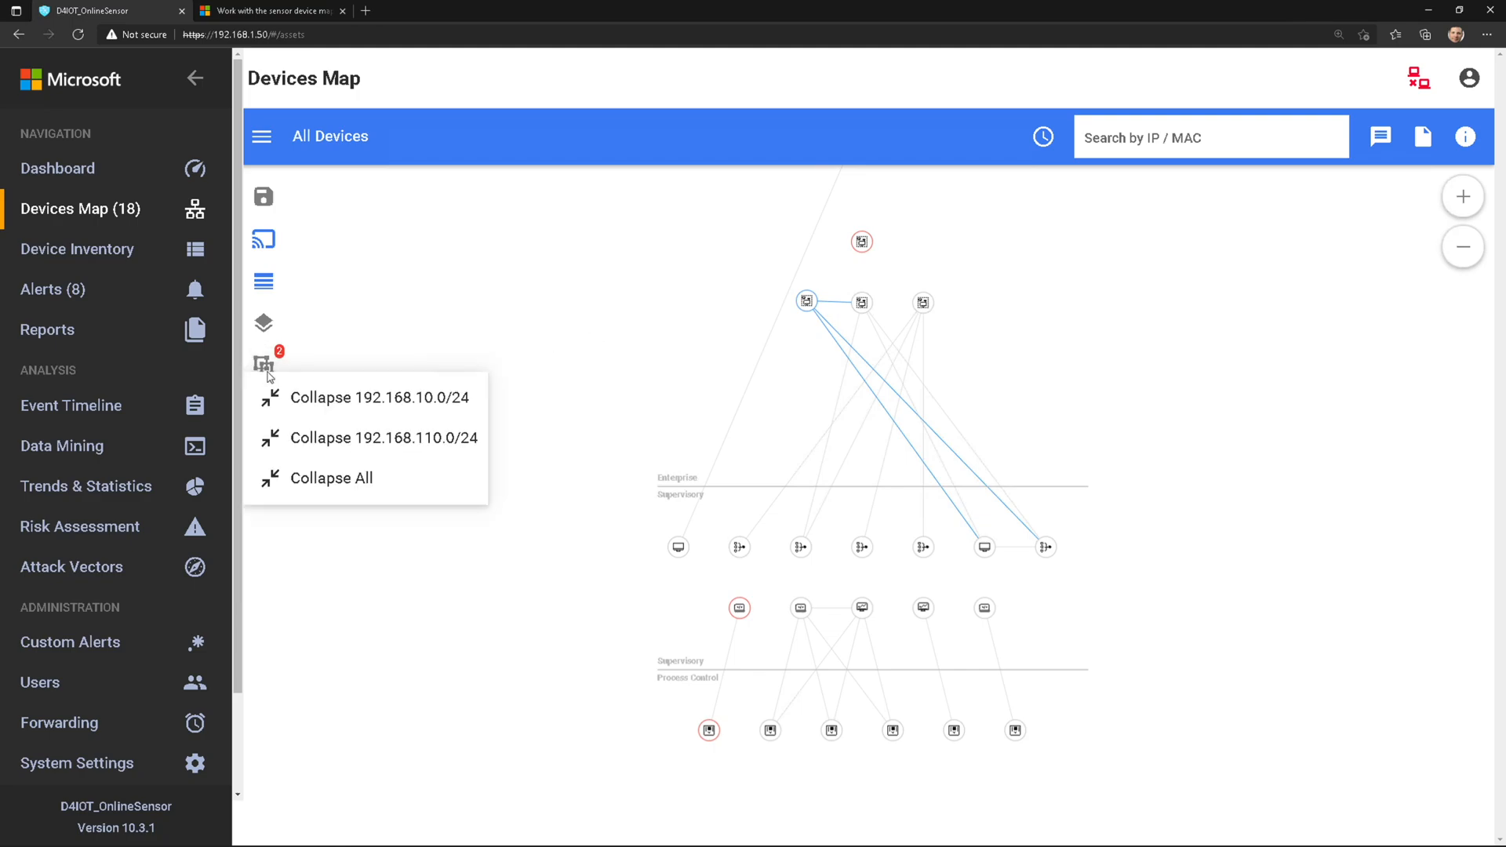
mouse_move(342, 448)
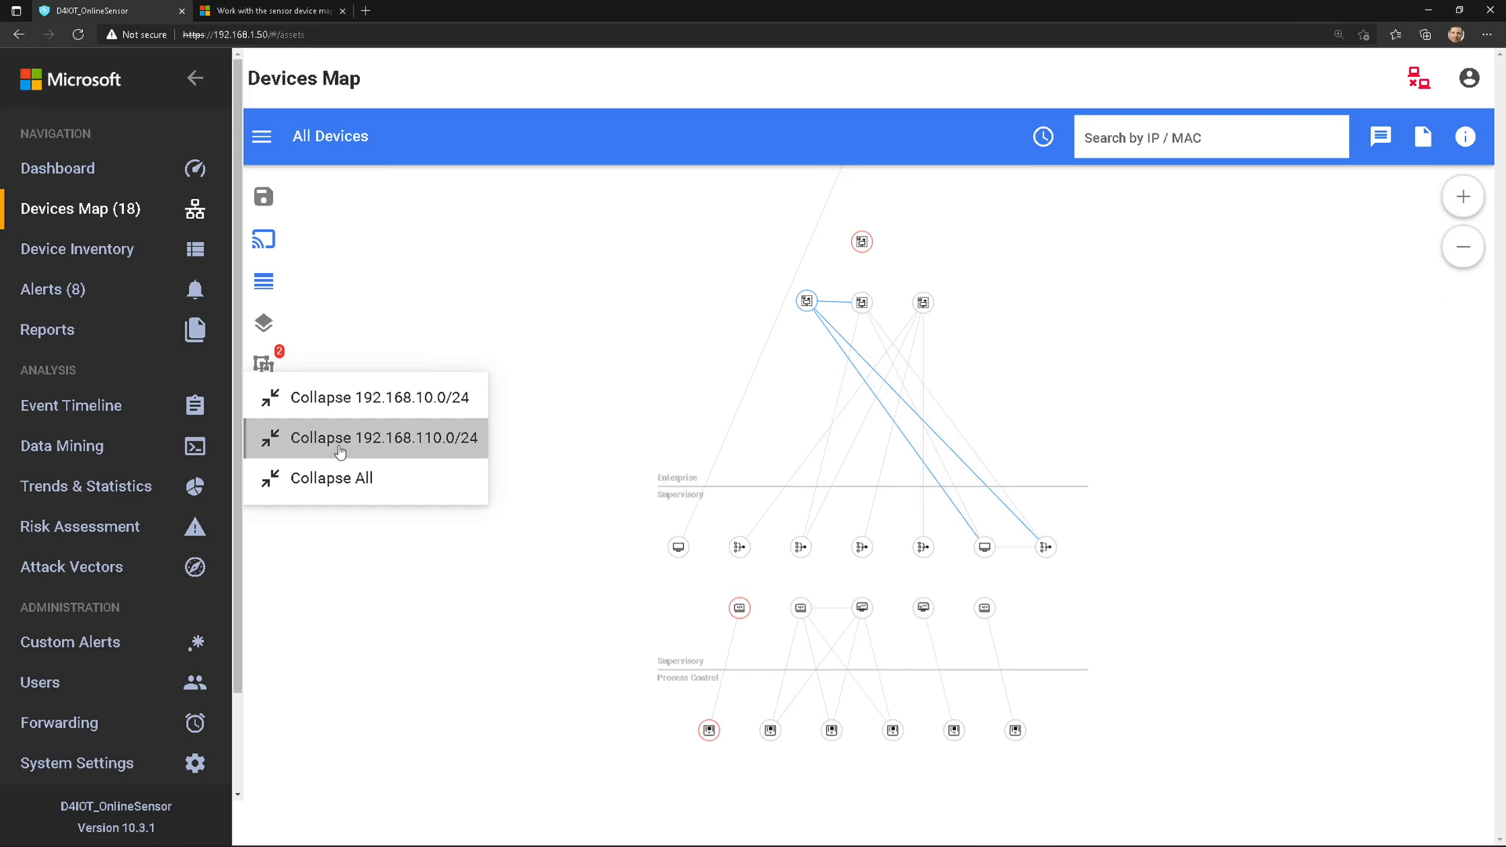
mouse_move(1073, 367)
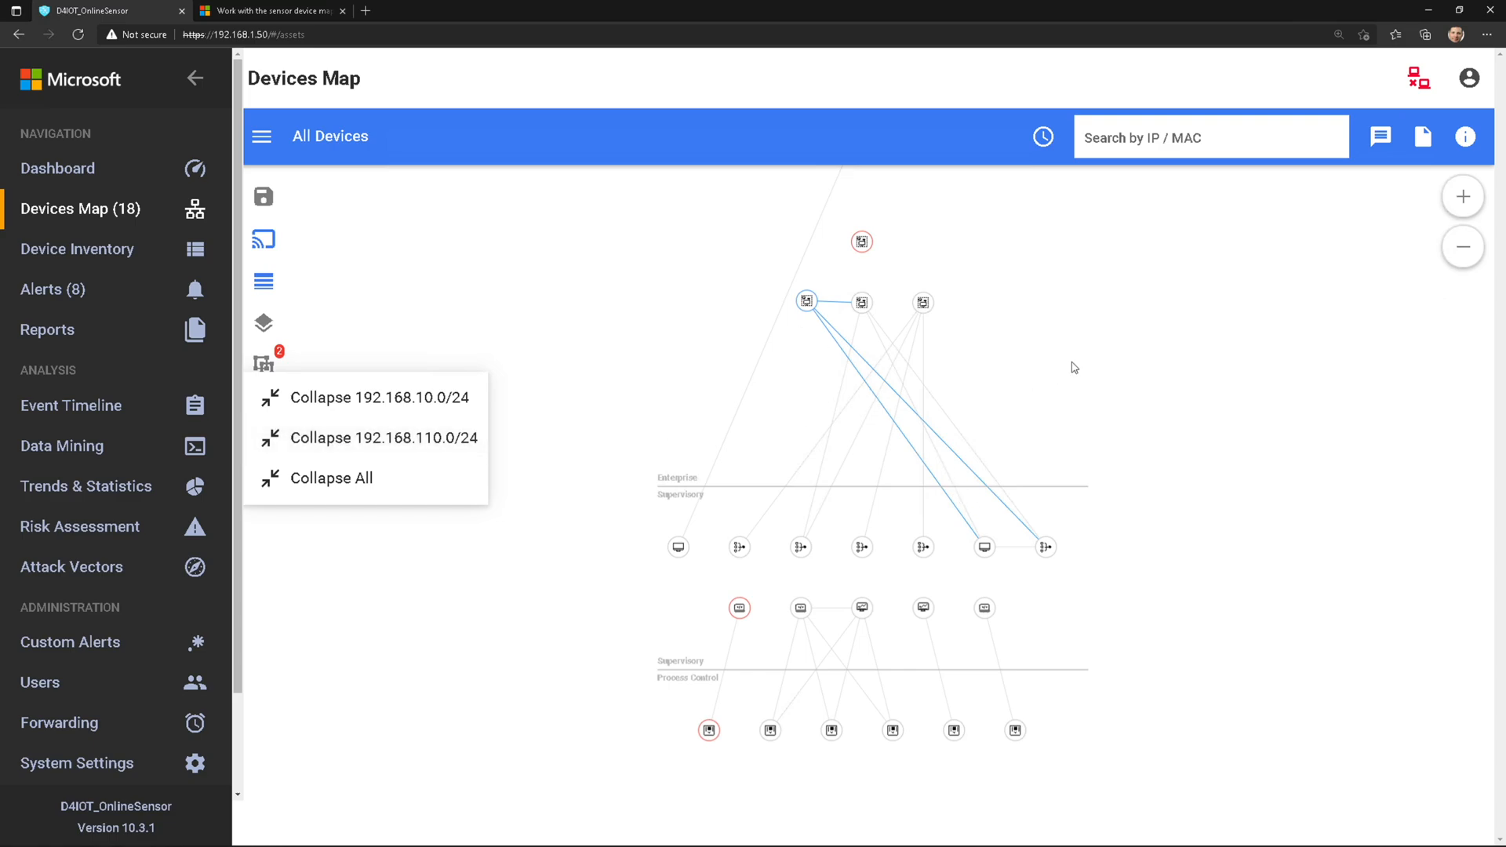
mouse_move(914, 390)
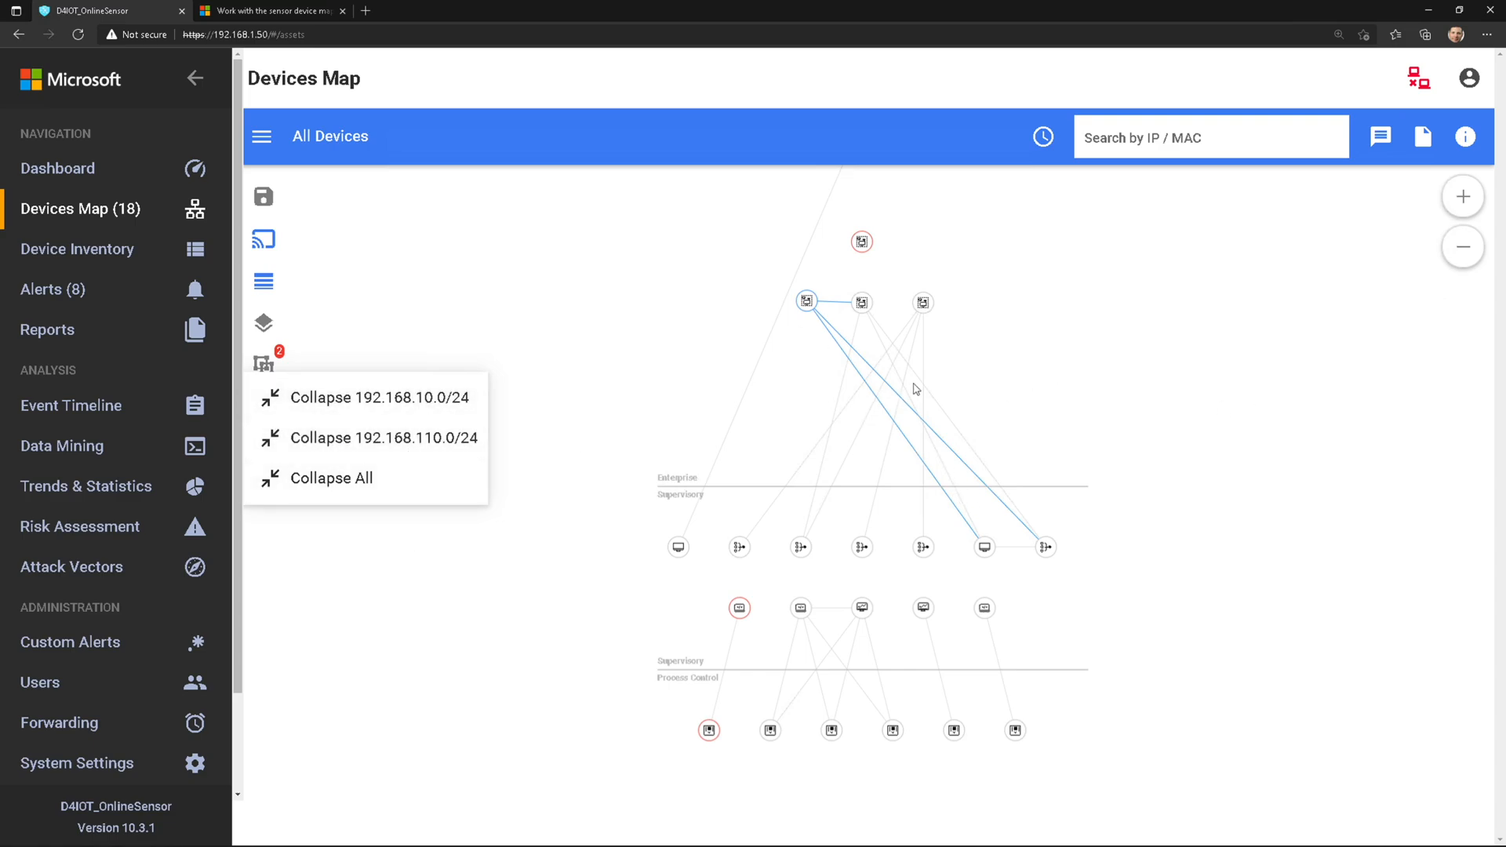
mouse_move(823, 396)
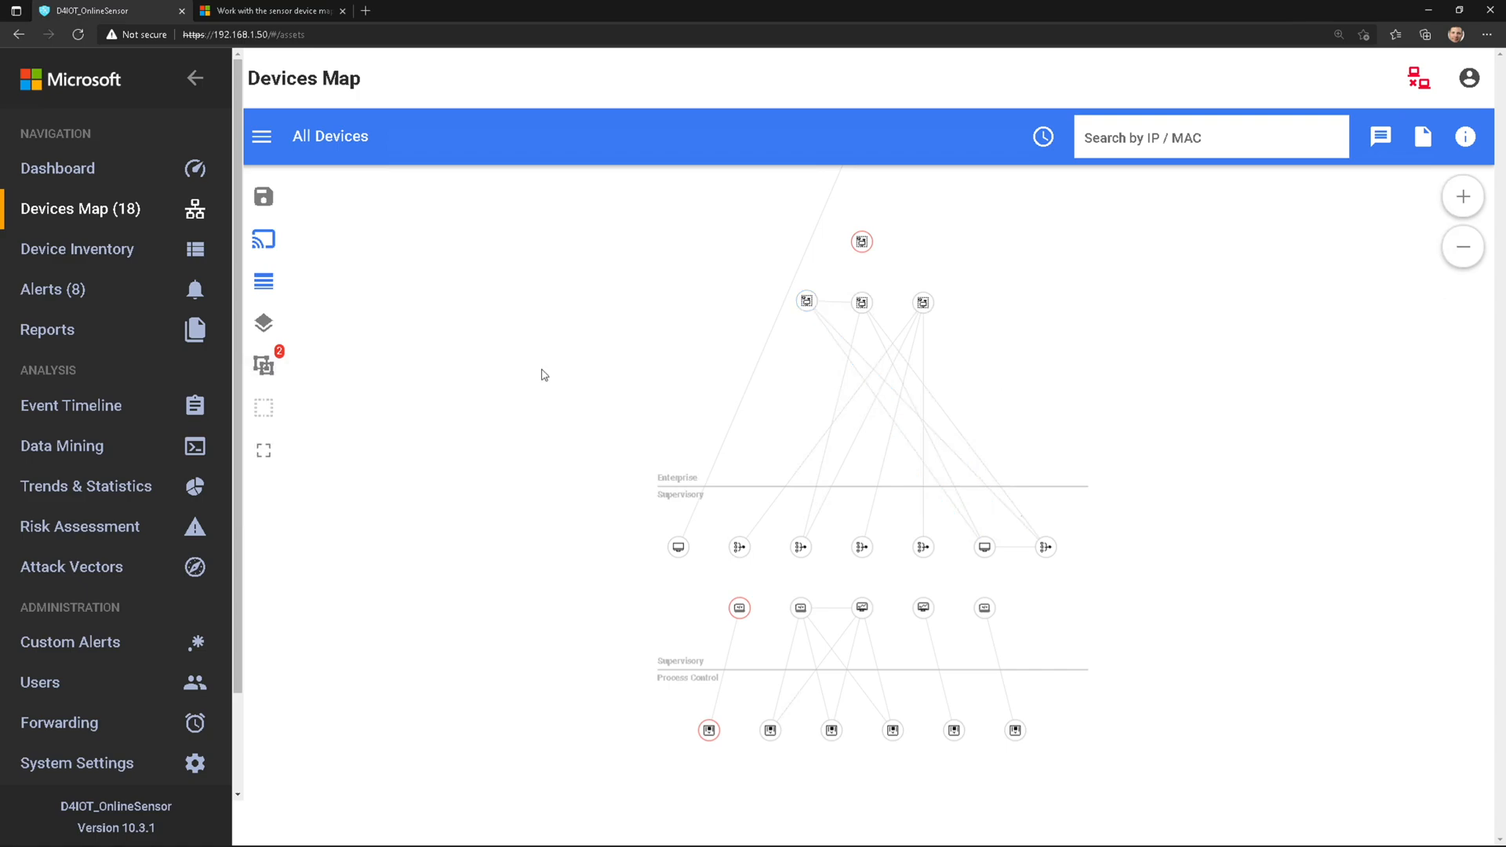
mouse_move(639, 364)
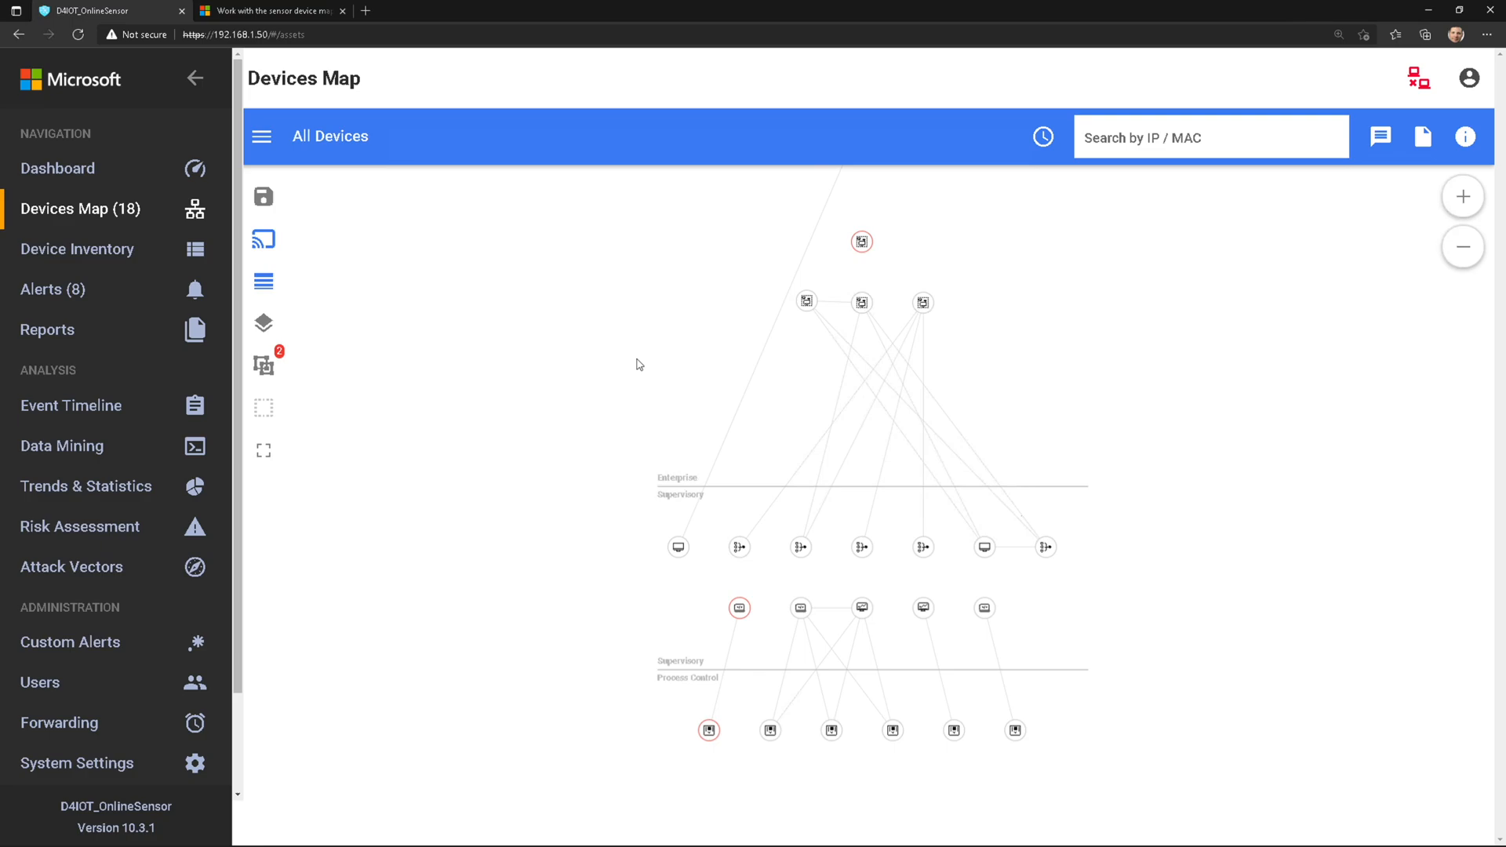
mouse_move(333, 157)
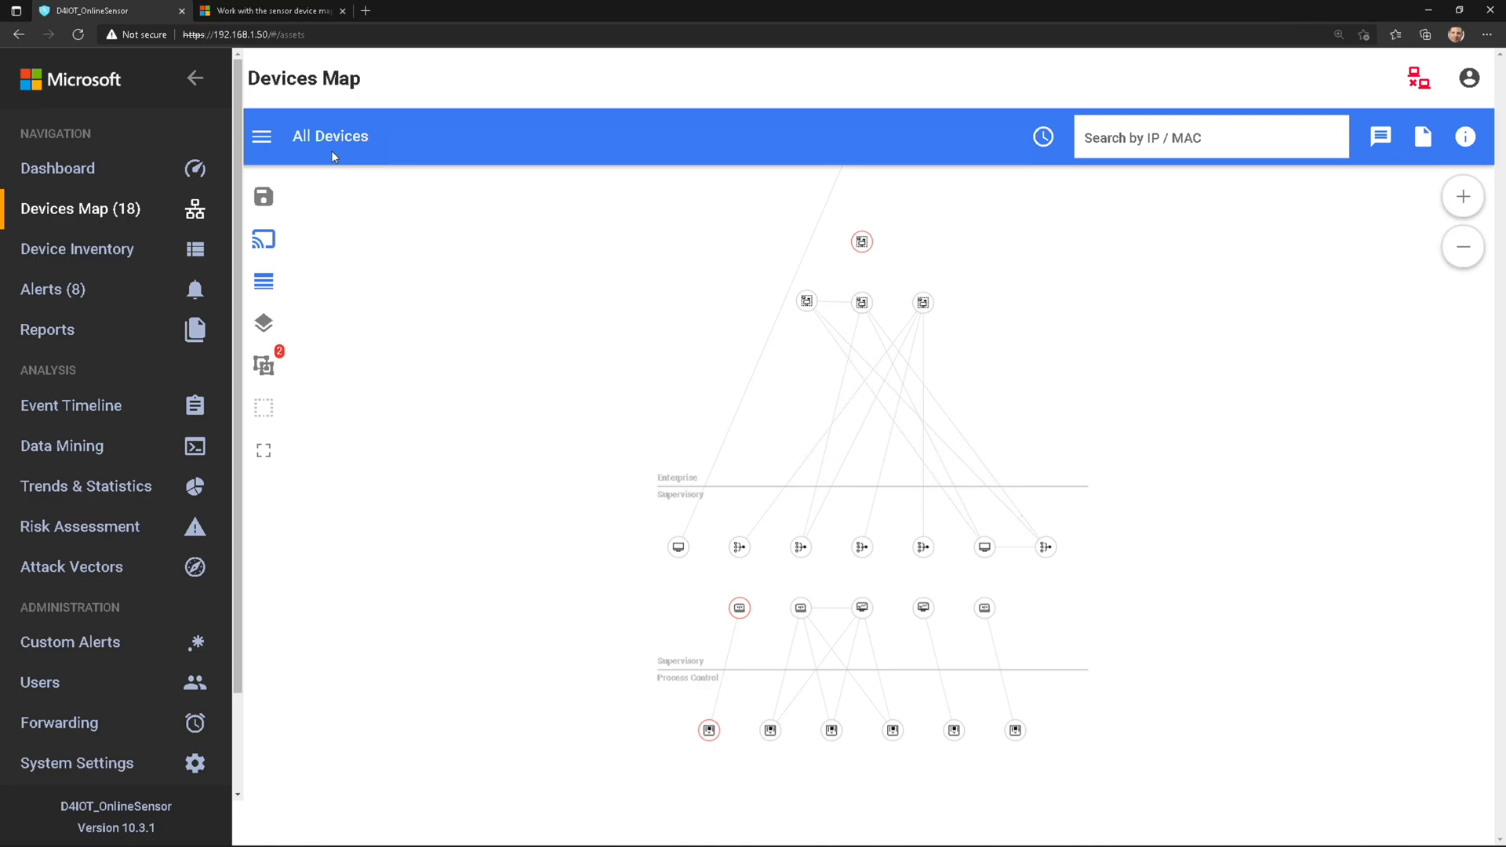
left_click(262, 137)
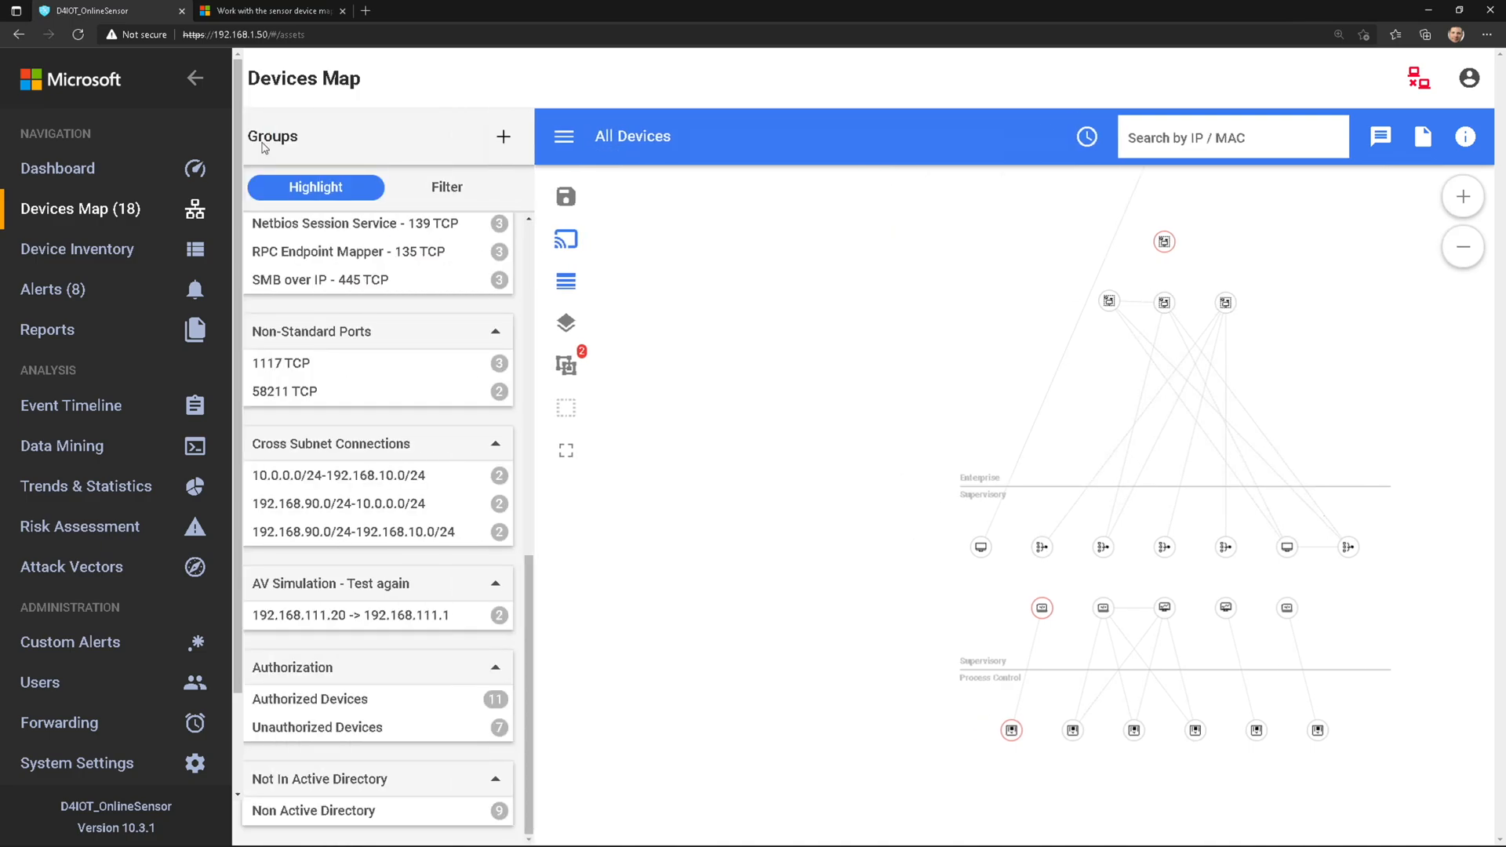
scroll("down", 3)
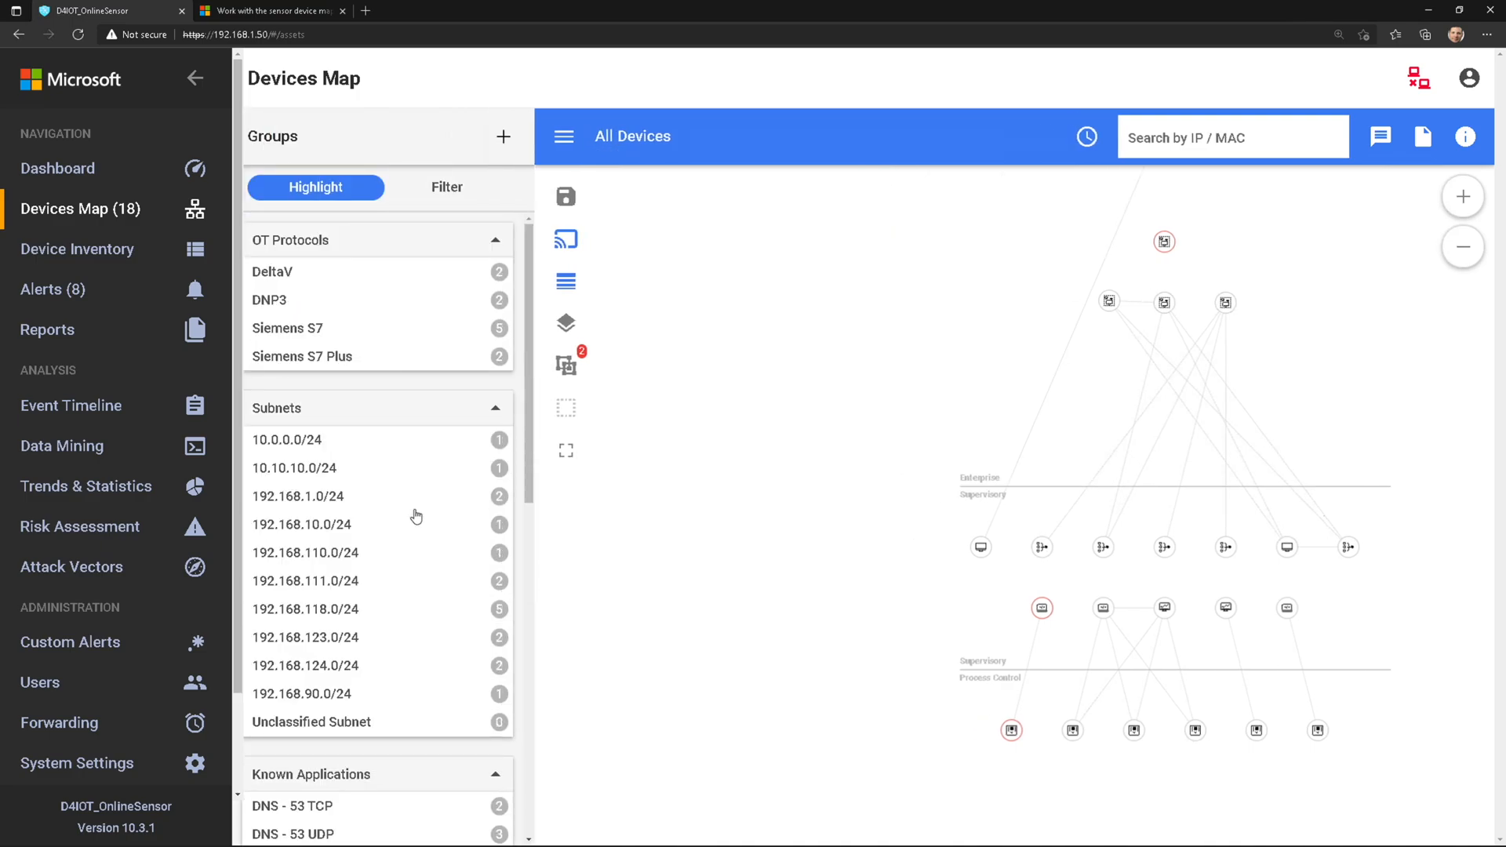
mouse_move(800, 320)
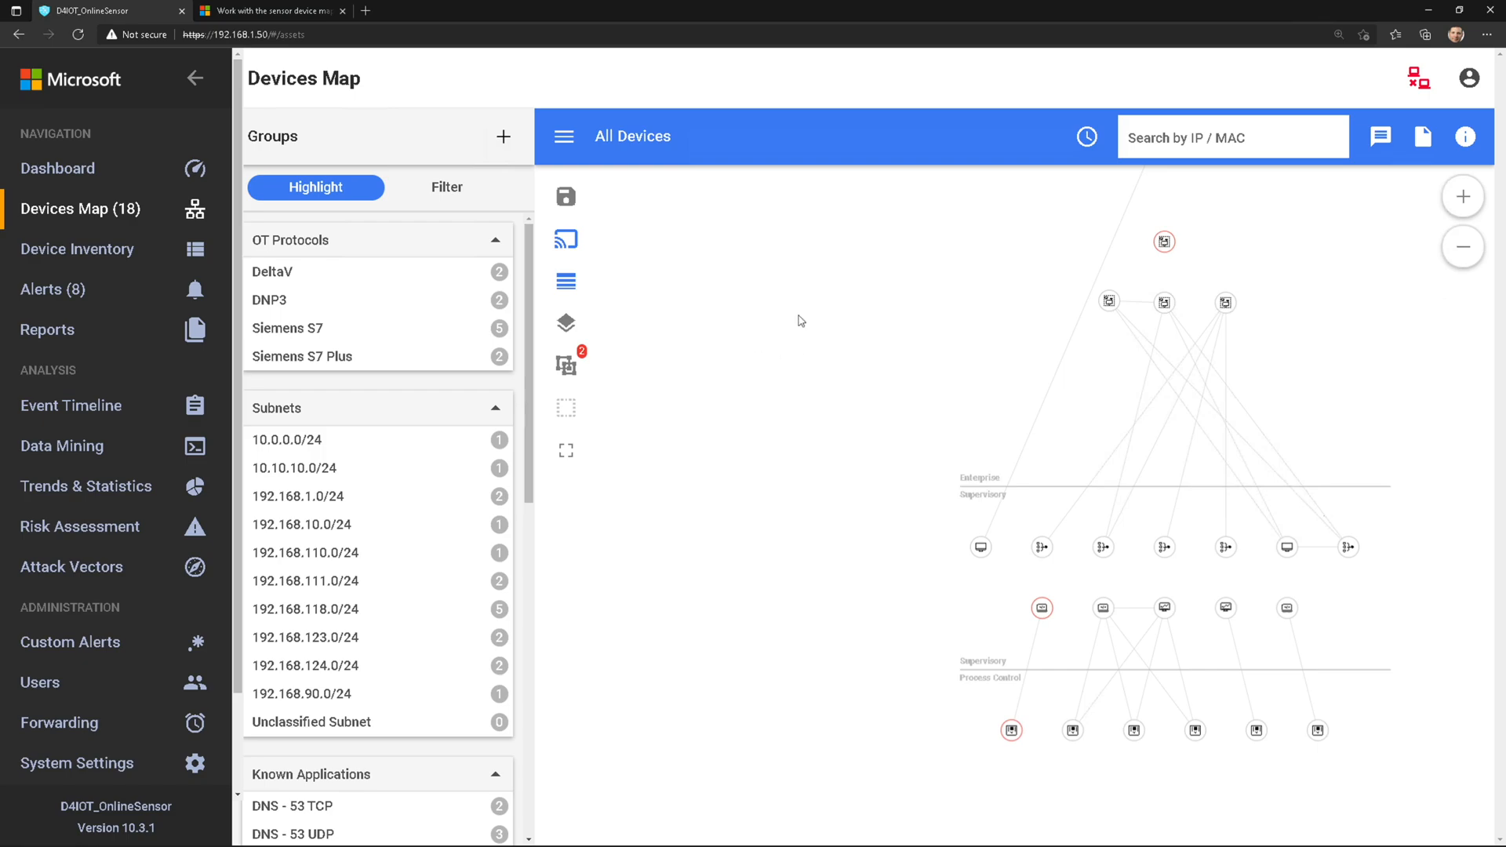
mouse_move(351, 298)
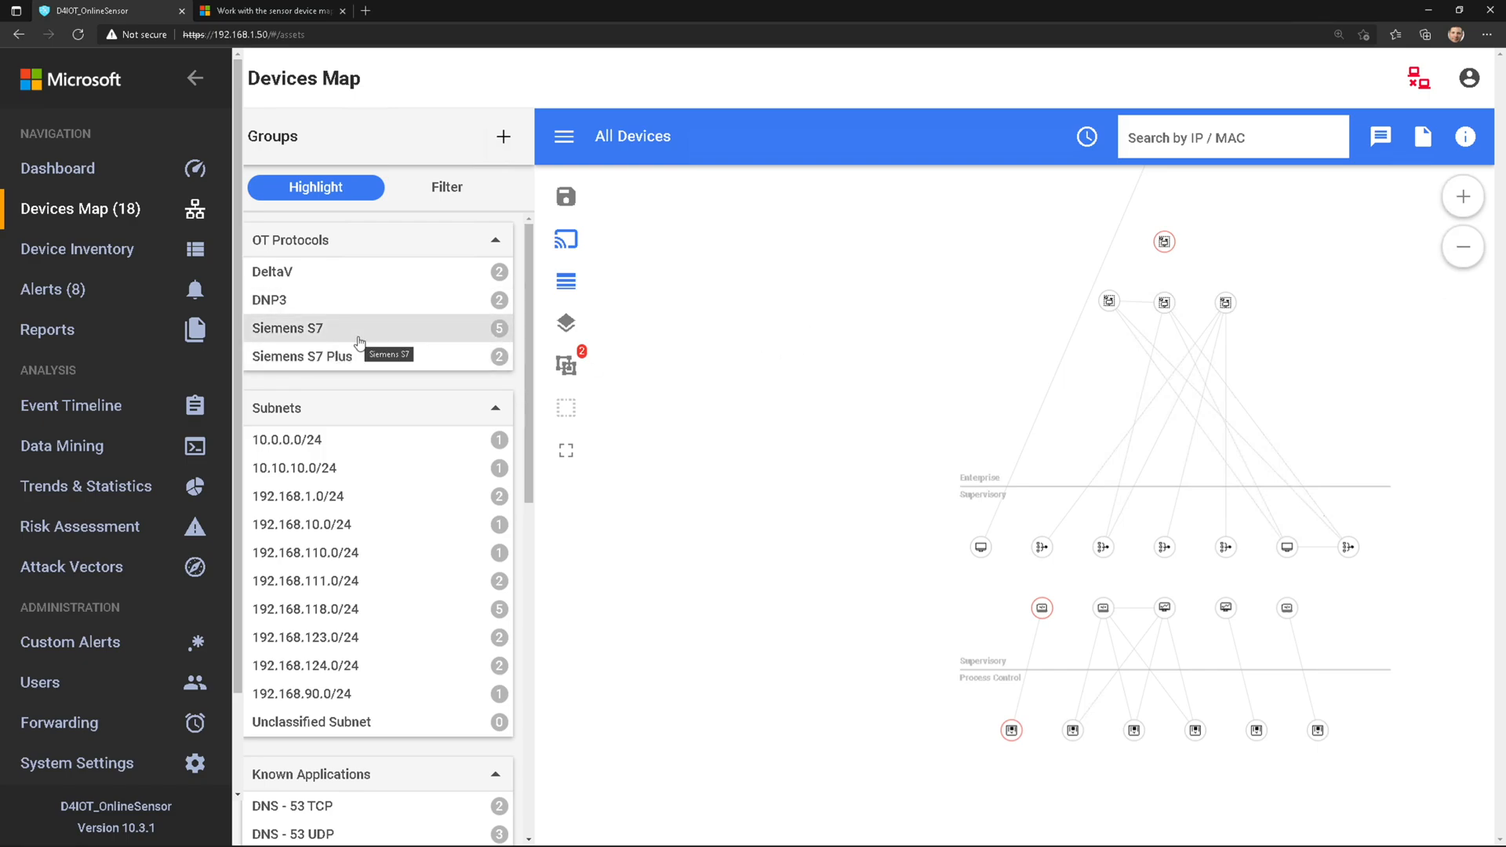
left_click(287, 328)
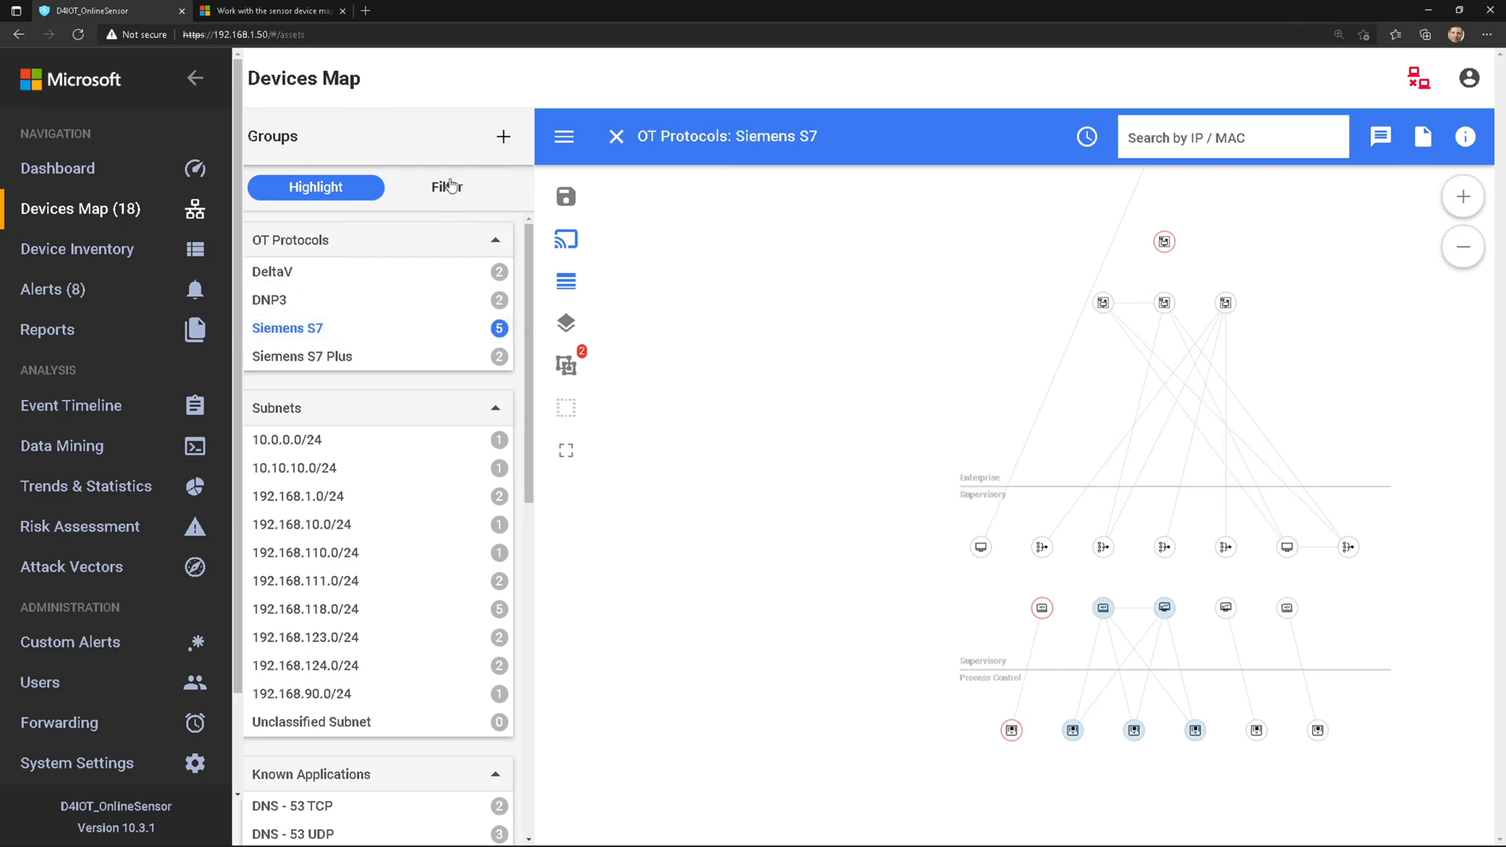
left_click(447, 189)
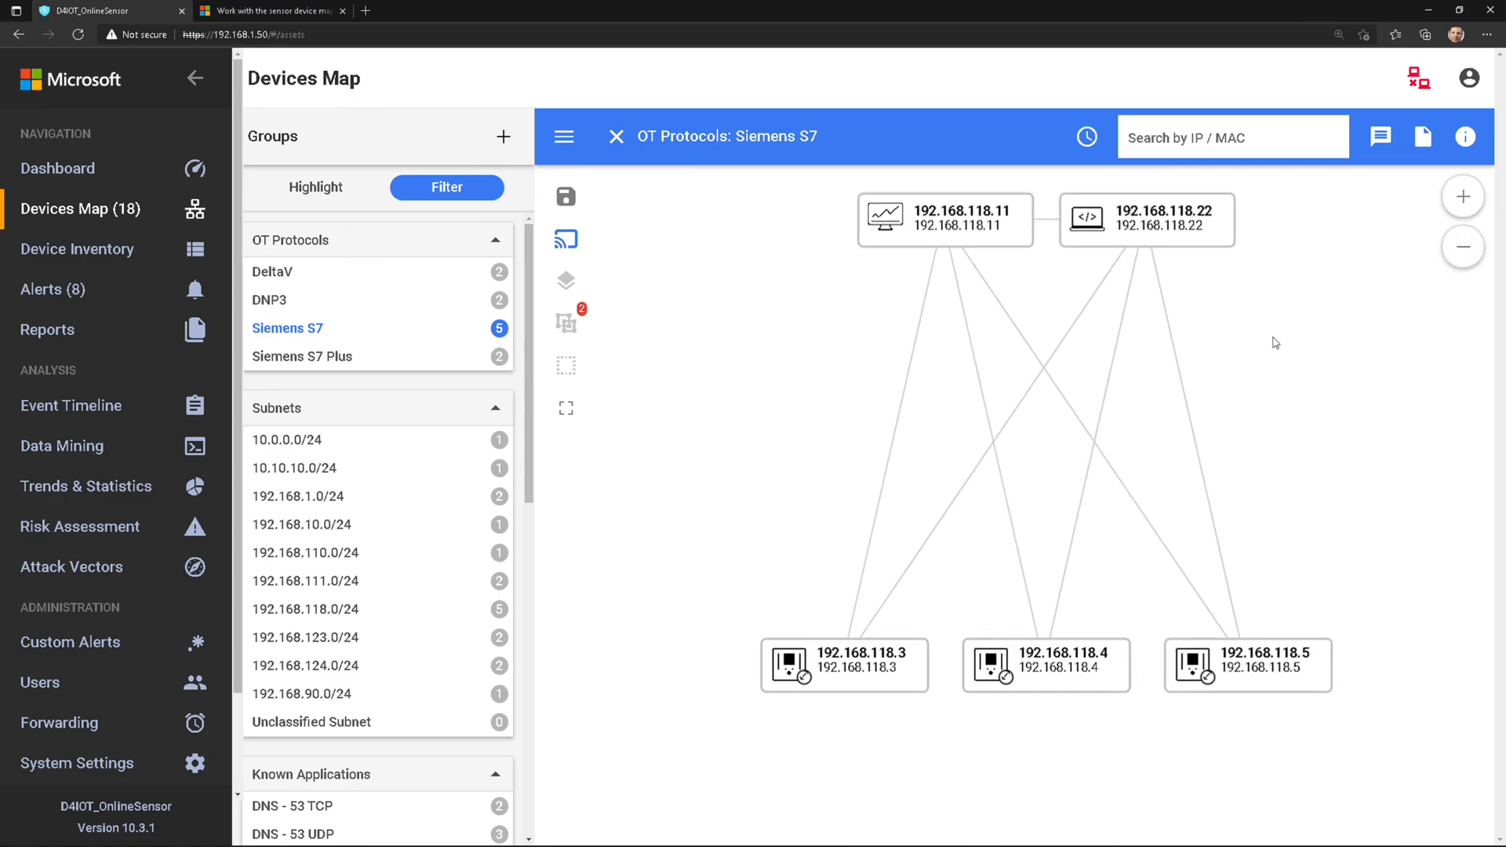
mouse_move(355, 199)
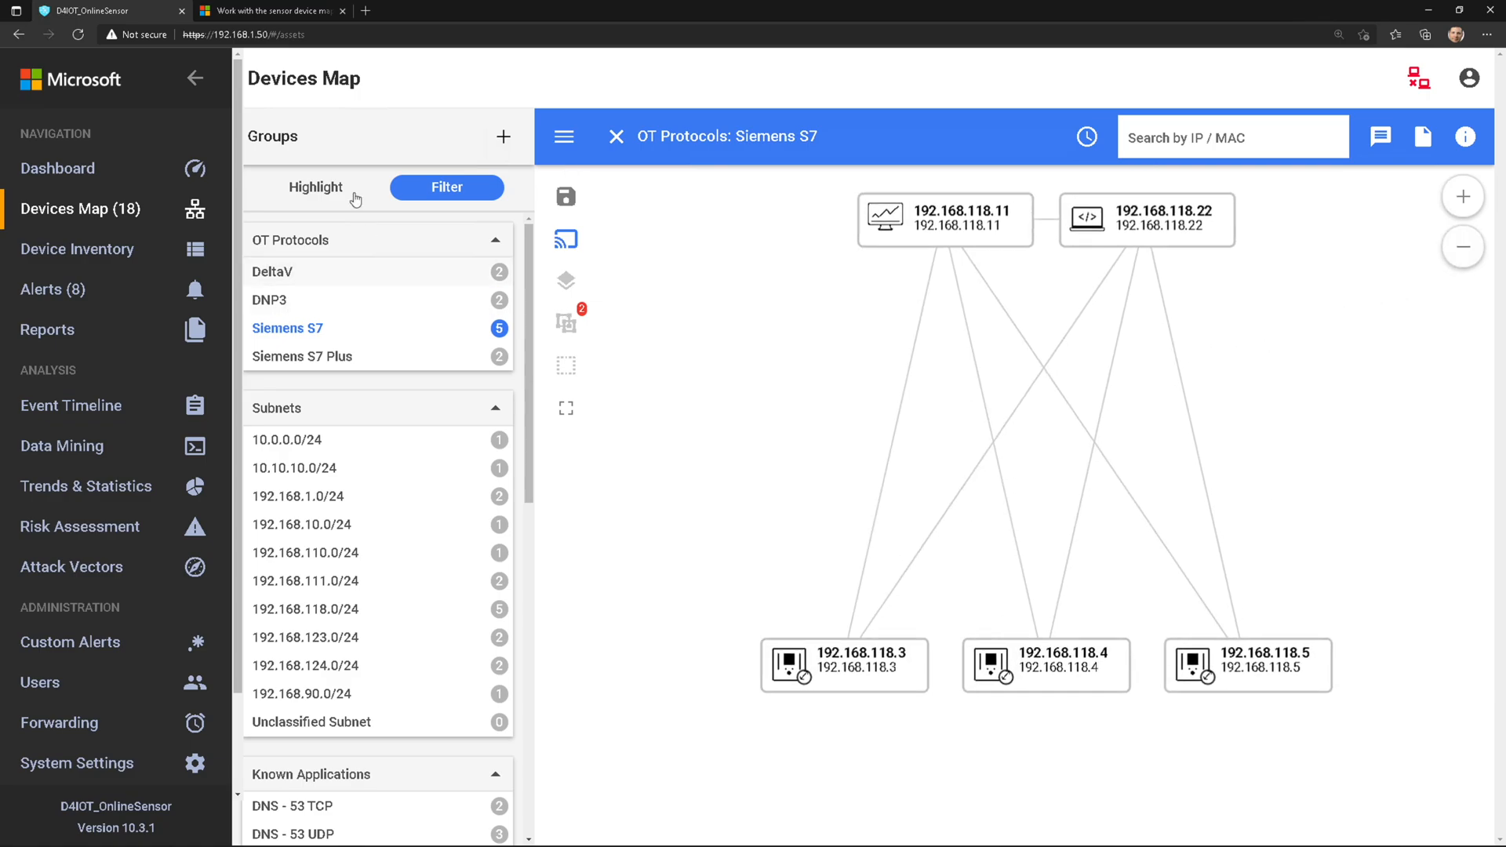
left_click(316, 187)
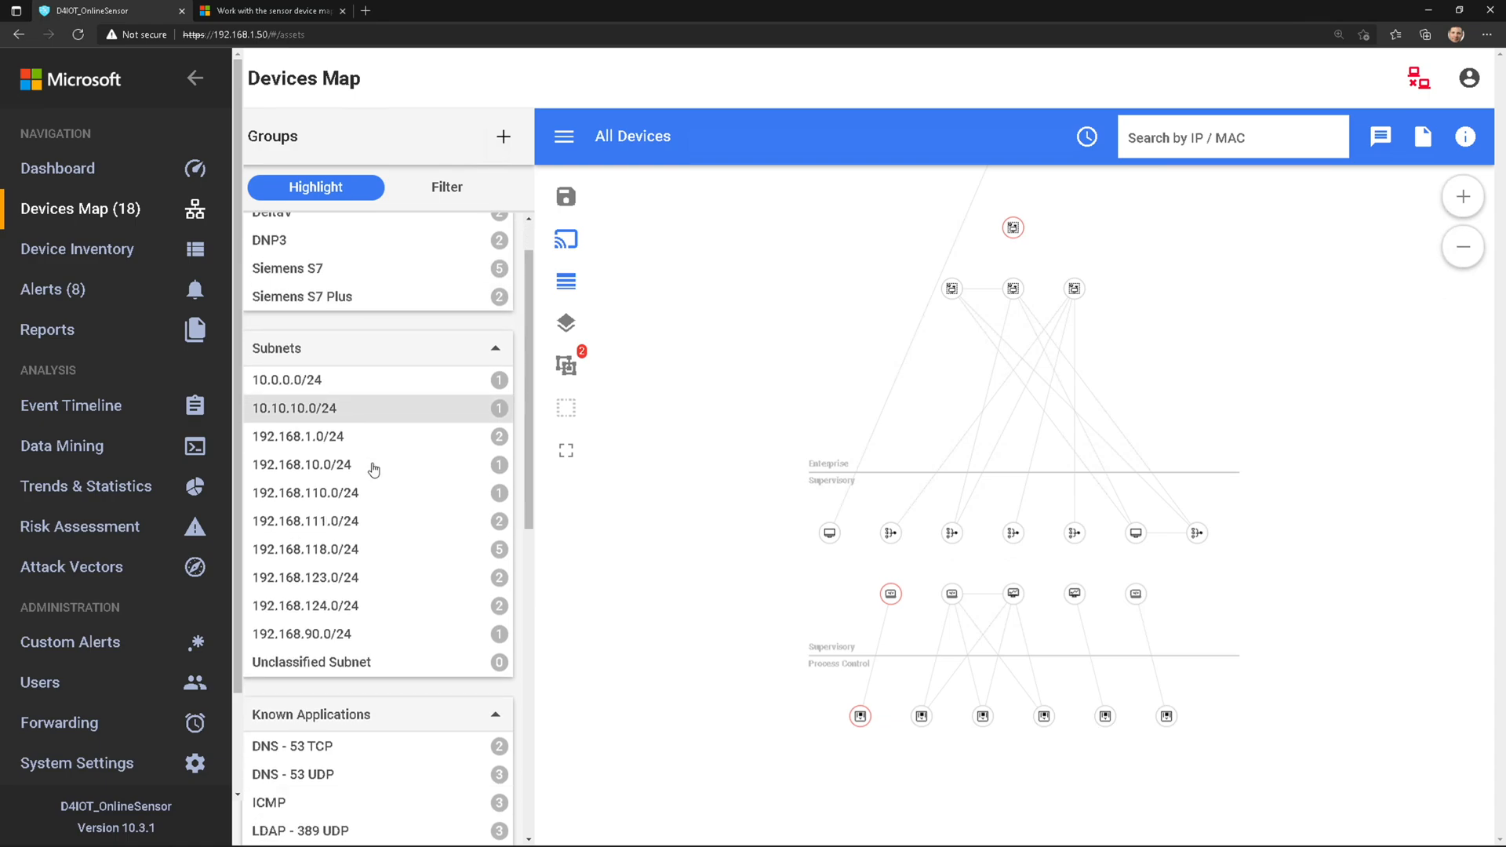
scroll("down", 3)
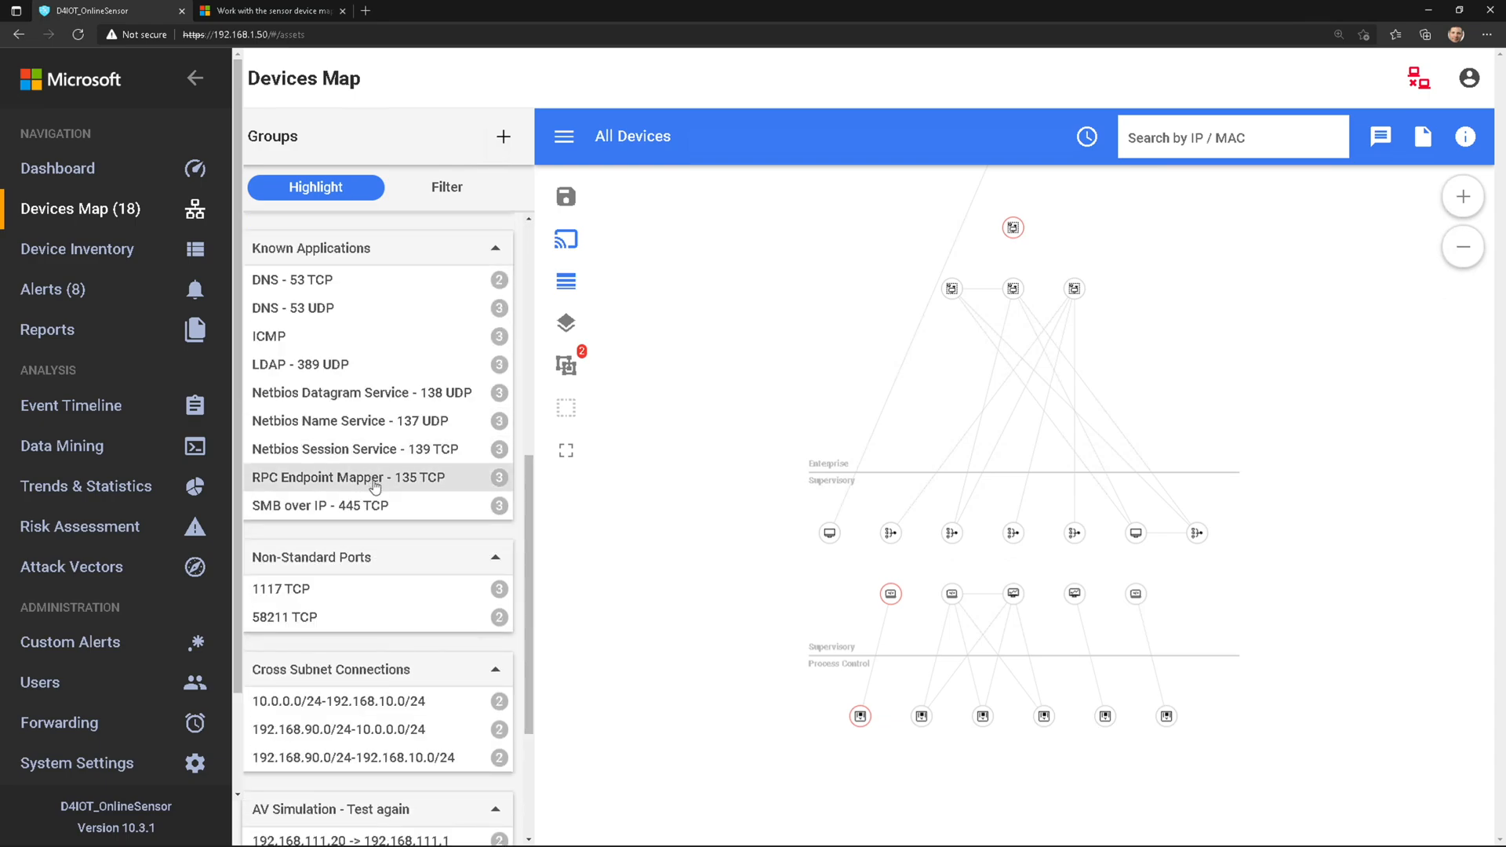
mouse_move(392, 285)
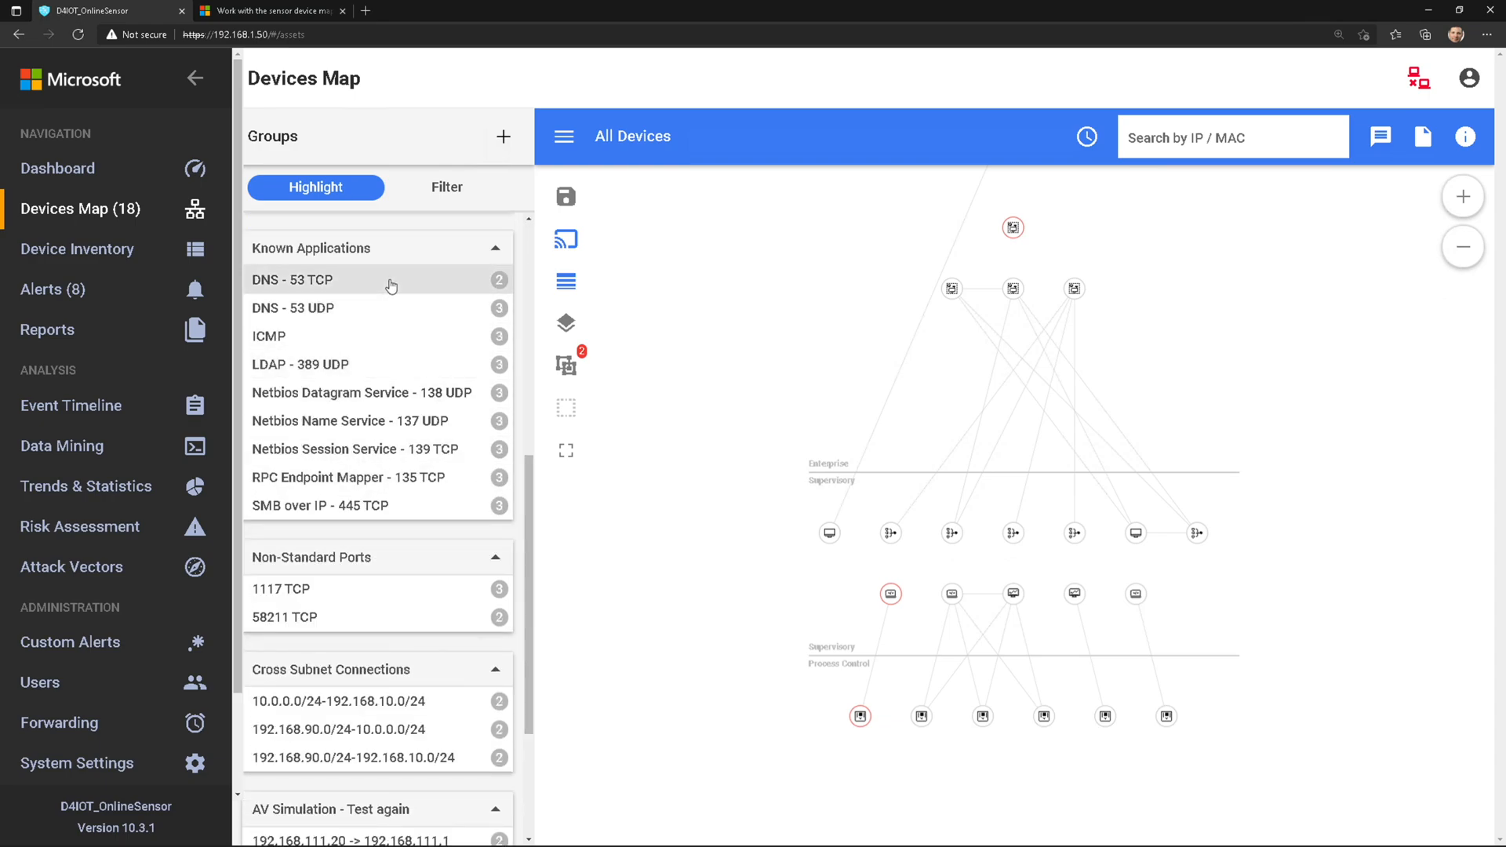
left_click(323, 307)
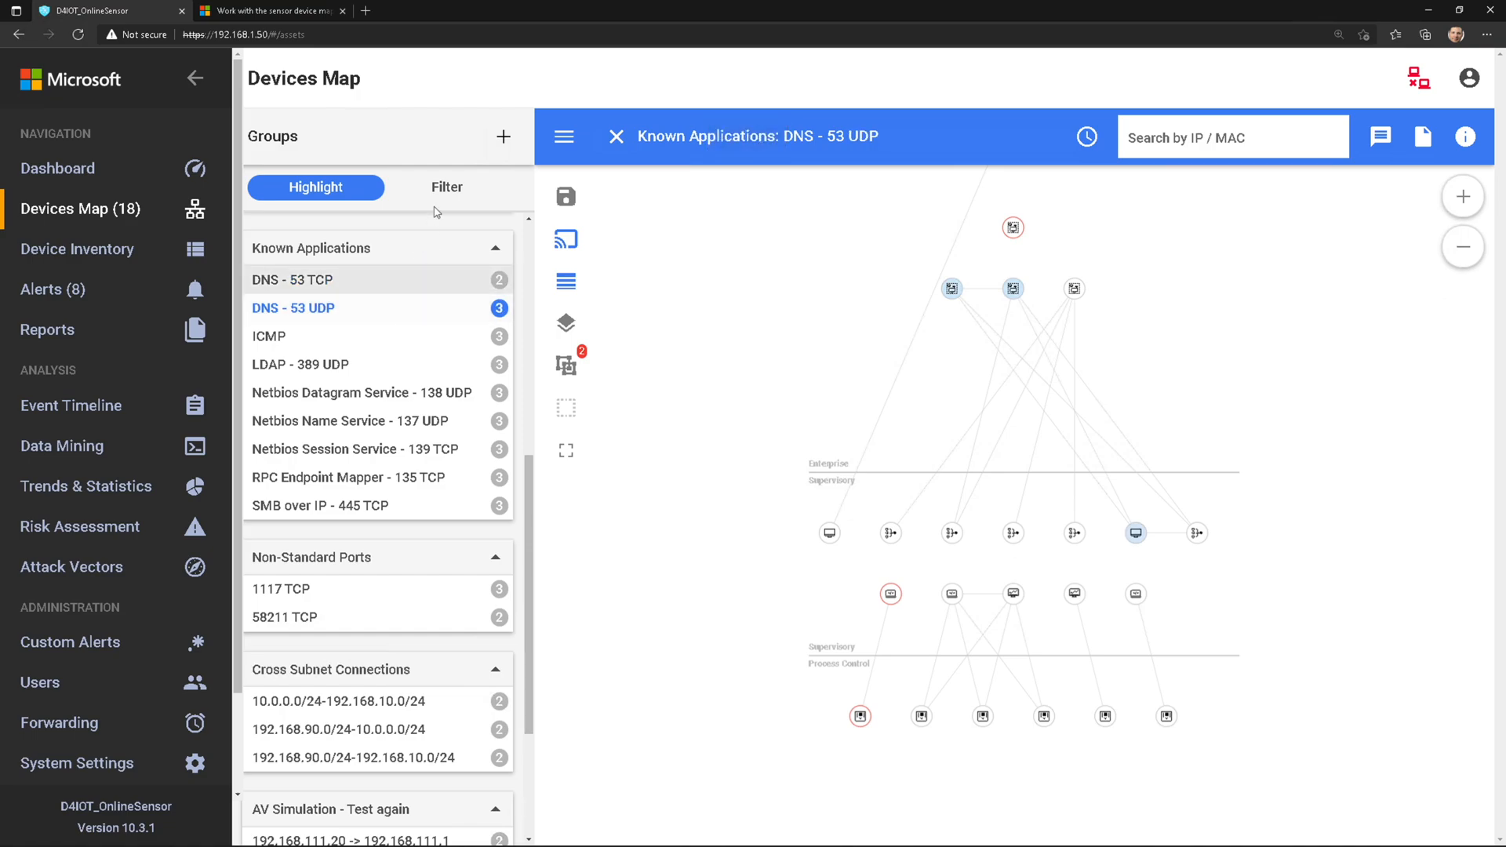
left_click(446, 187)
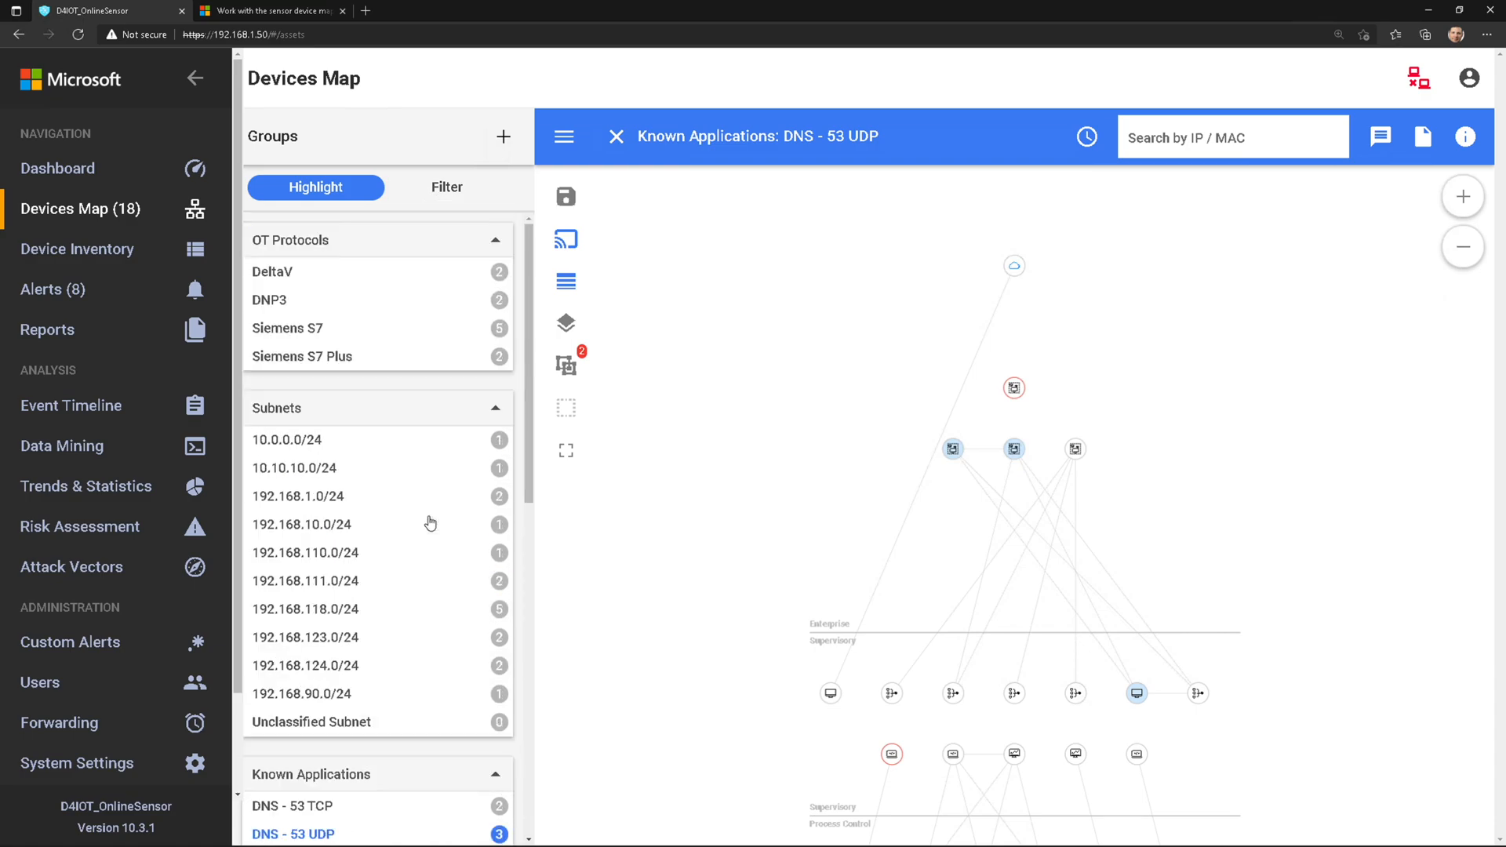
scroll("down", 3)
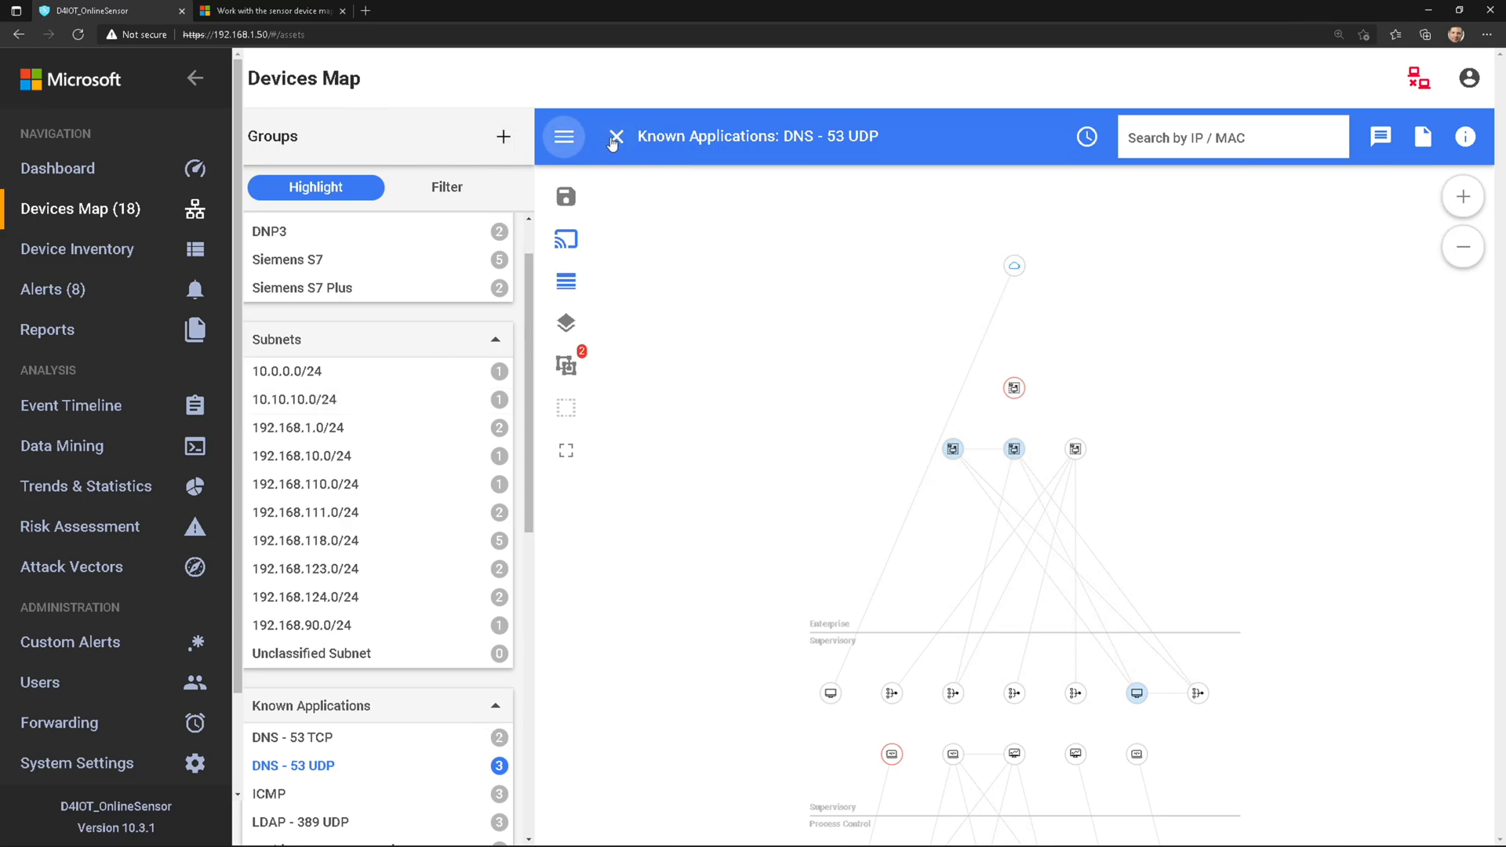
left_click(614, 135)
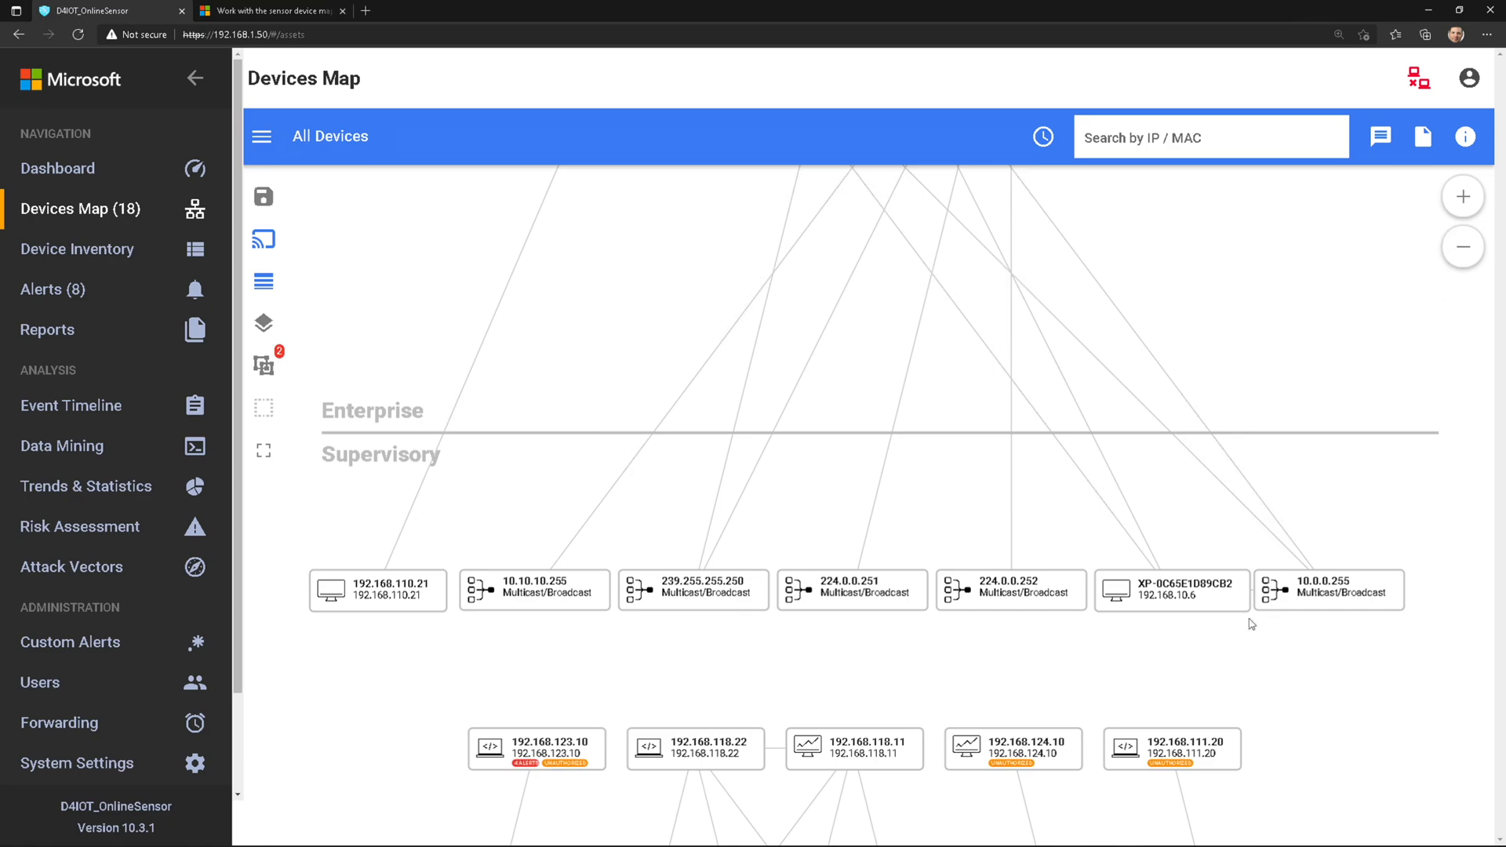
Step: Toggle workstation XP-0C65E1D89CB2's Authorized Device setting off and back on, then review its protocols
scroll("down", 3)
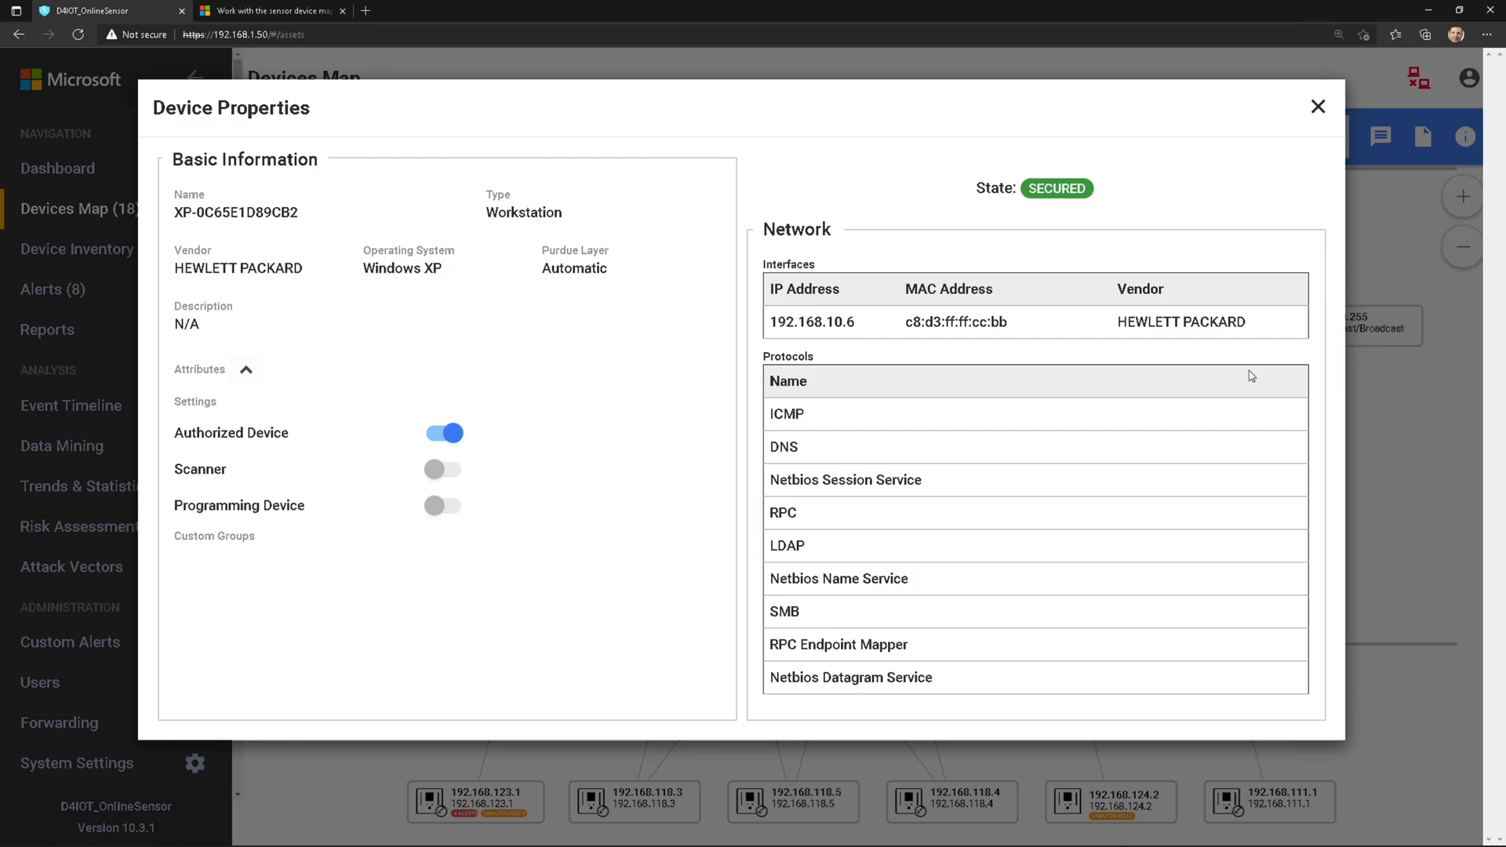
mouse_move(792, 307)
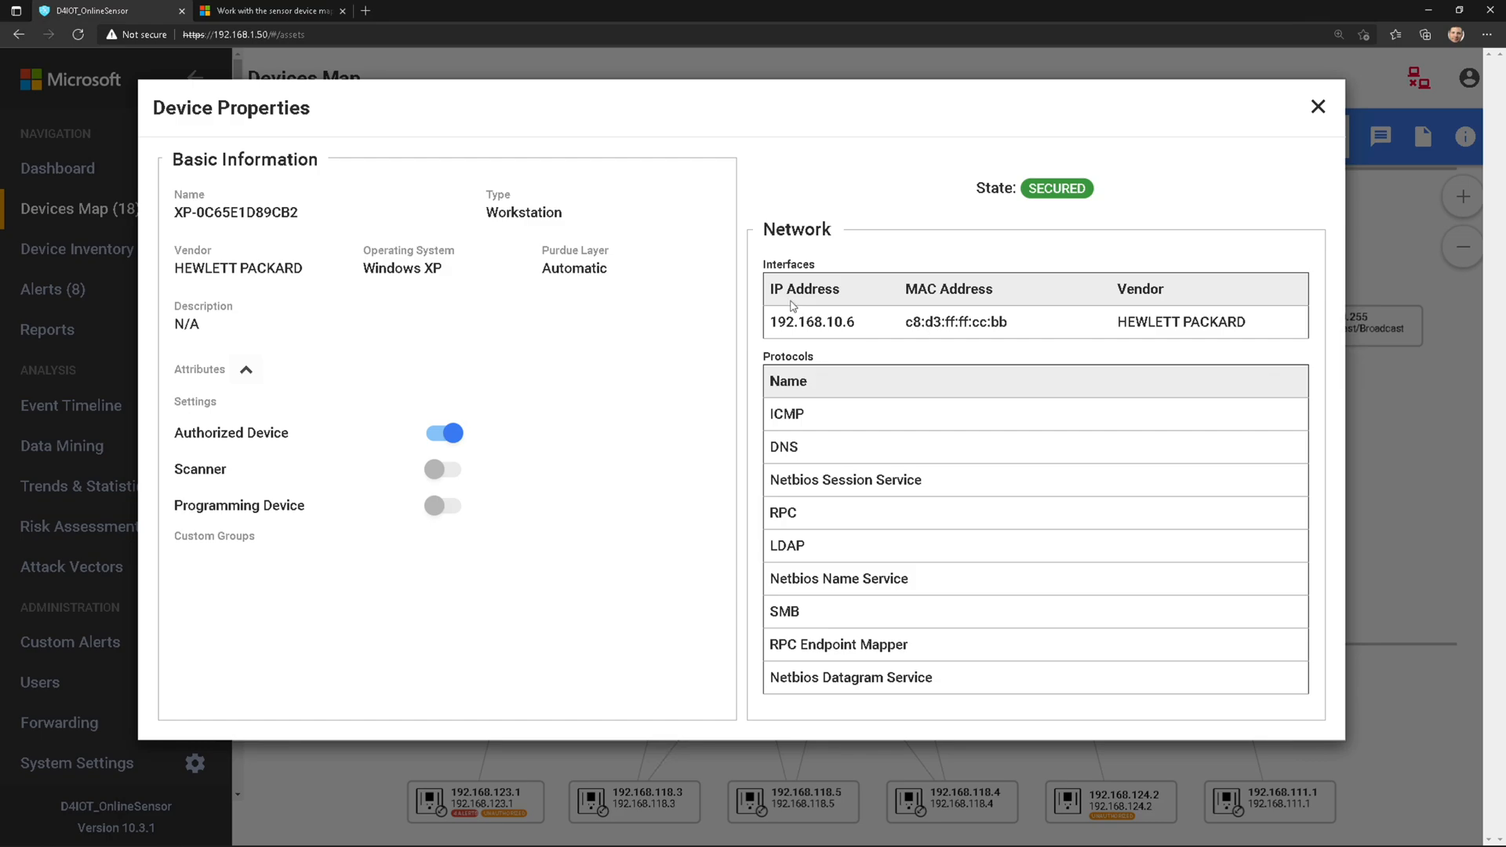
mouse_move(338, 266)
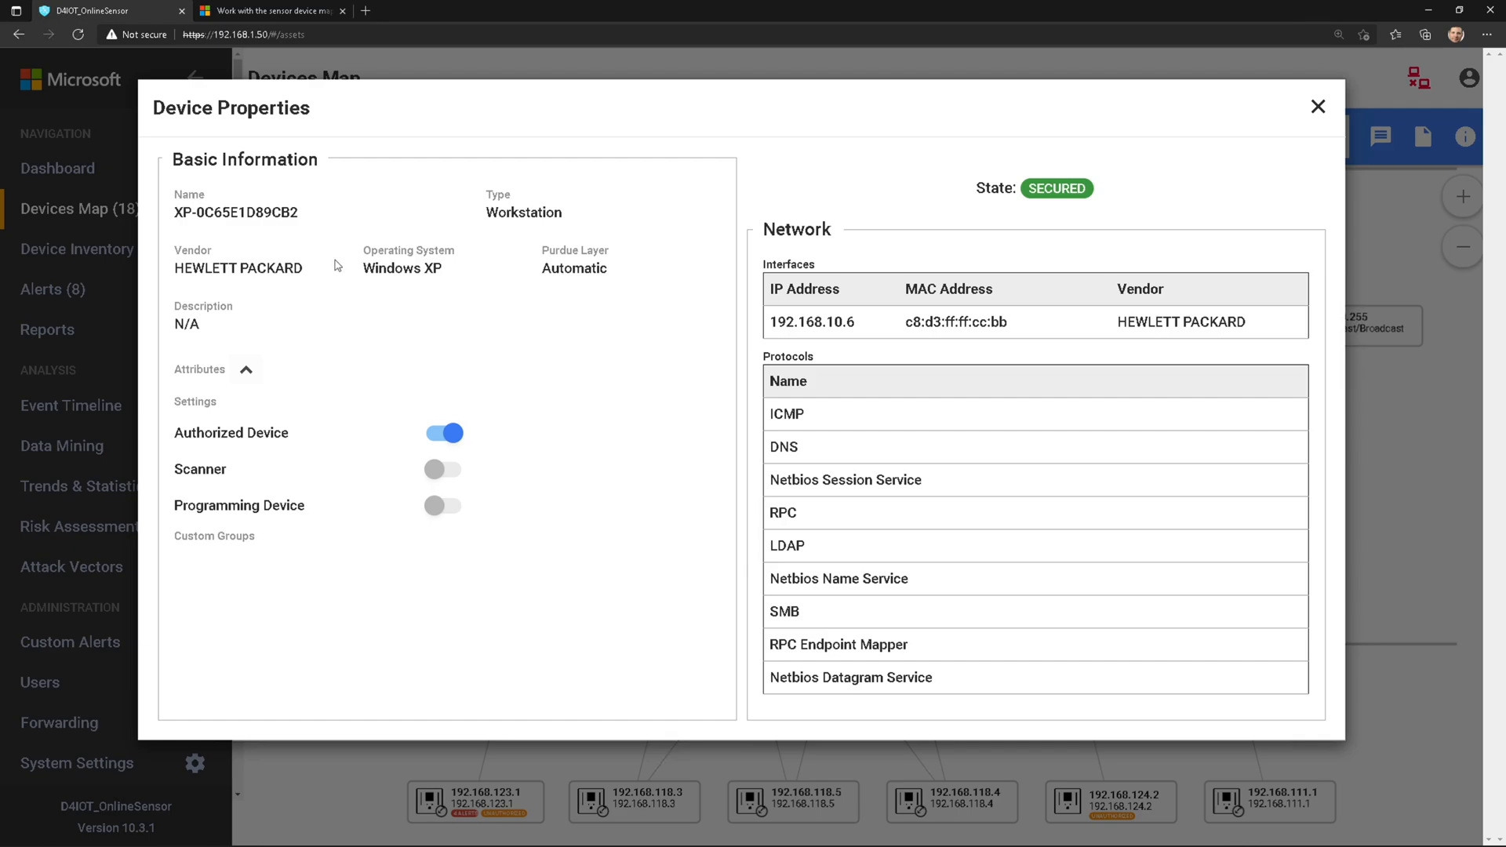
mouse_move(374, 401)
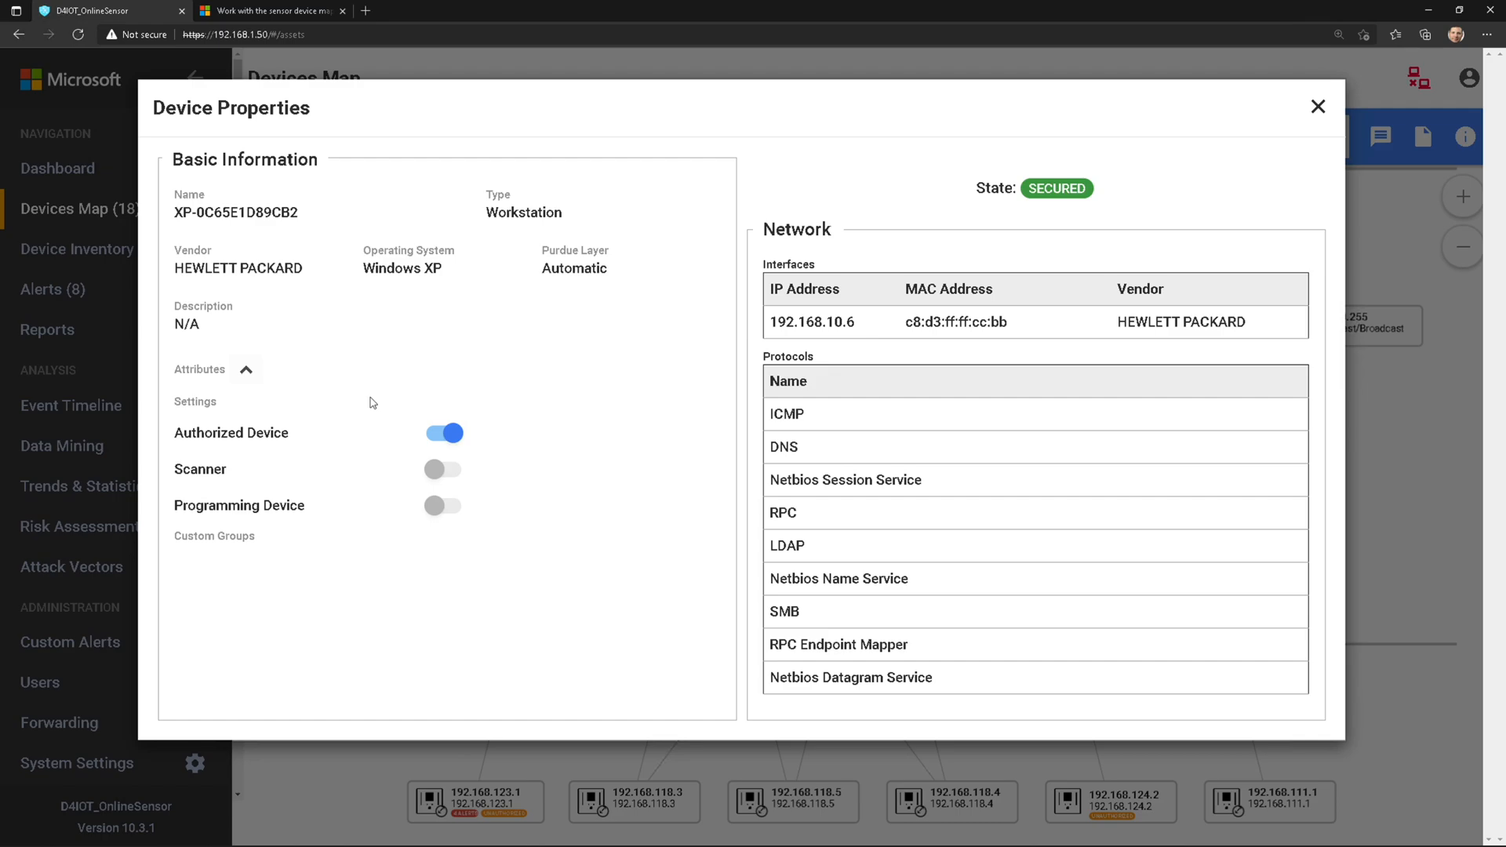
mouse_move(1073, 197)
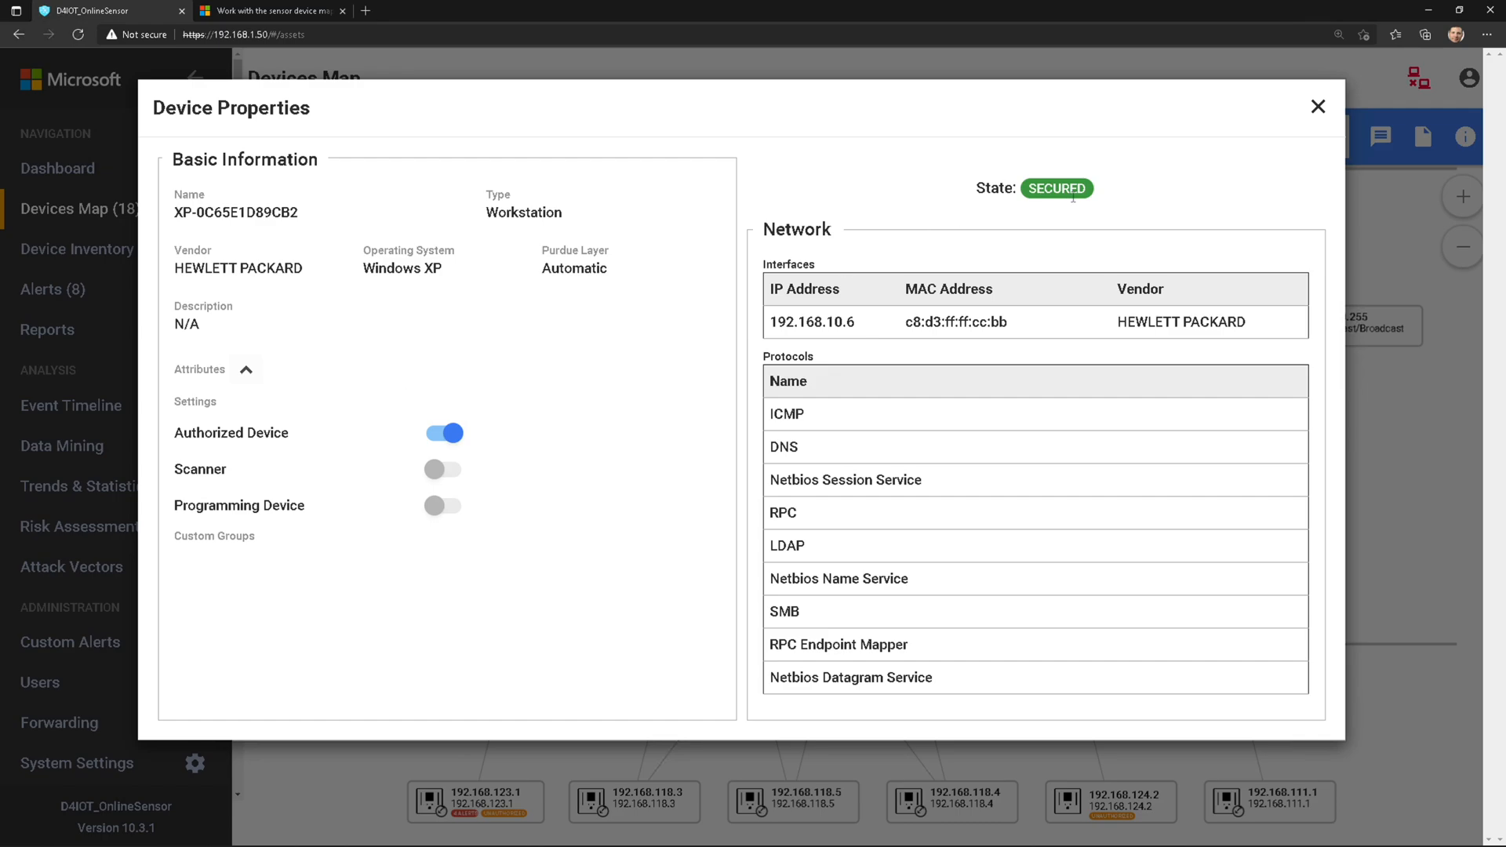
left_click(442, 434)
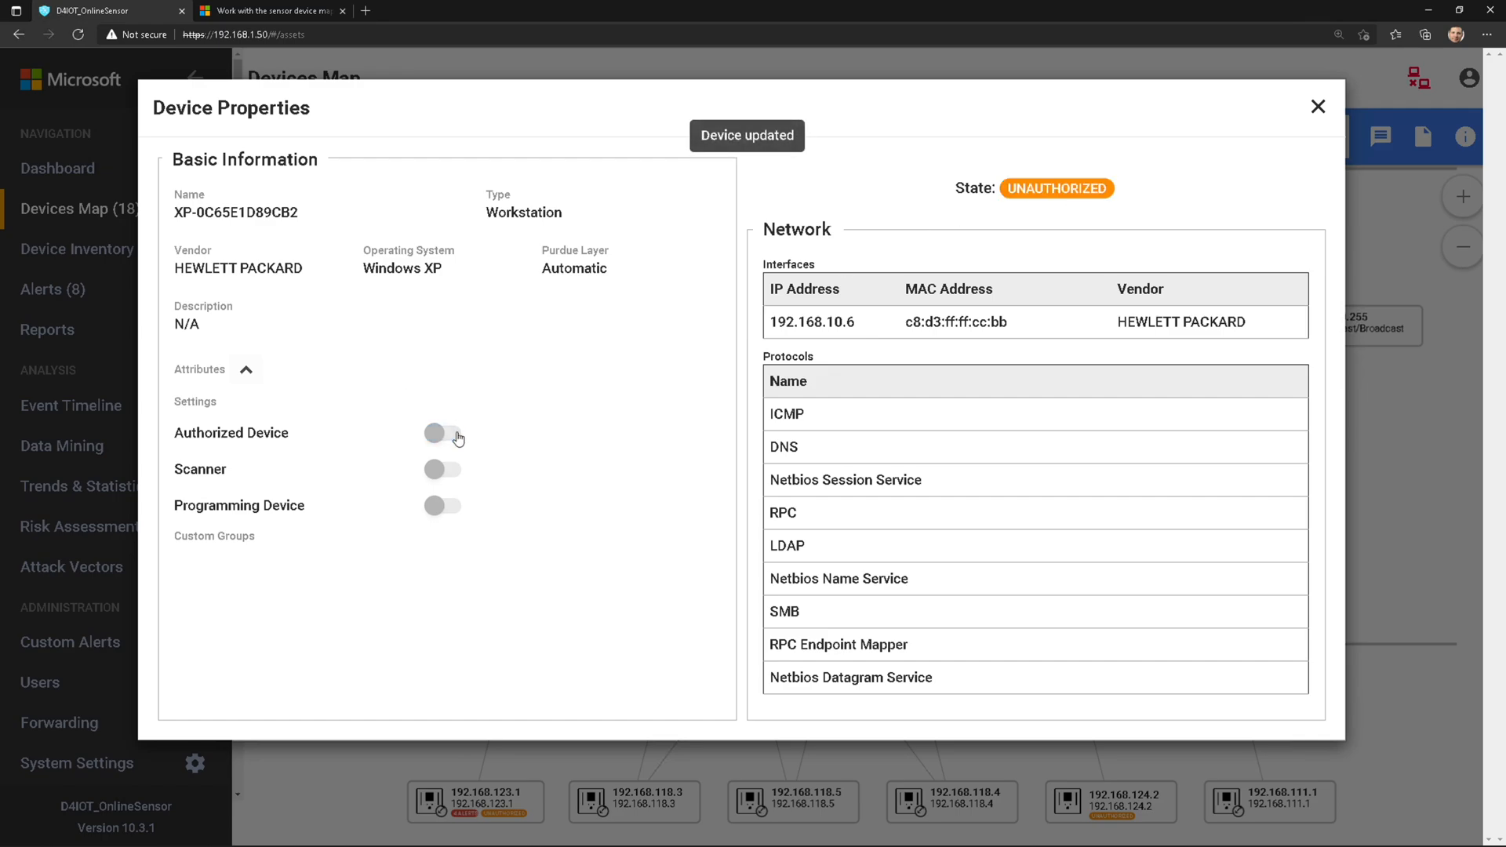
left_click(443, 433)
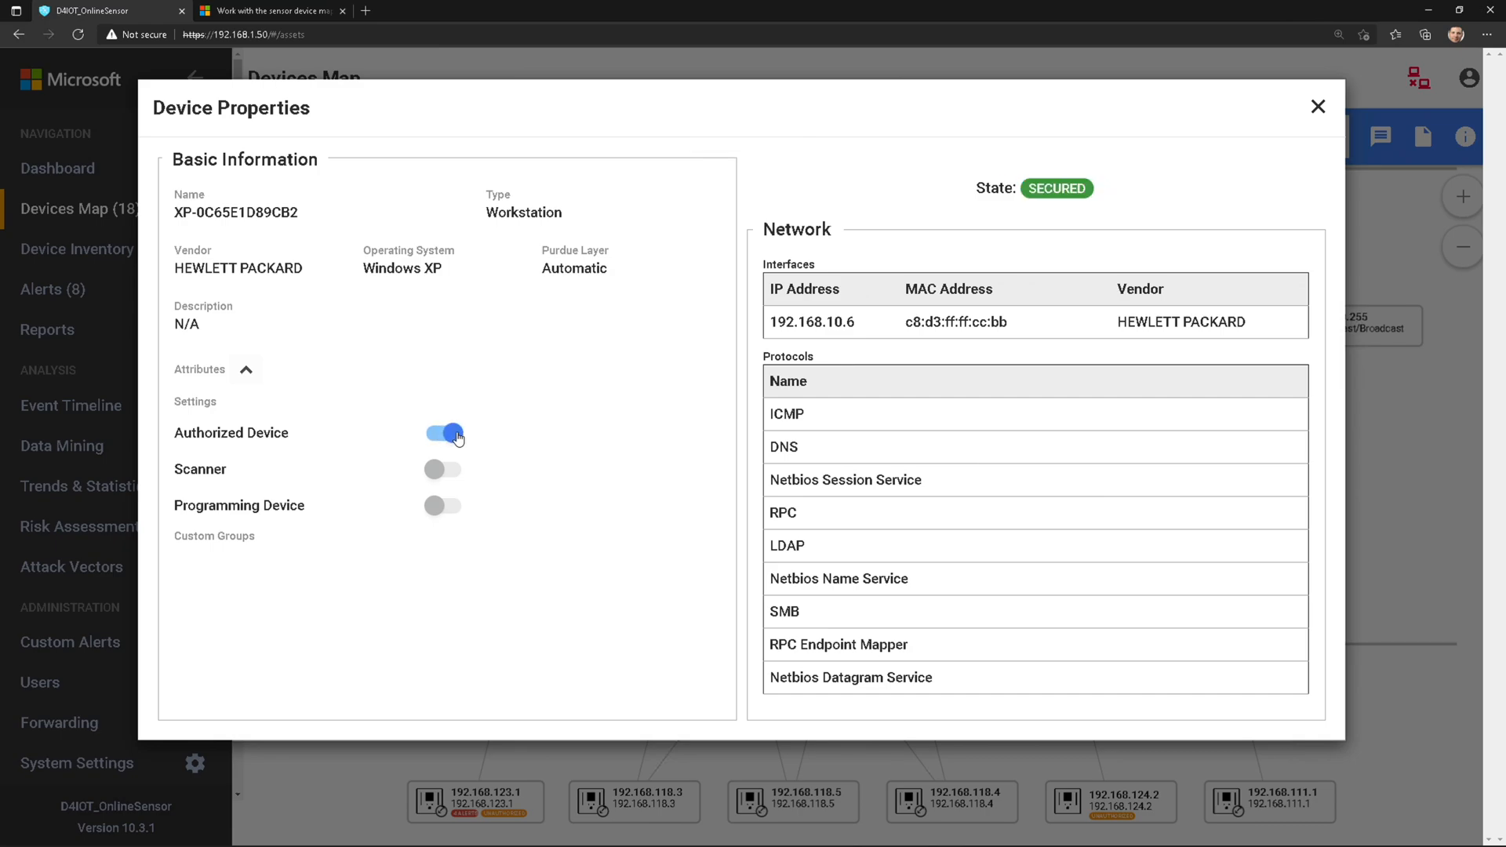
mouse_move(434, 389)
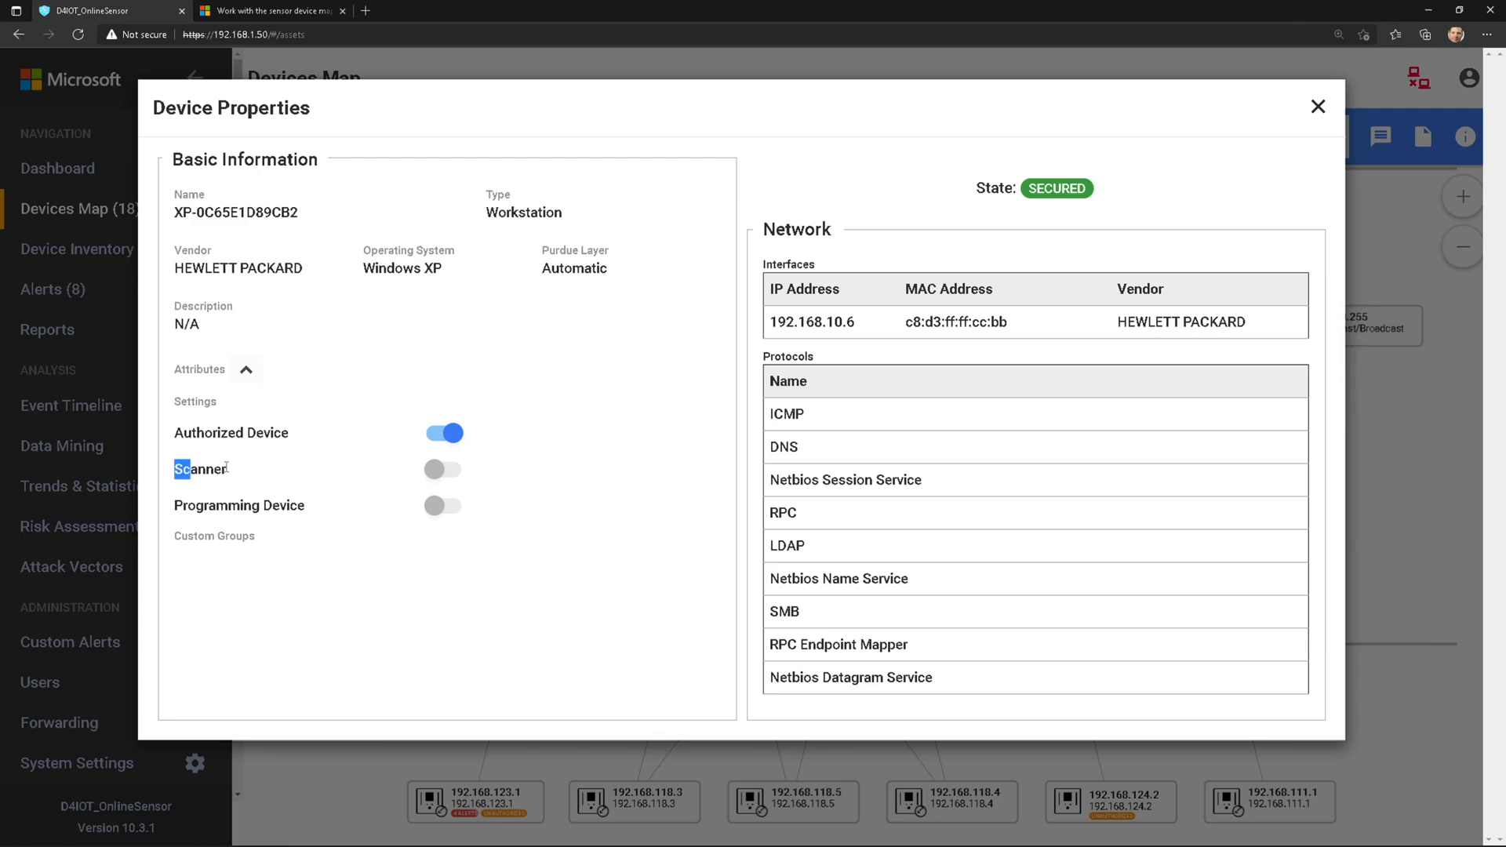
double_click(199, 469)
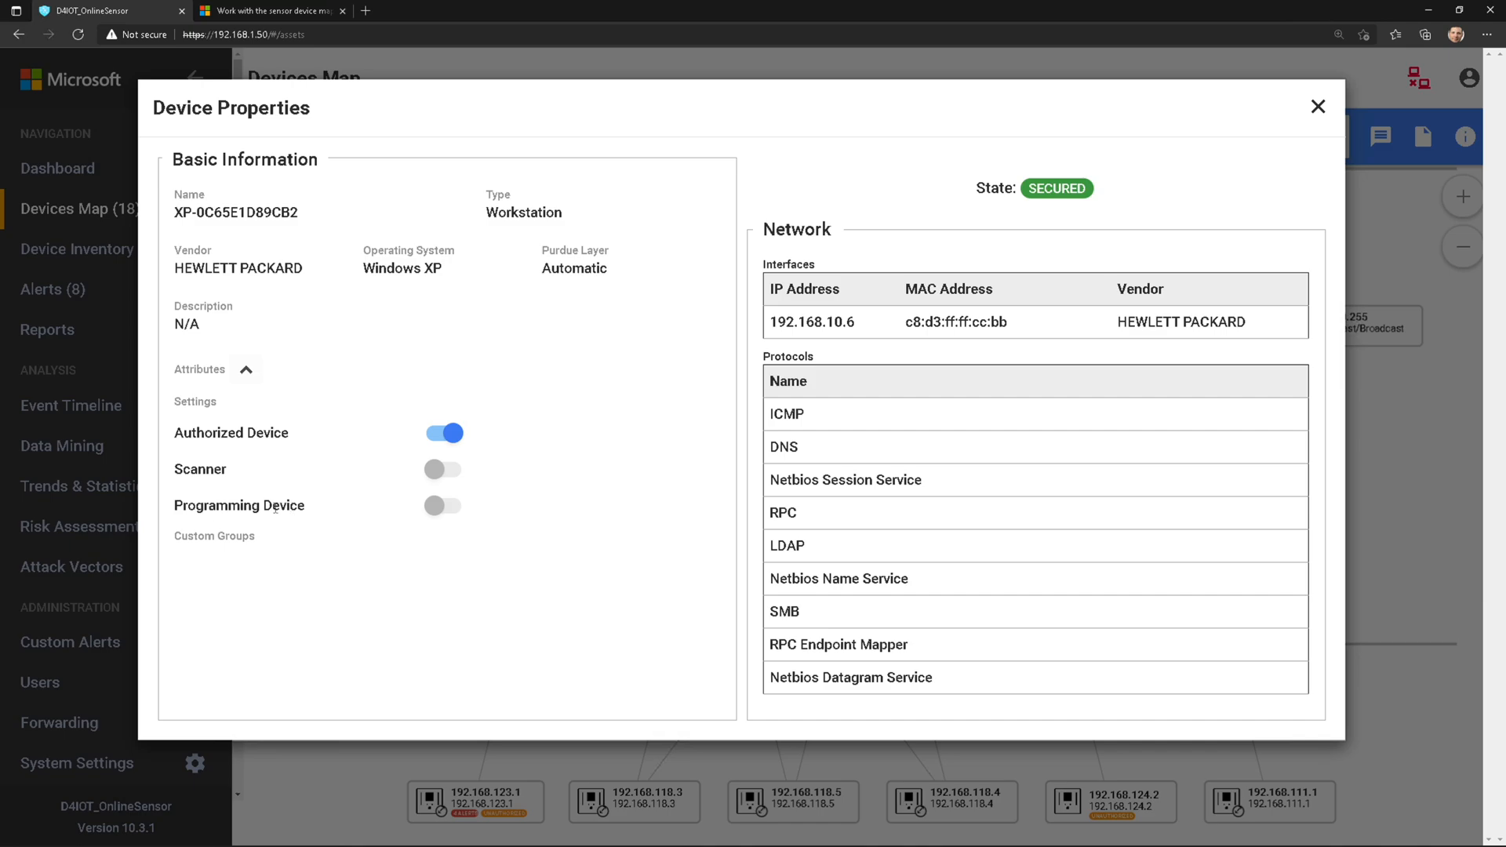
mouse_move(238, 568)
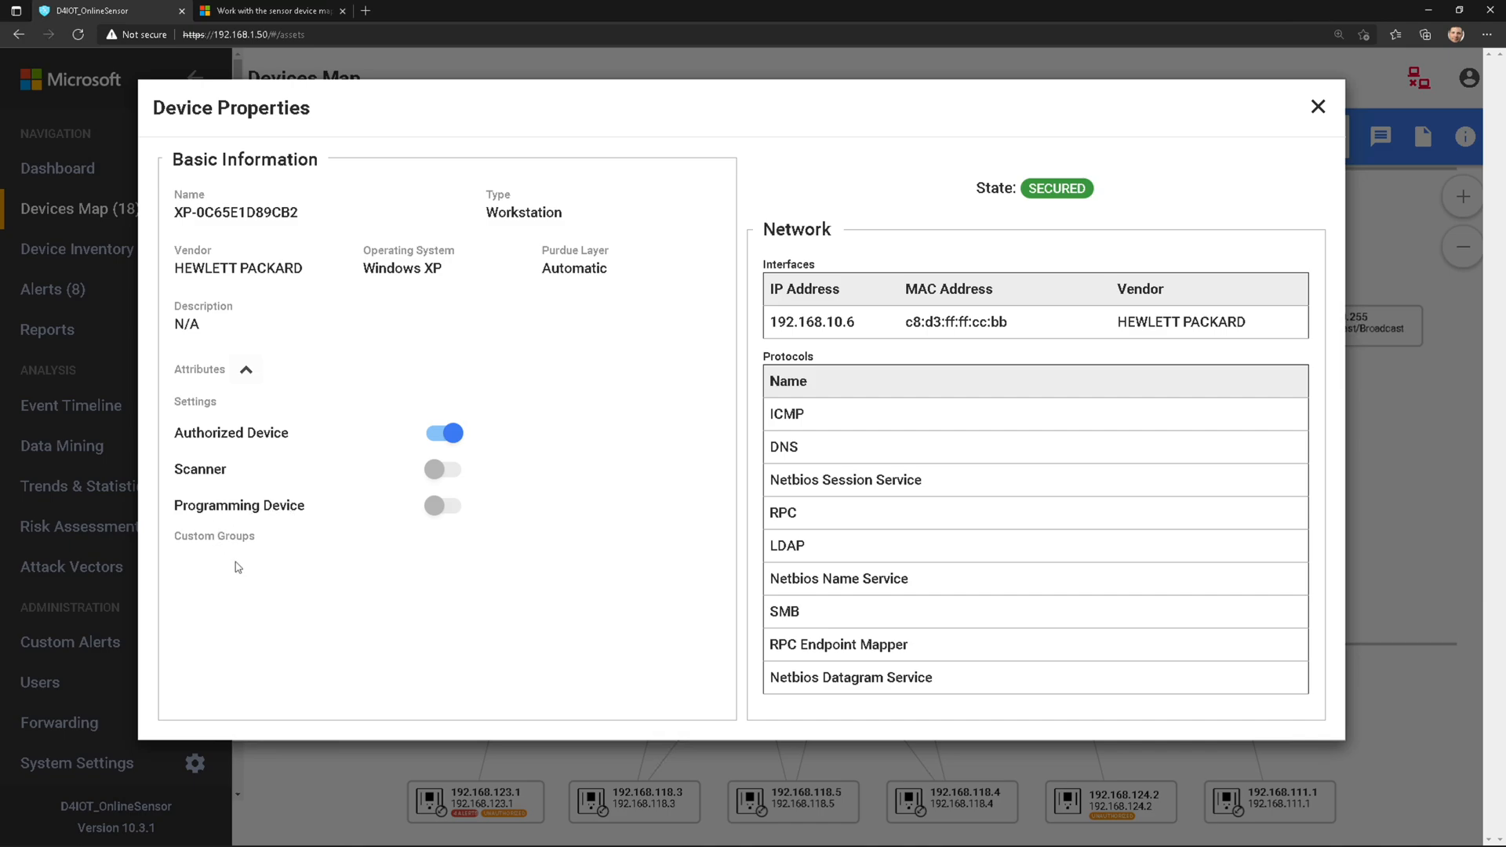
mouse_move(257, 568)
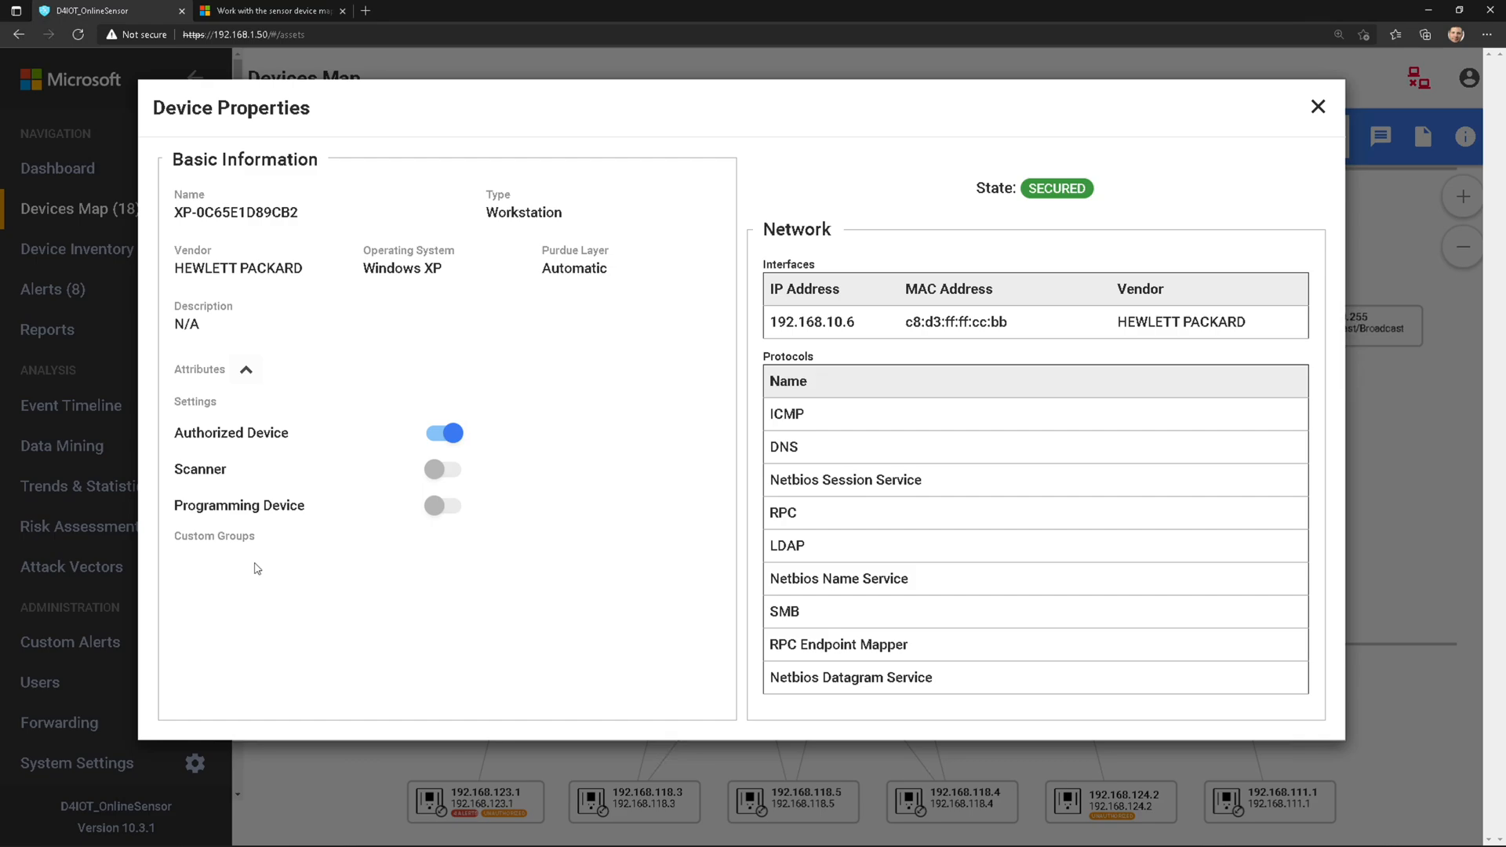
mouse_move(805, 665)
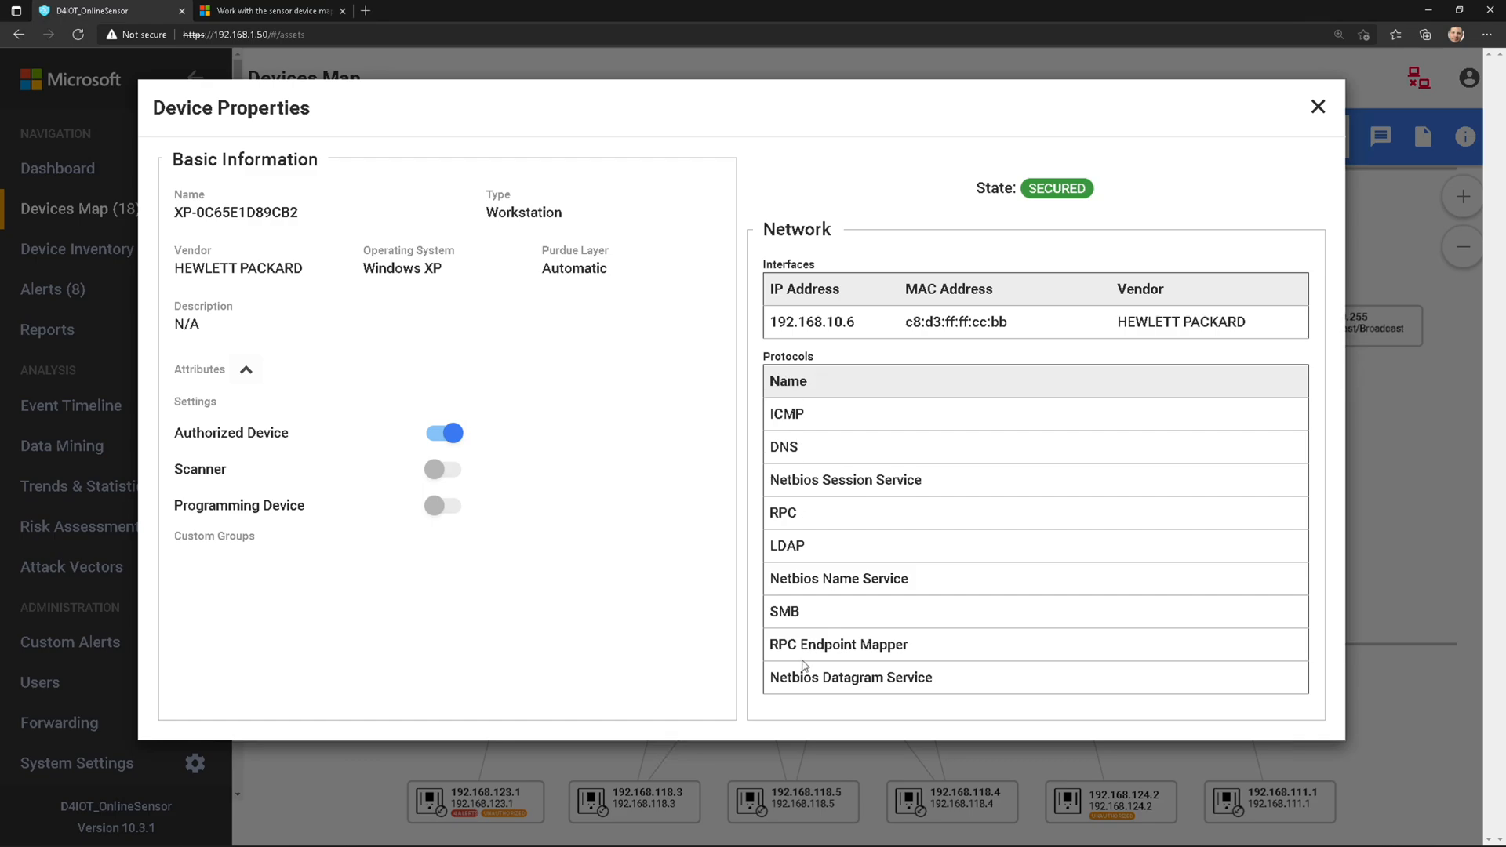
mouse_move(821, 536)
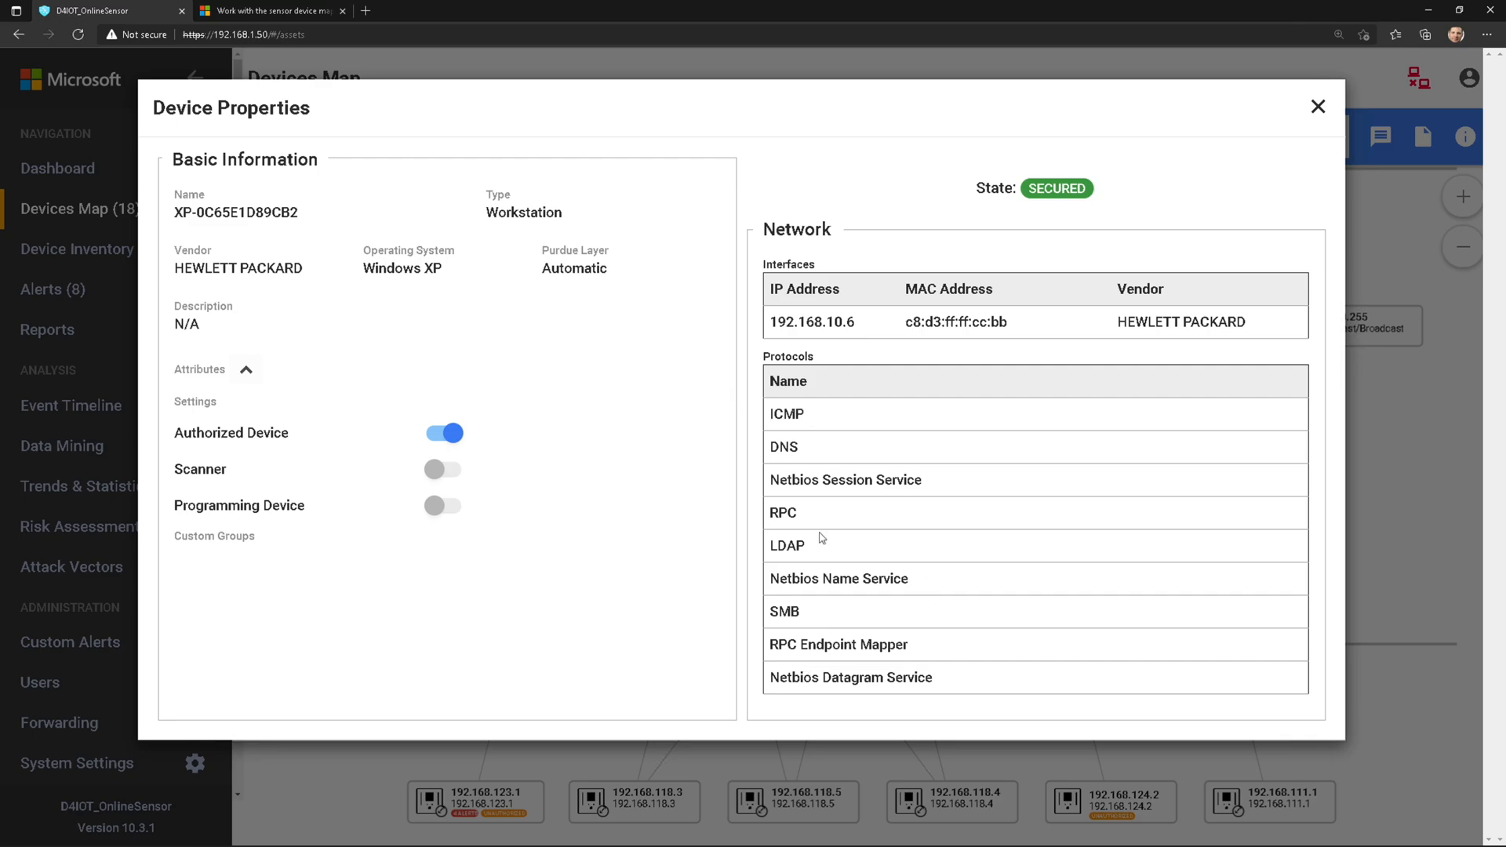
mouse_move(1327, 122)
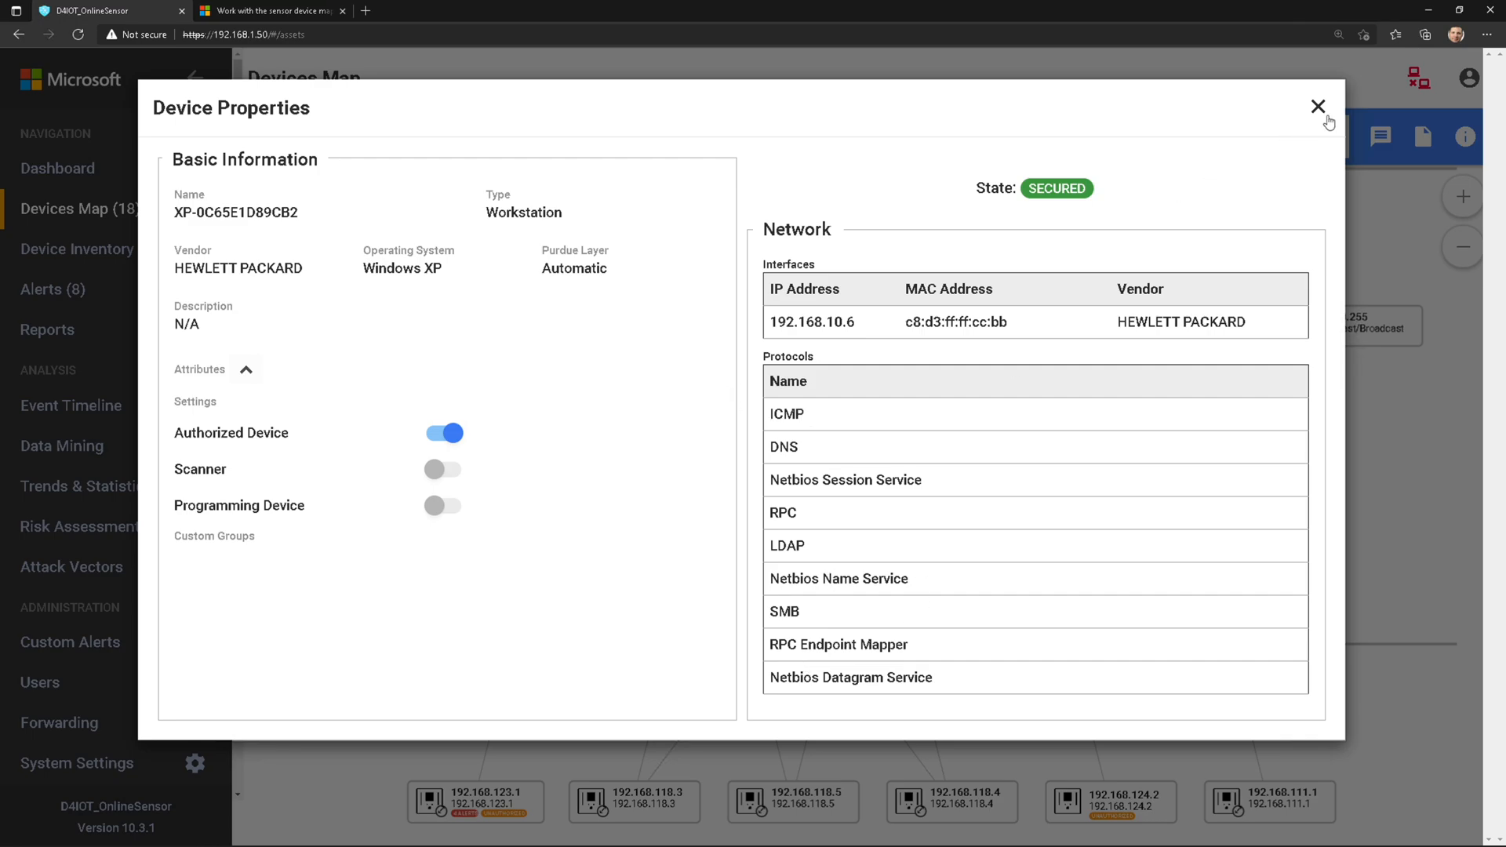
Step: Close the workstation properties, view PLC 192.168.124.2's properties (GE Energy, DNP3, Unauthorized), and close them
left_click(1318, 107)
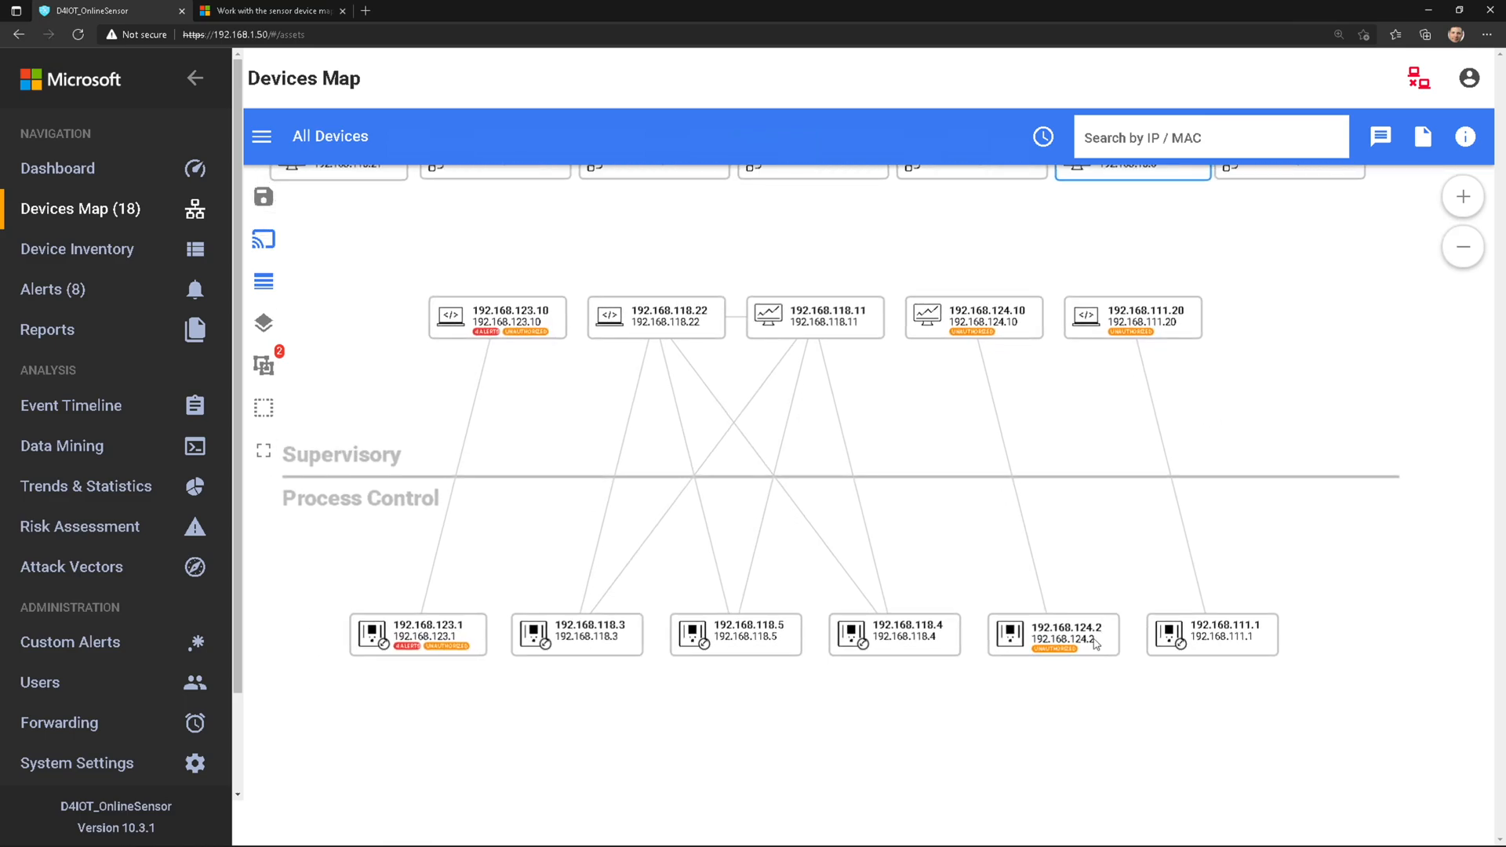
left_click(1058, 643)
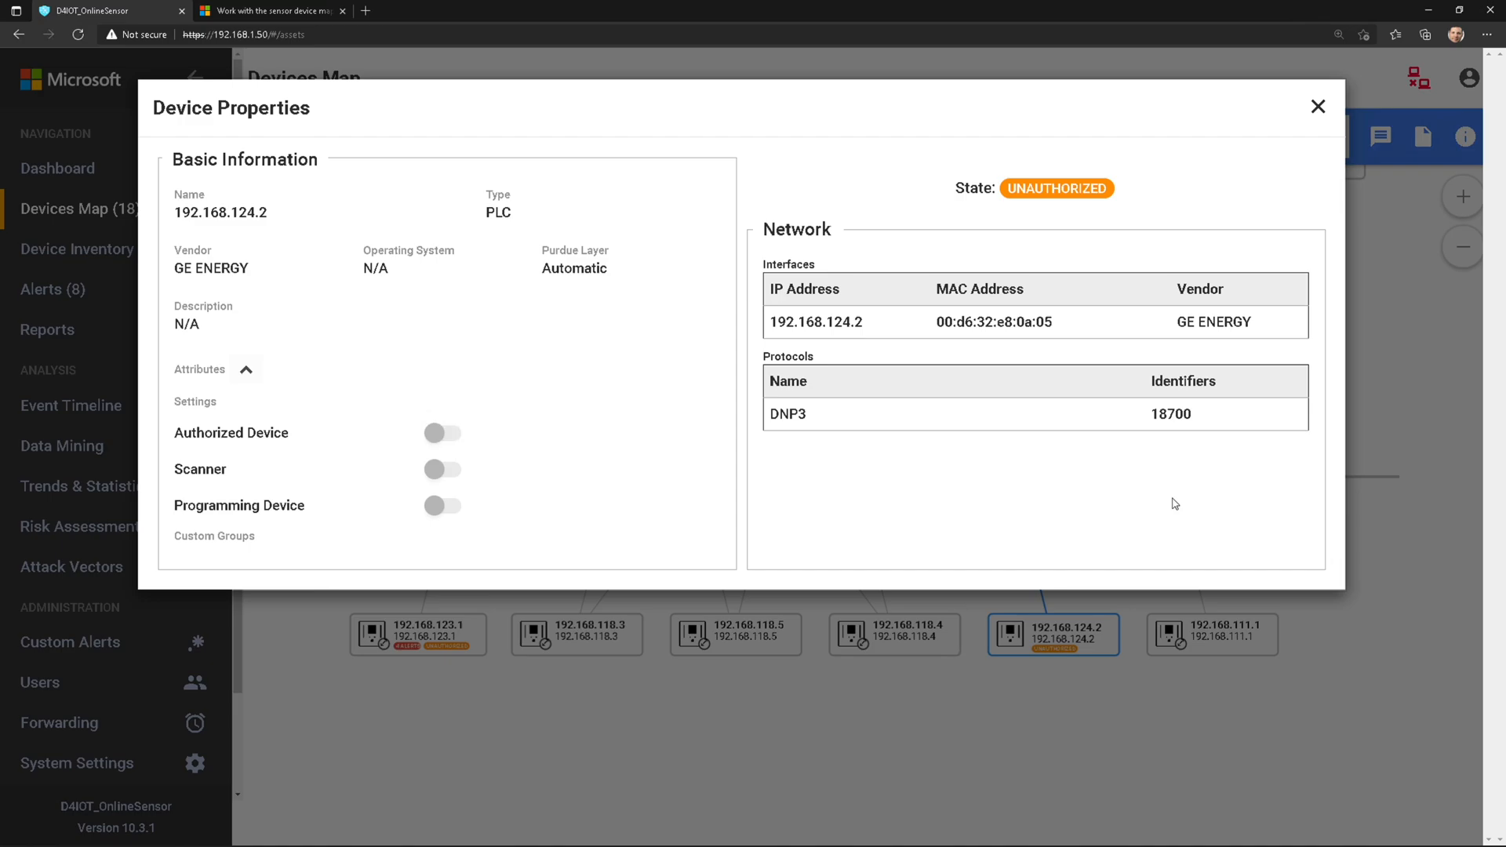
mouse_move(1016, 479)
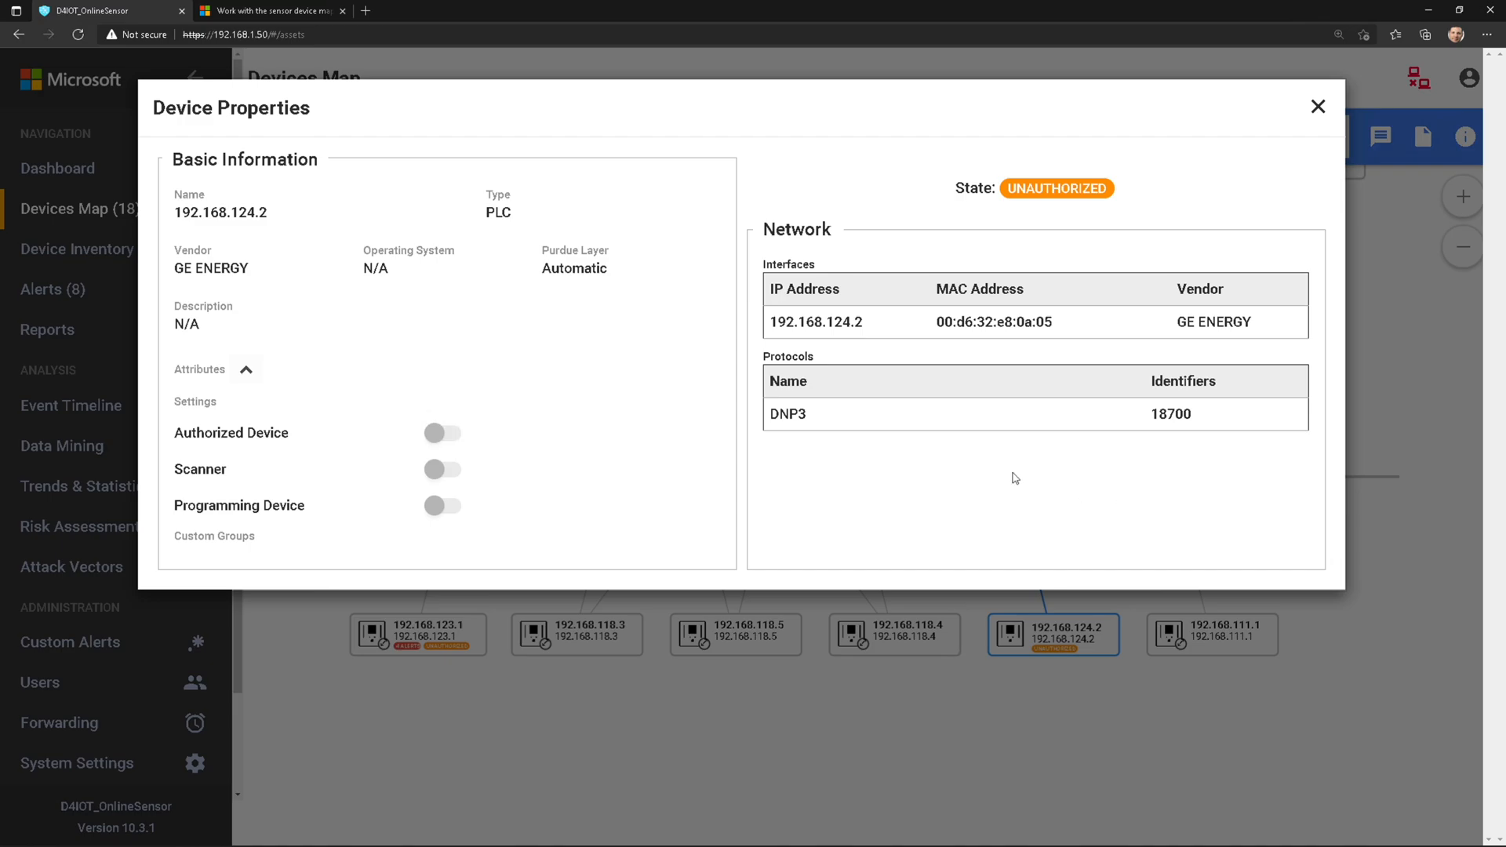
mouse_move(652, 318)
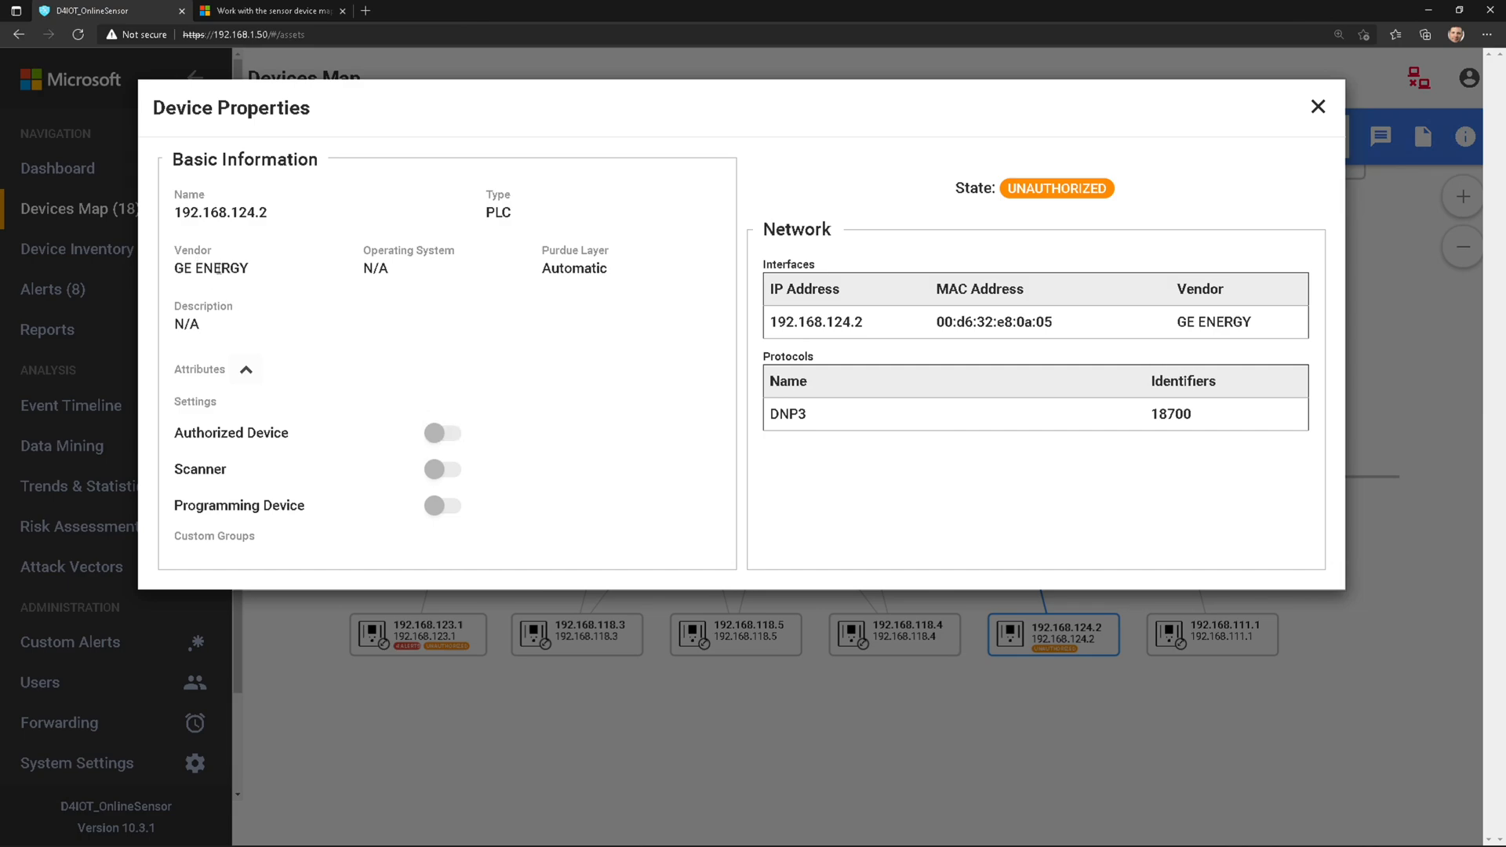
mouse_move(785, 442)
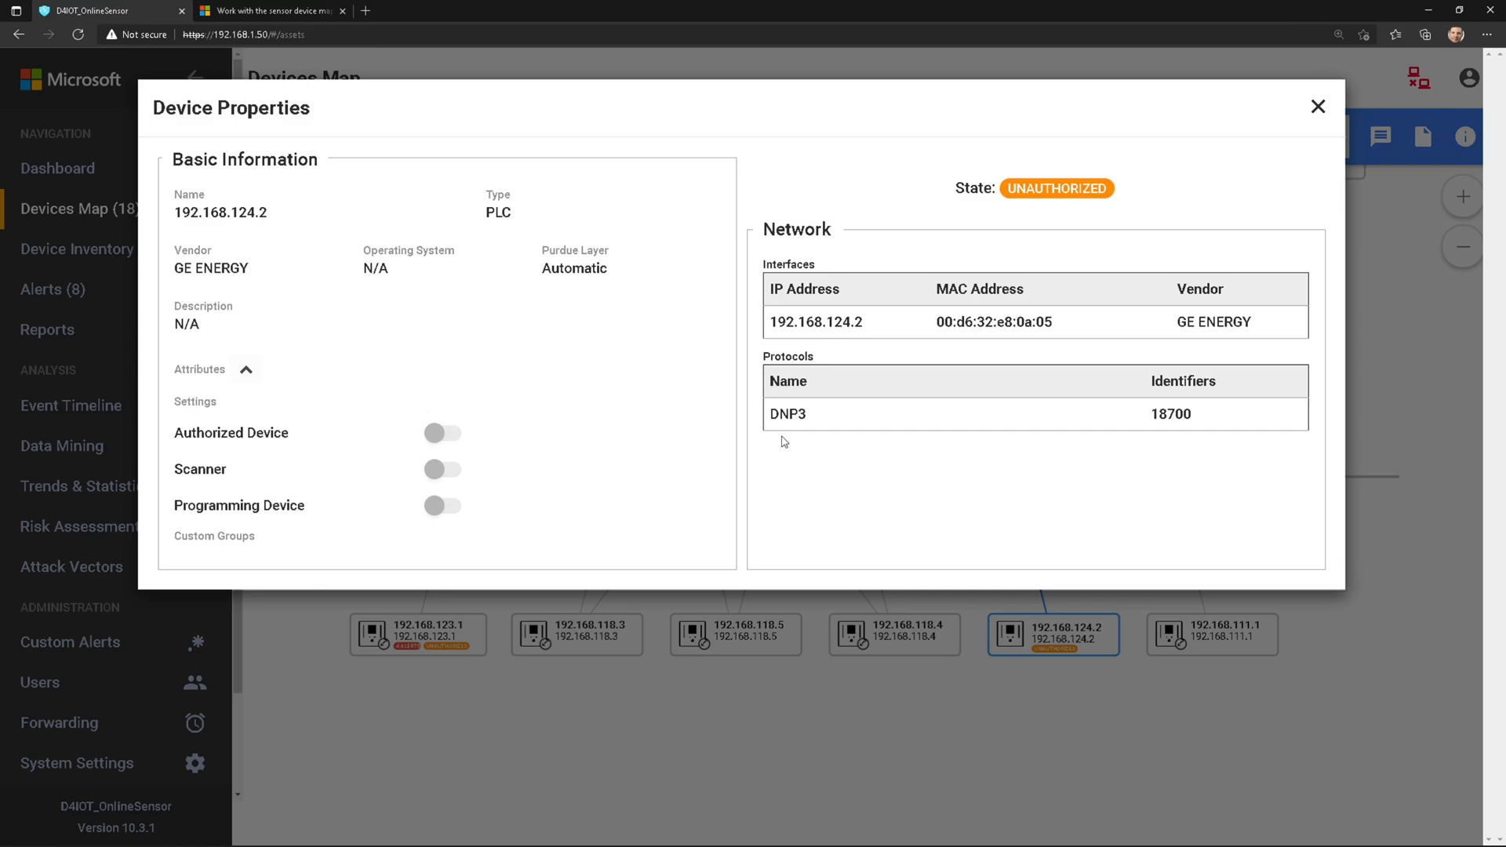
left_click(1319, 106)
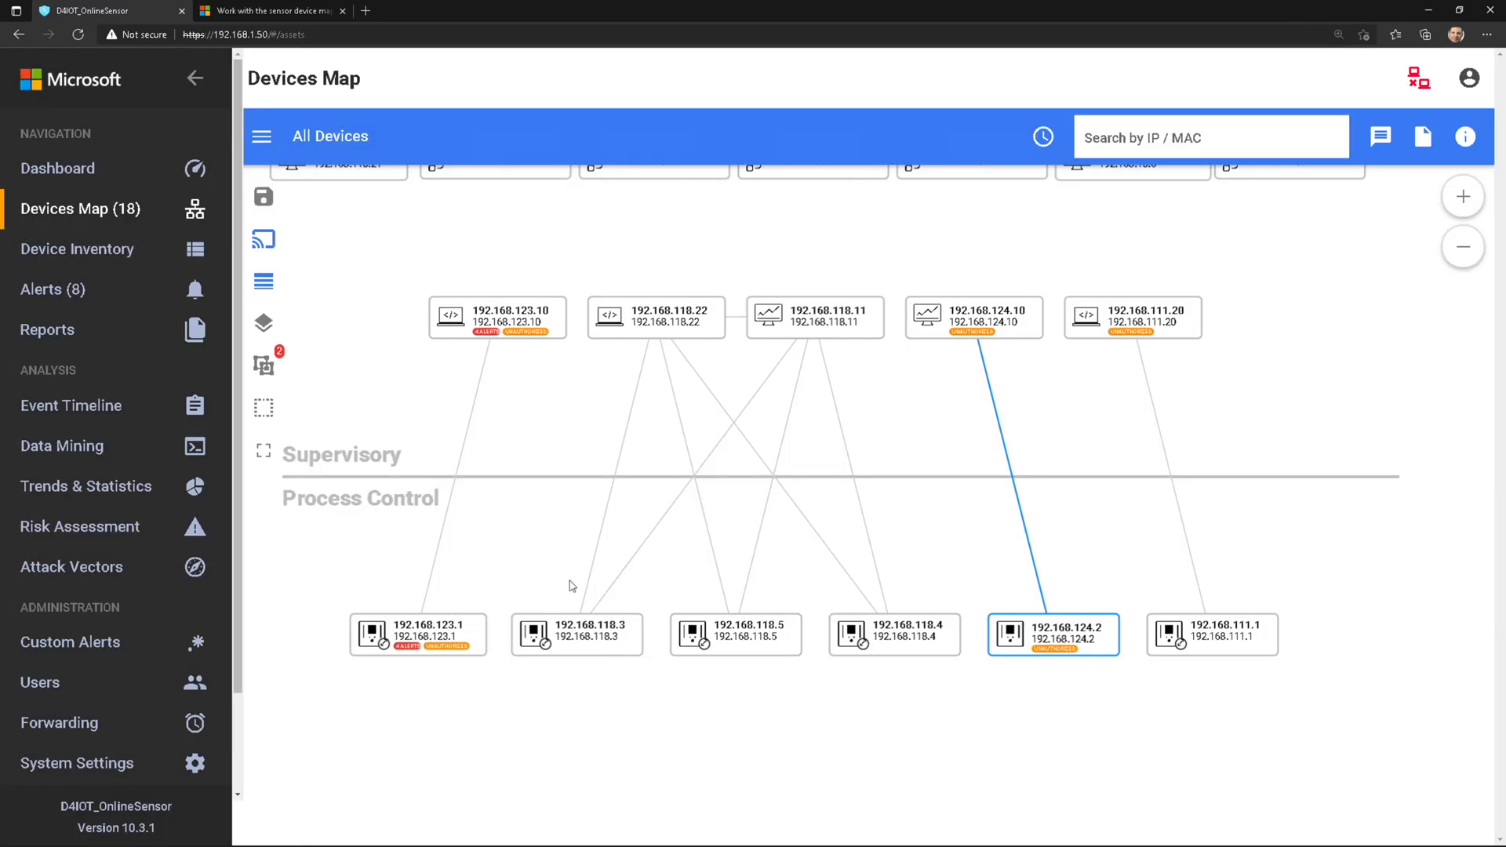
Step: View the properties of Siemens PLC 192.168.123.1 from its right-click menu
right_click(417, 634)
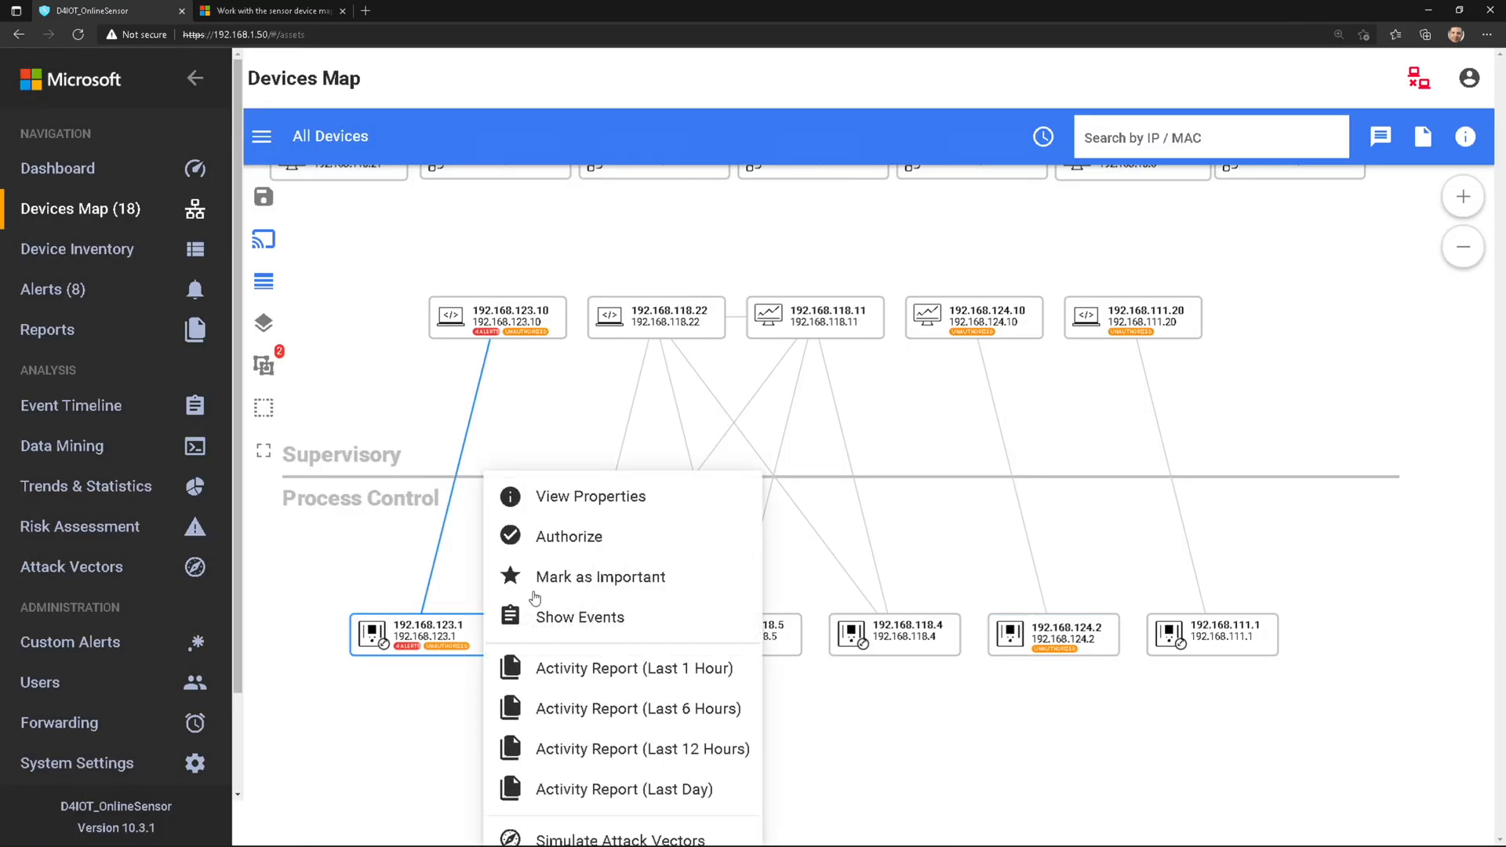
left_click(590, 496)
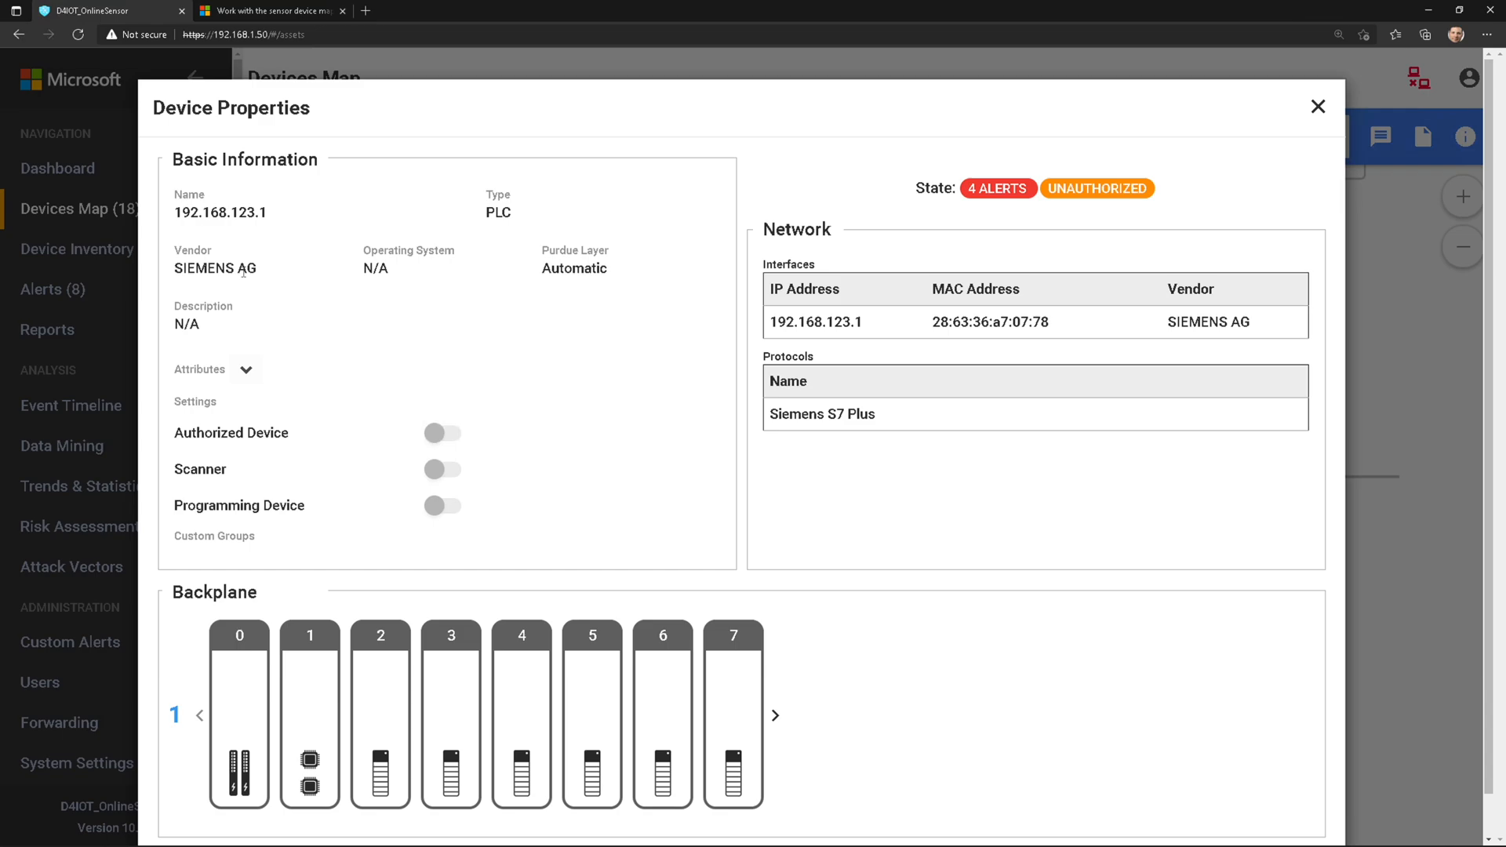
mouse_move(836, 440)
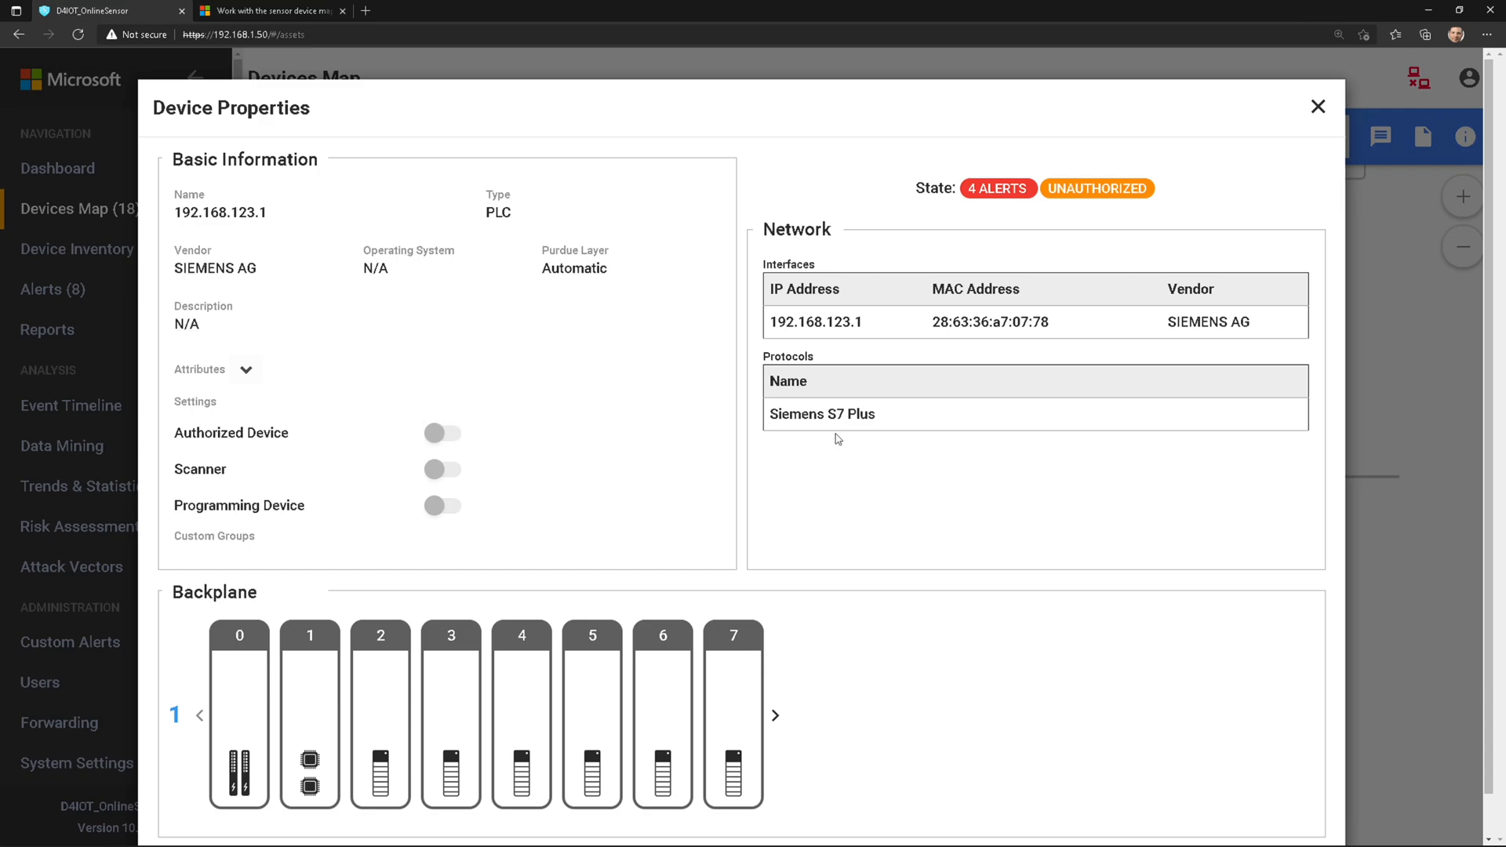
mouse_move(1048, 521)
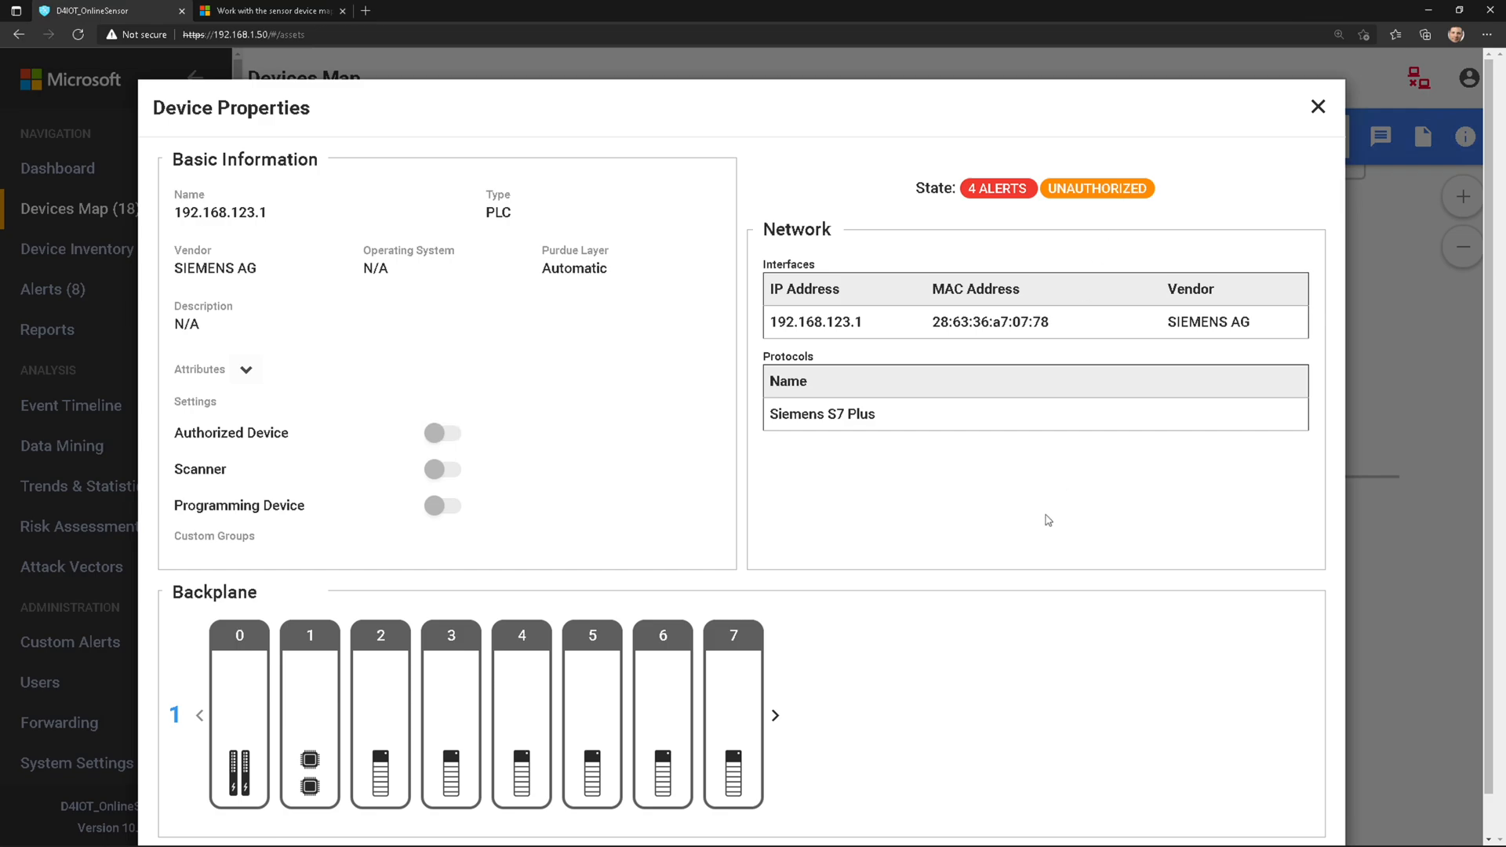
mouse_move(1067, 509)
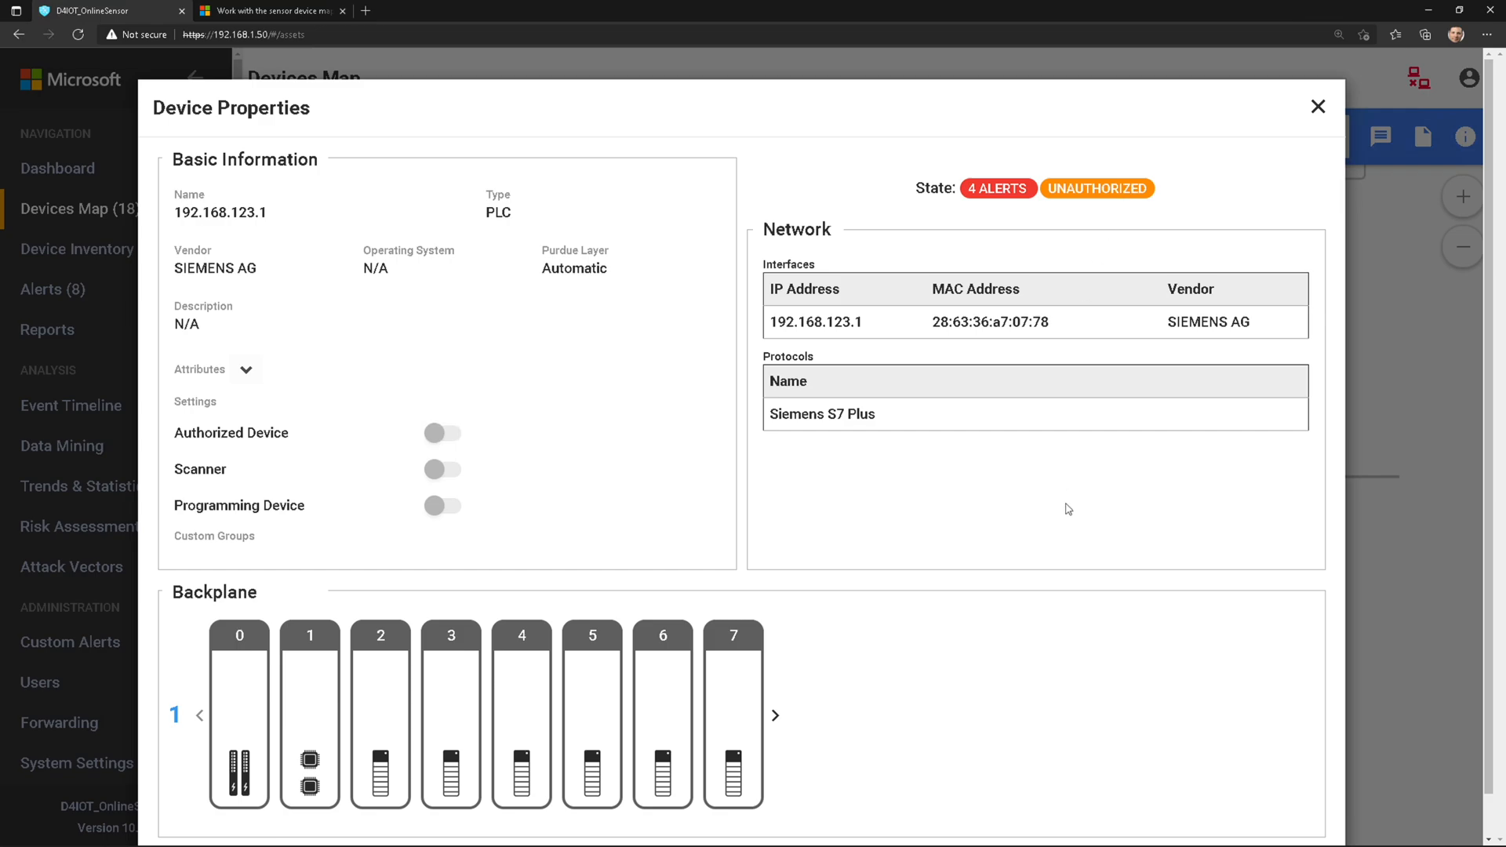
mouse_move(859, 510)
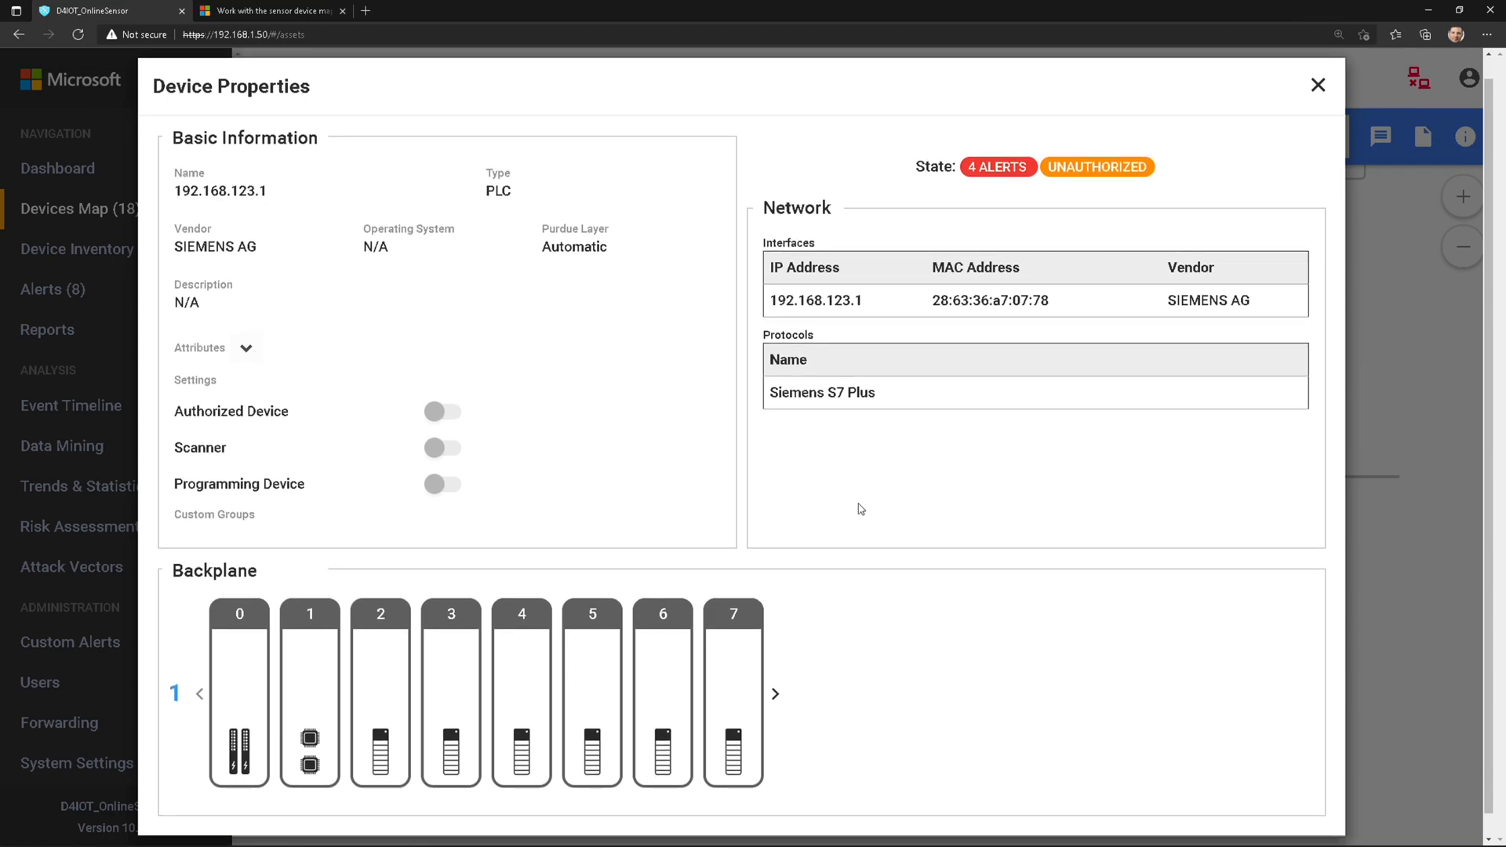
Step: Inspect Rack 1 backplane slot modules (power supply, PLC, firmware V2.1), then go to the Backplane docs page
left_click(238, 651)
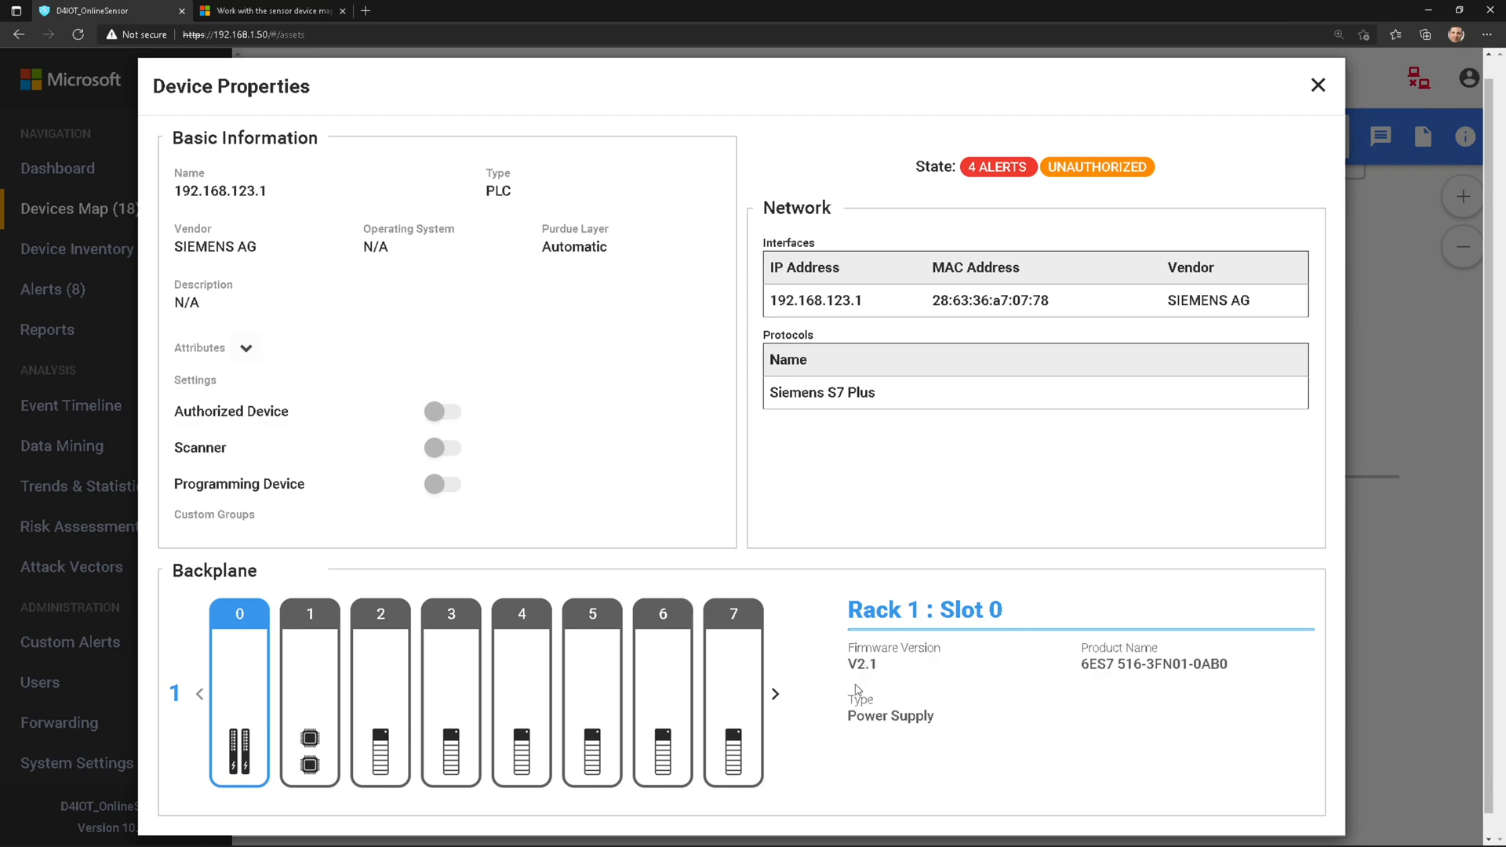
left_click(309, 691)
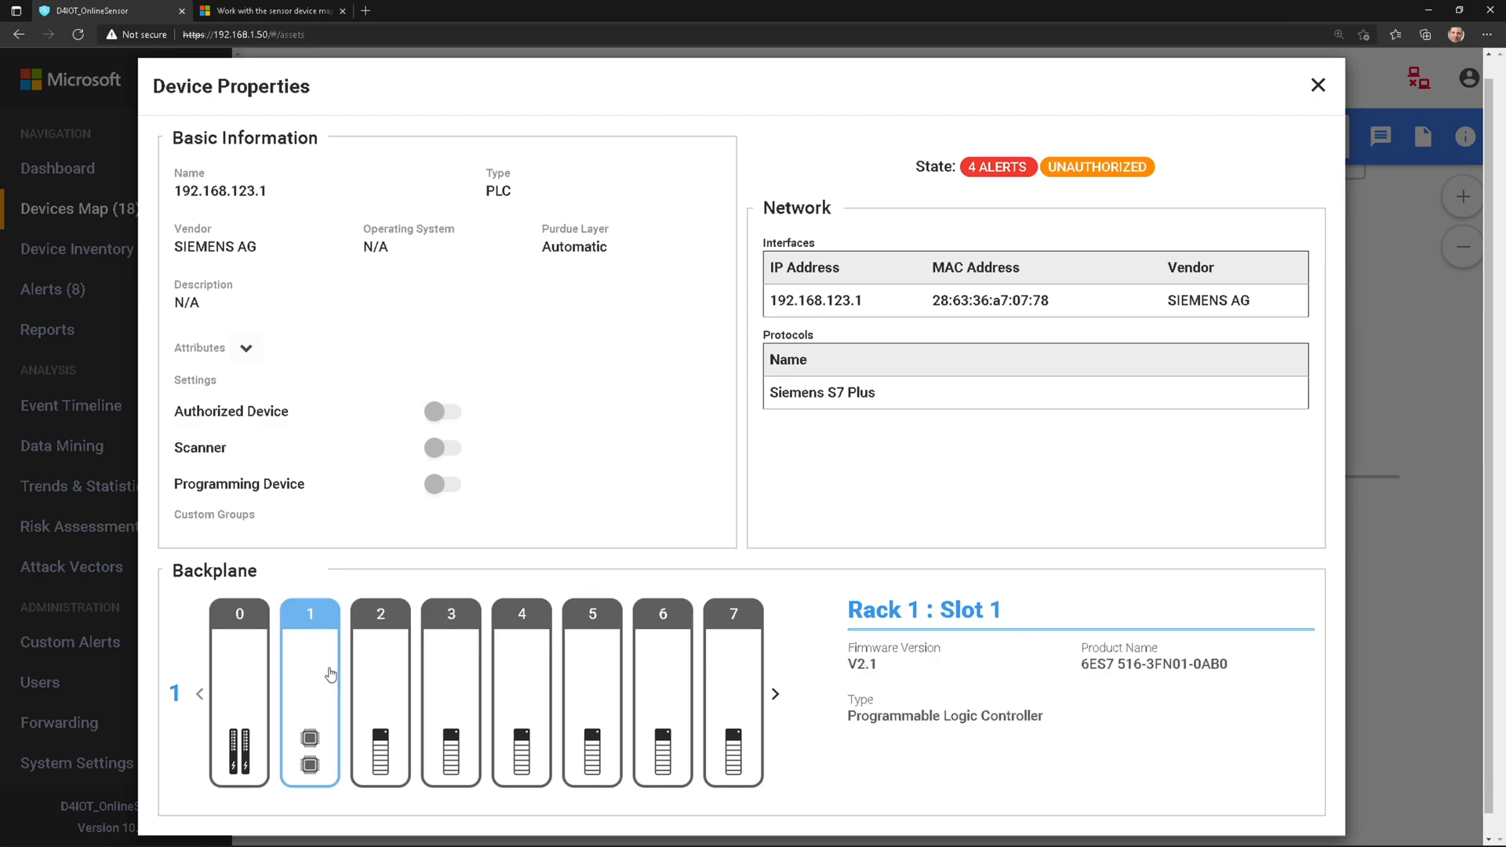
mouse_move(380, 671)
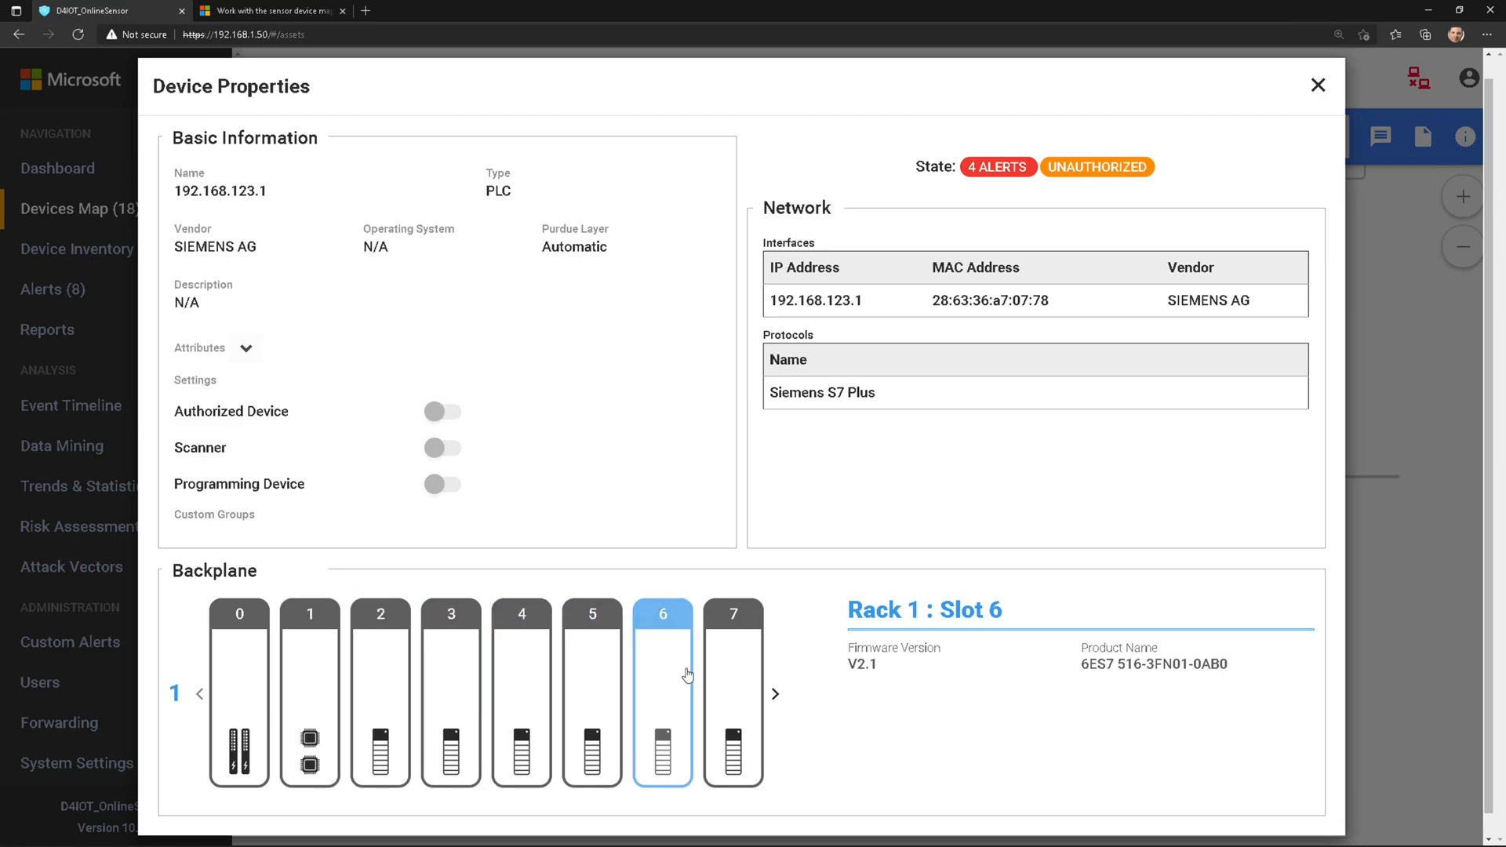
left_click(776, 693)
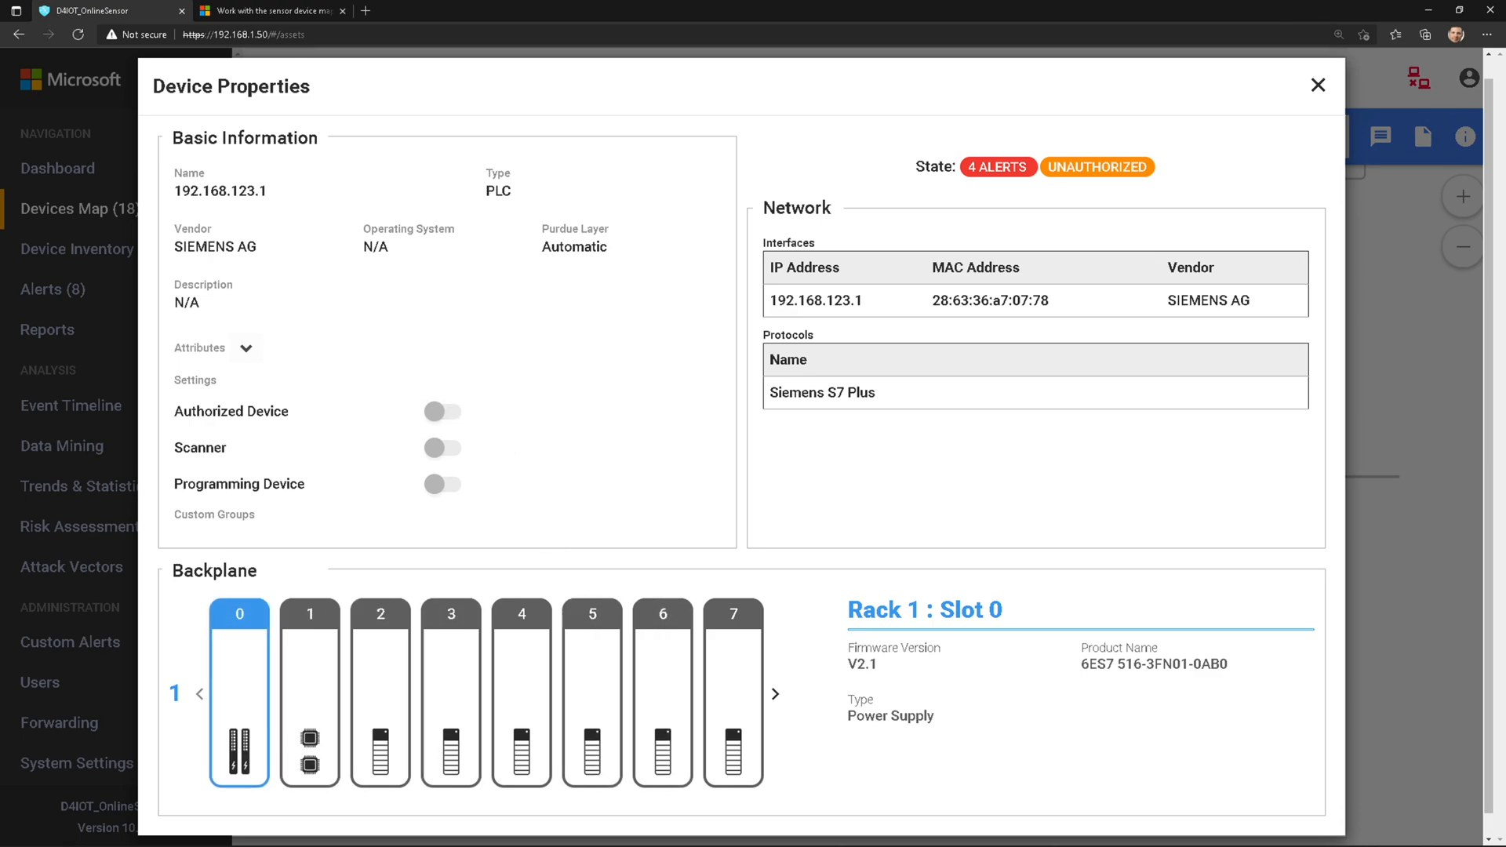
left_click(270, 11)
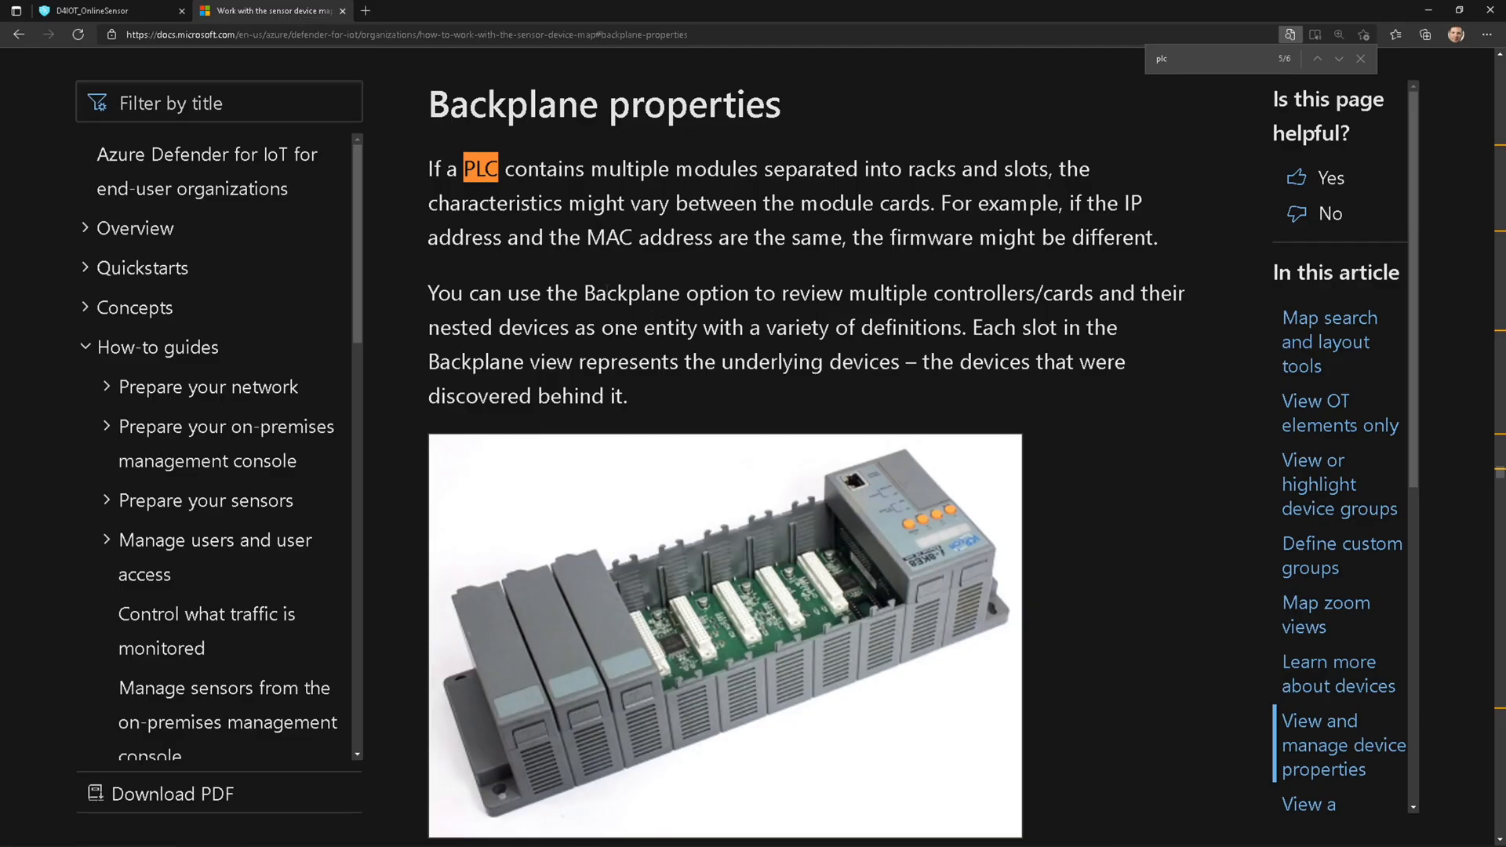
Step: Read through the Backplane properties article, then return to the Siemens PLC's properties in the sensor console
scroll("down", 3)
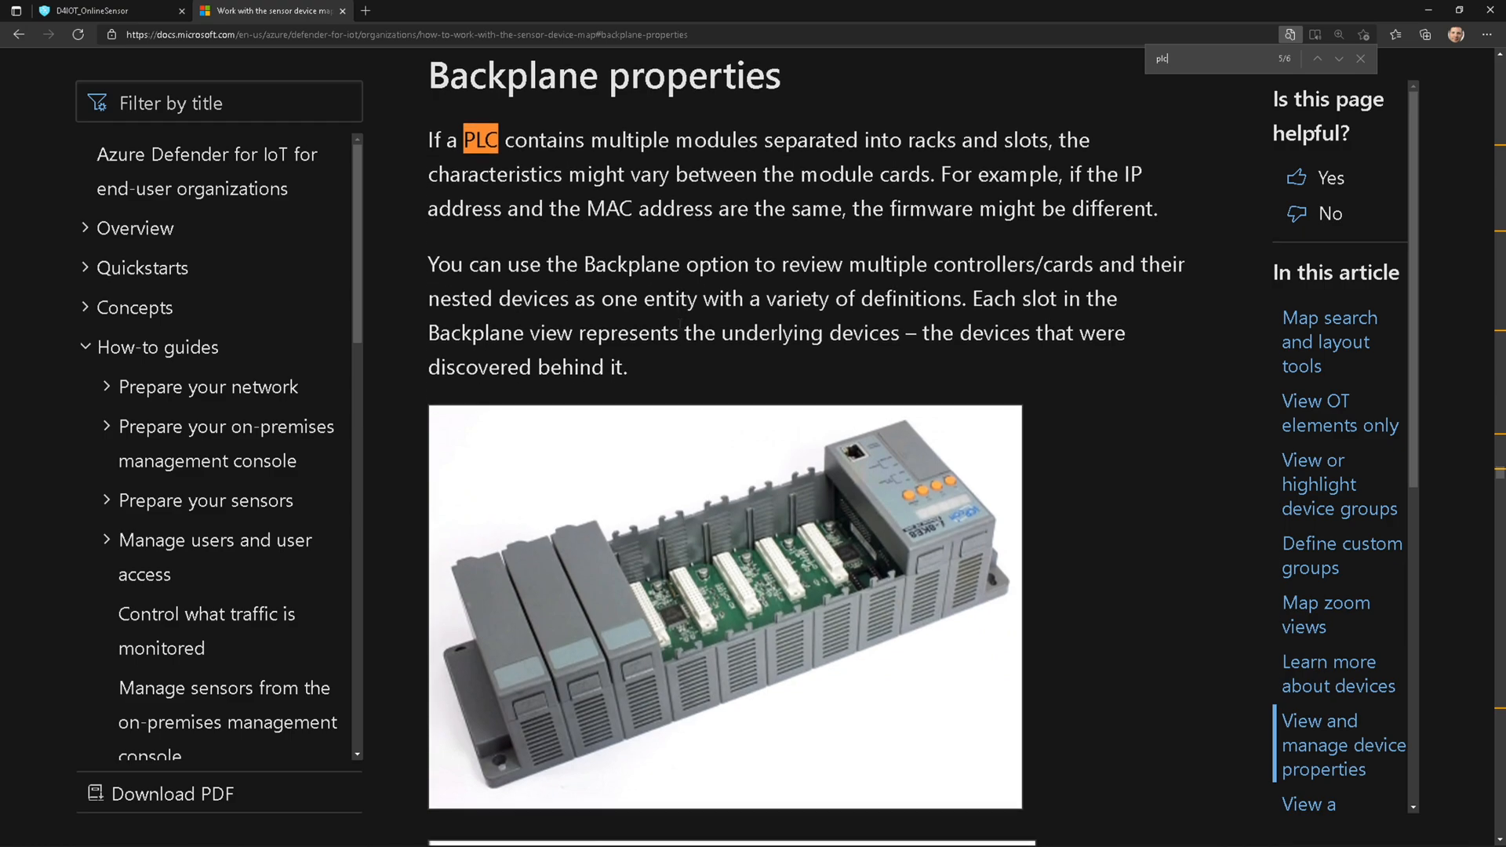
scroll("down", 3)
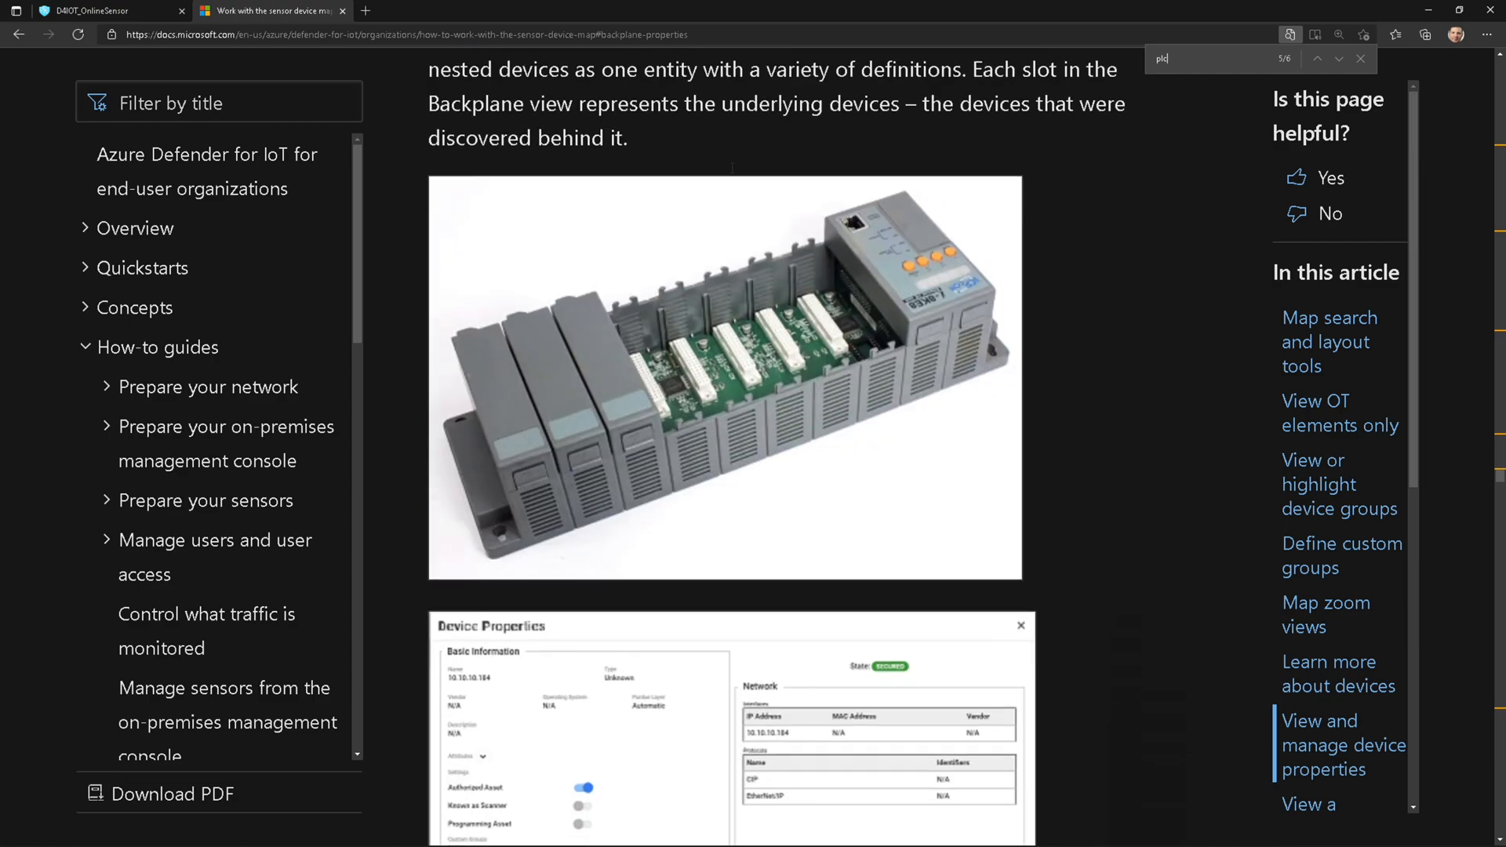
scroll("down", 3)
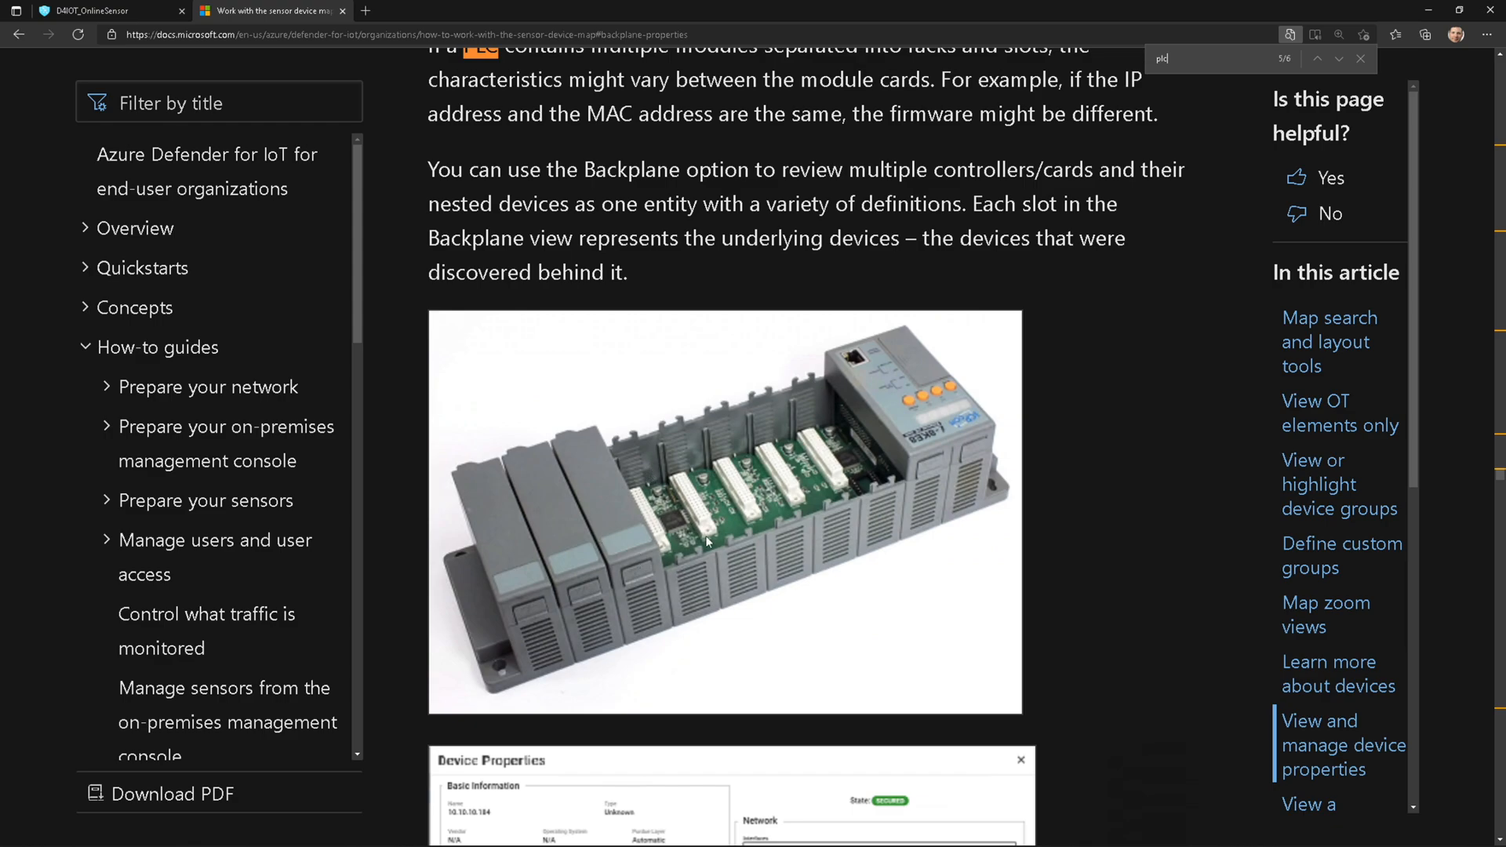
left_click(94, 14)
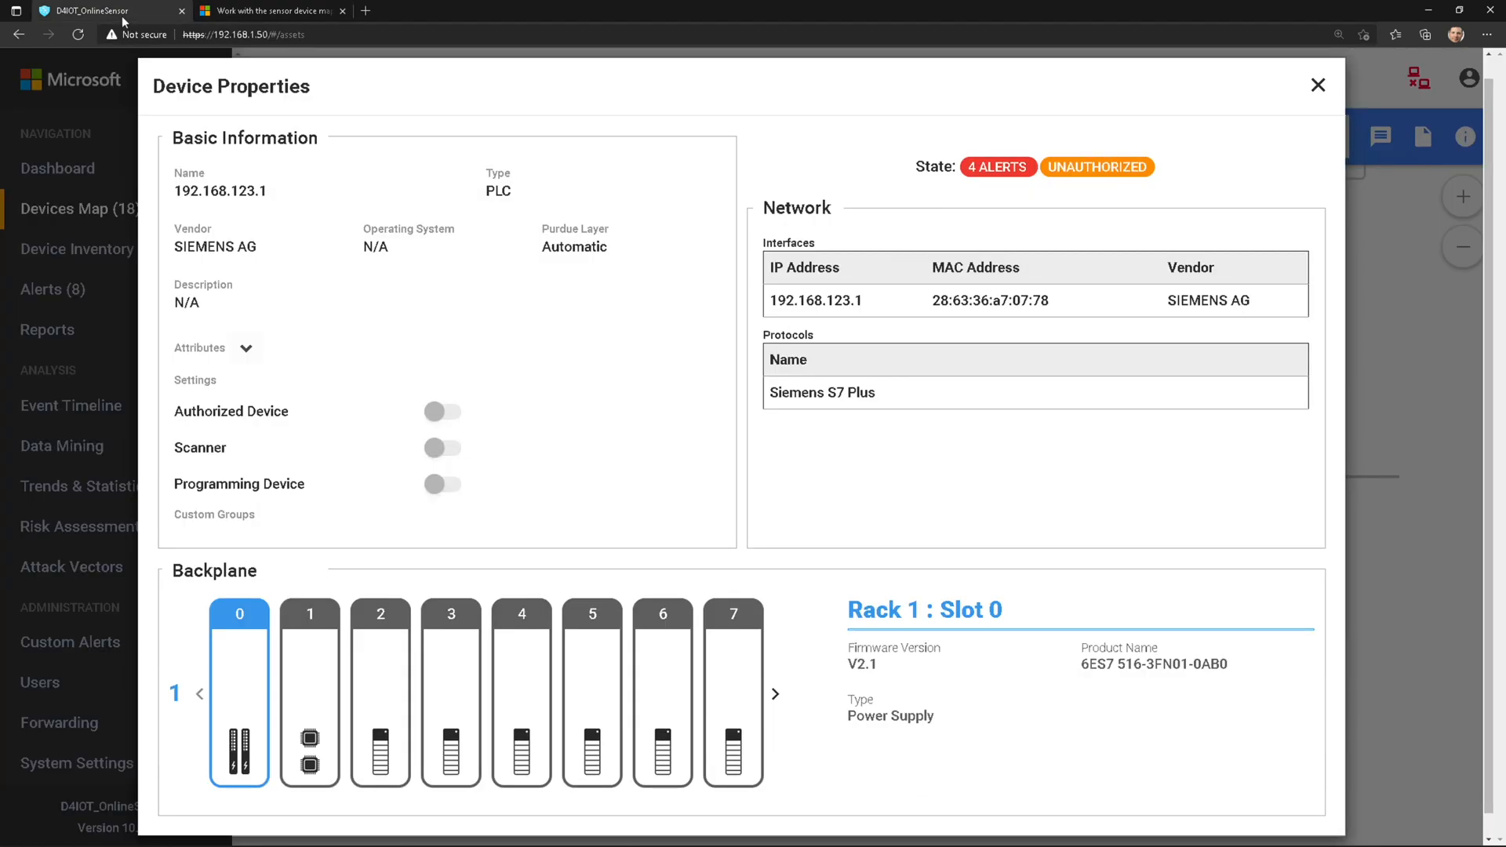
mouse_move(785, 653)
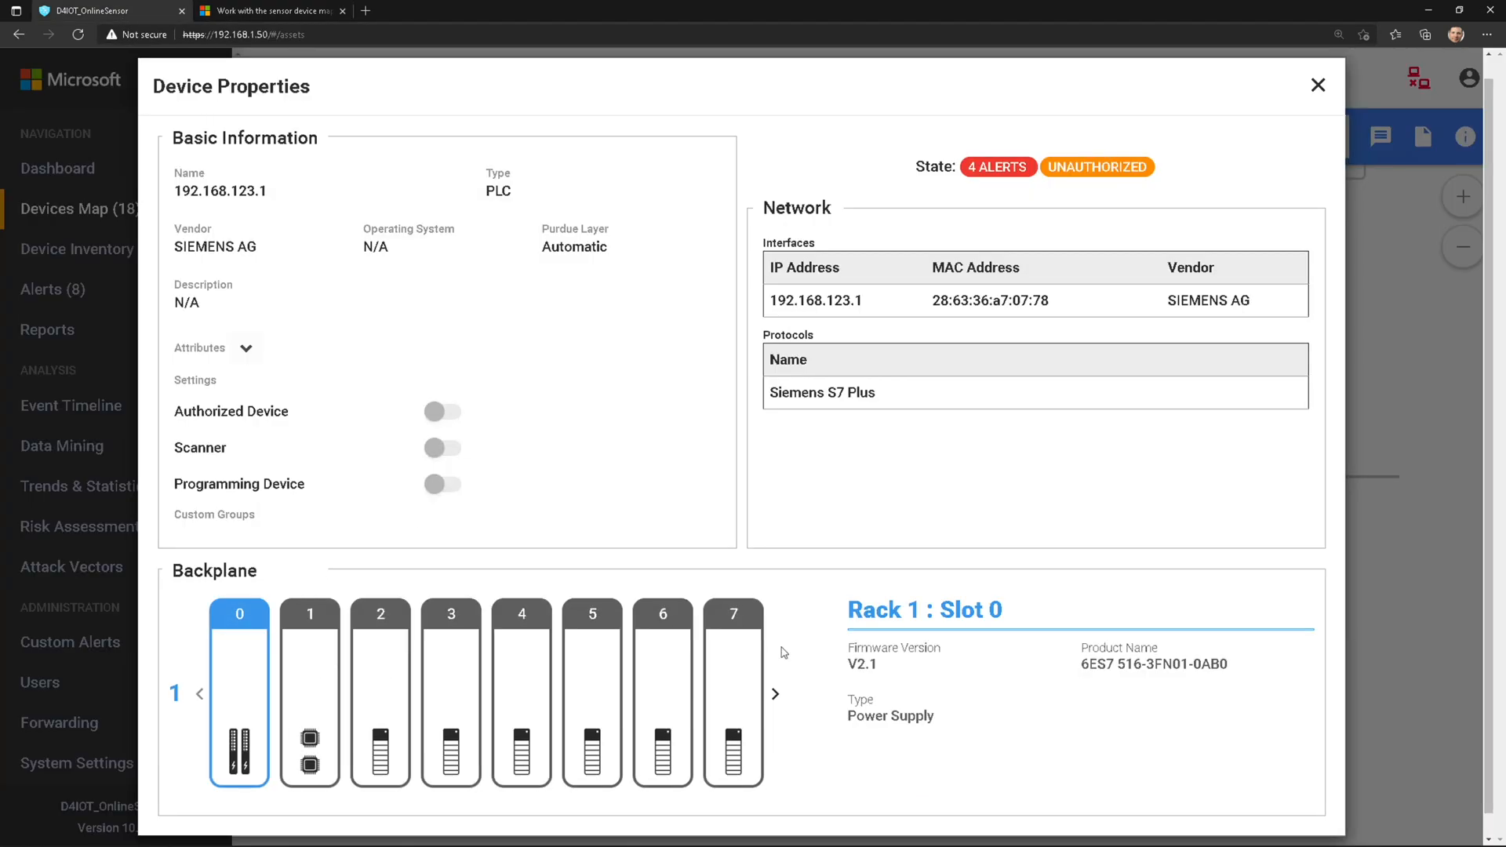
Step: Close the PLC properties, open and dismiss 192.168.111.20's action menu, zoom out to the Enterprise layer, and go to the docs
left_click(1318, 85)
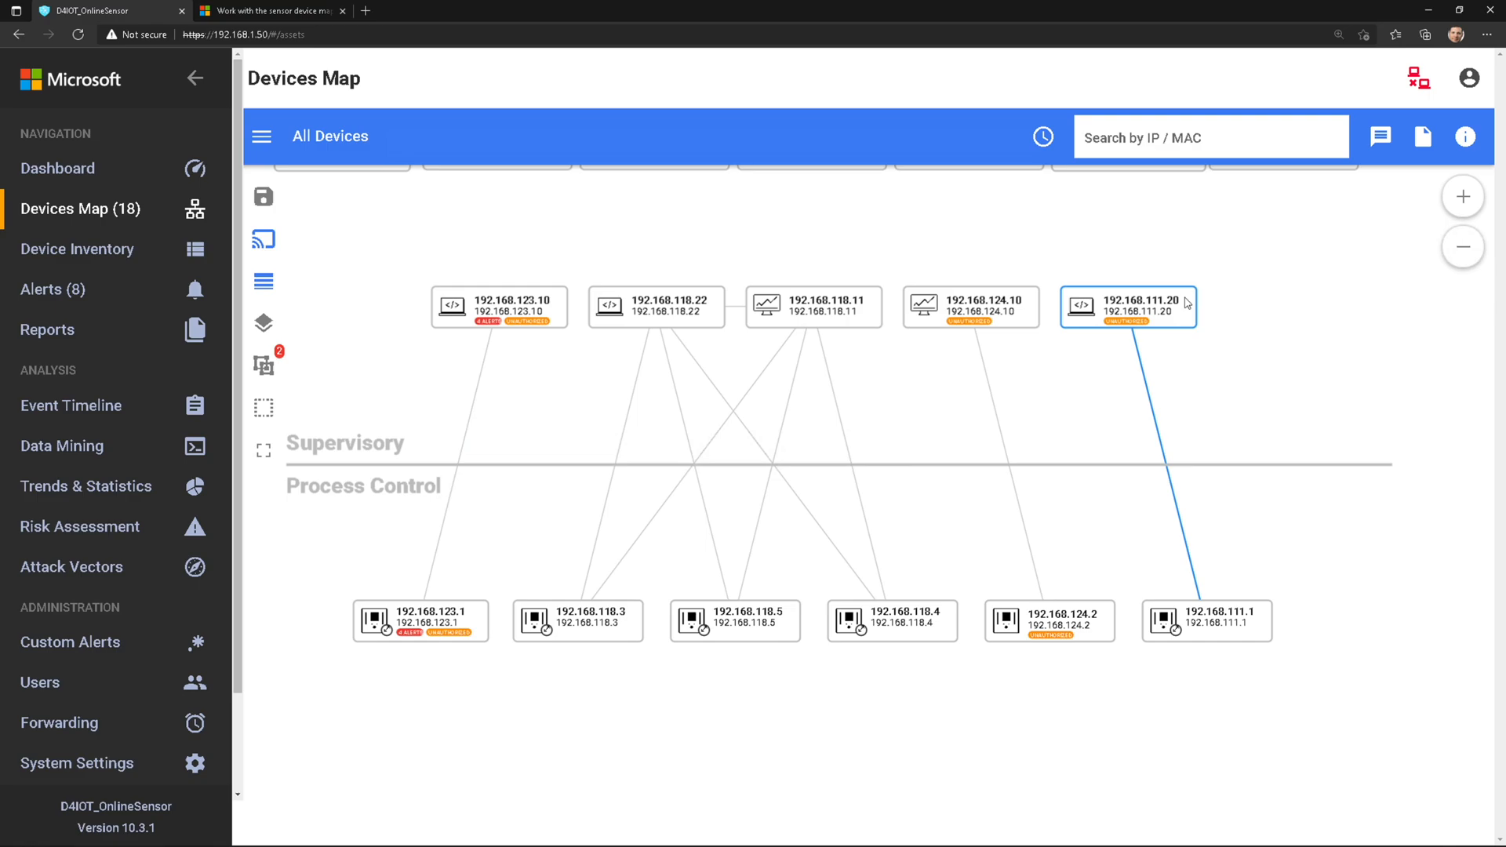
right_click(1128, 304)
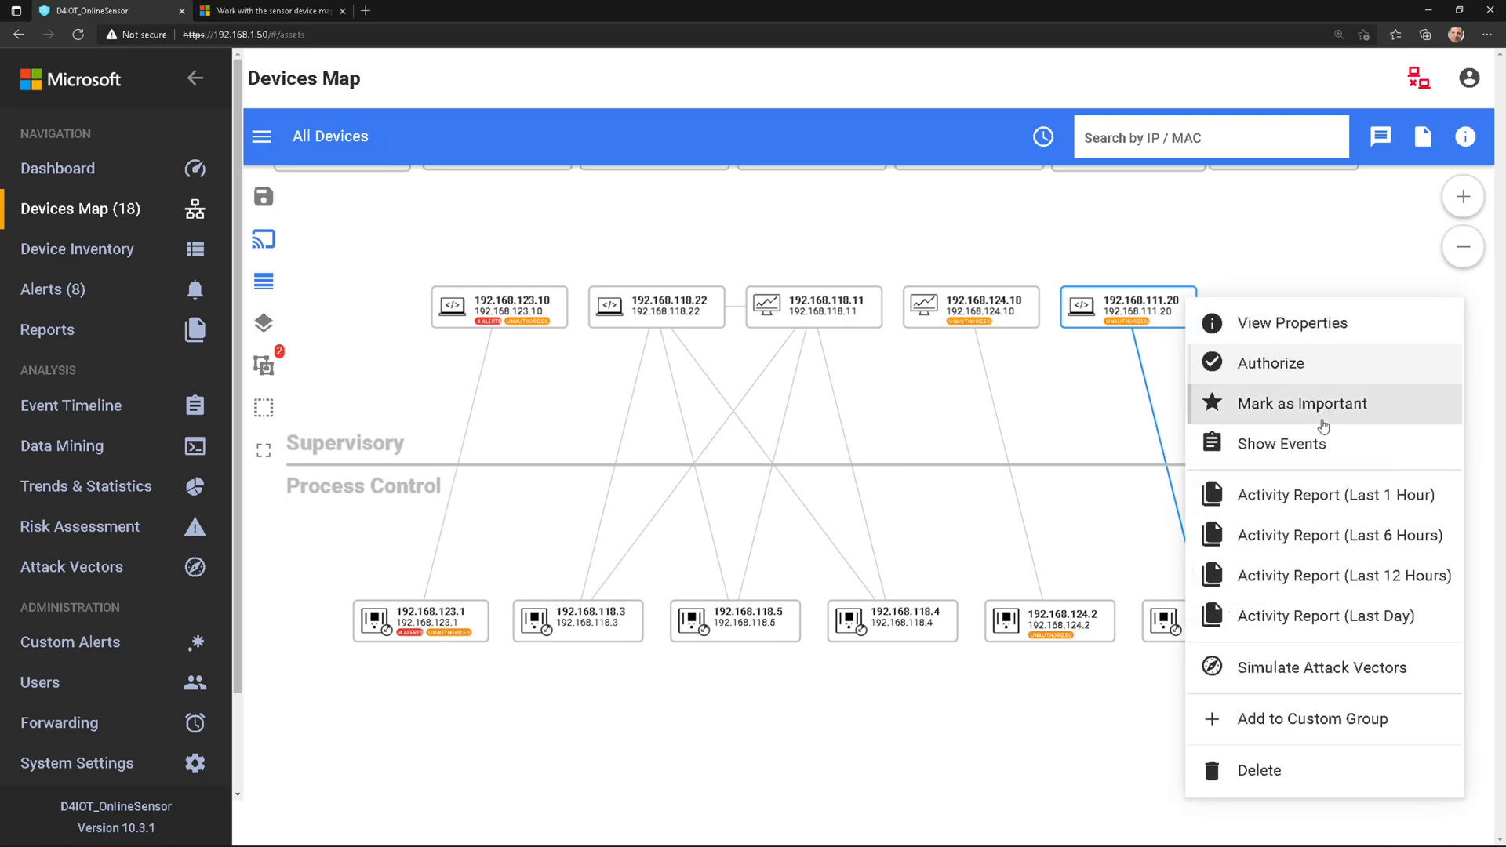
mouse_move(1365, 494)
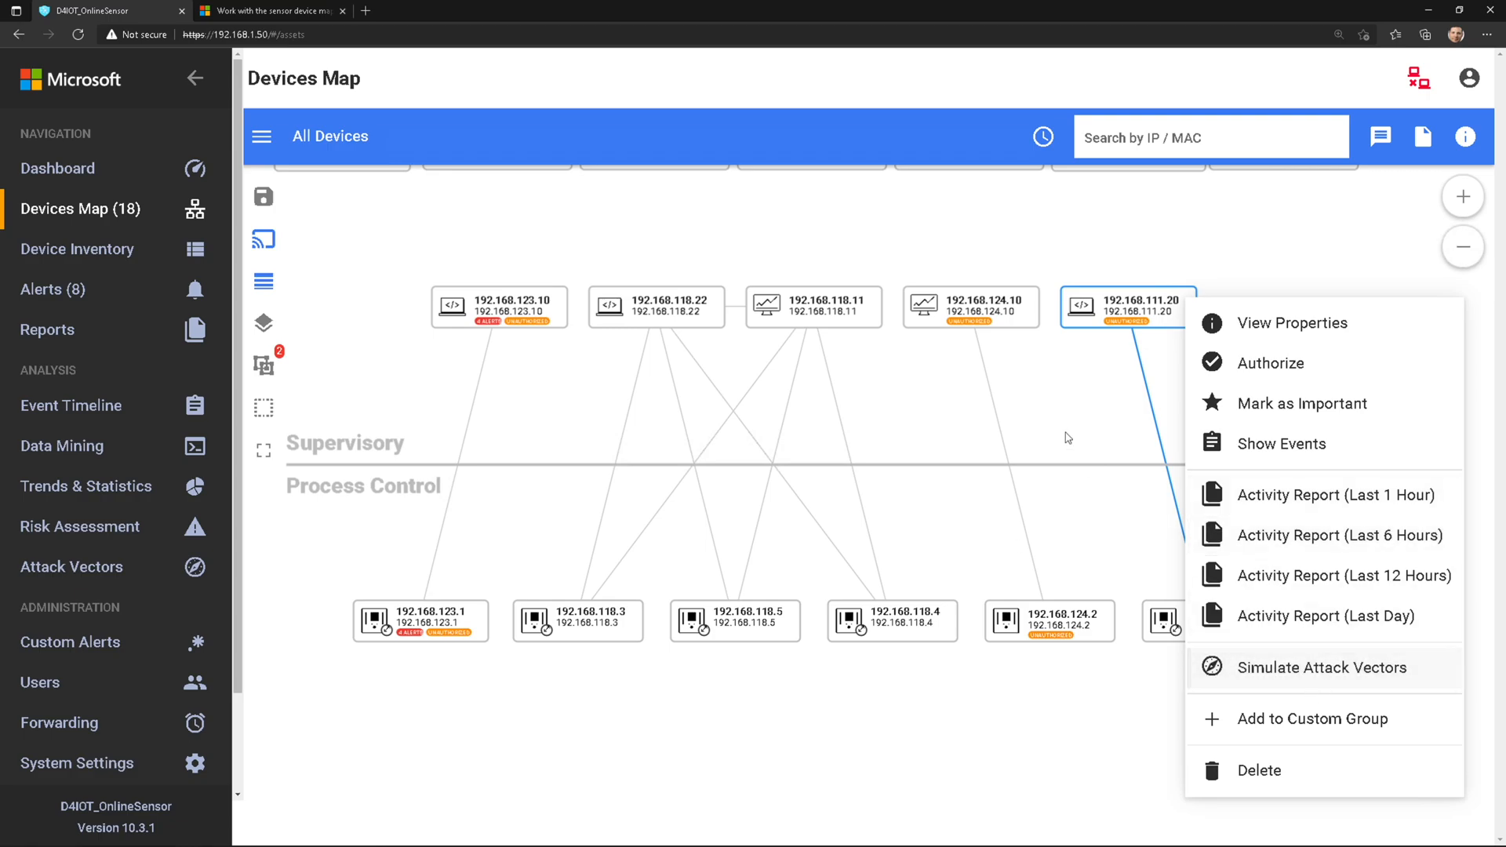
left_click(1466, 248)
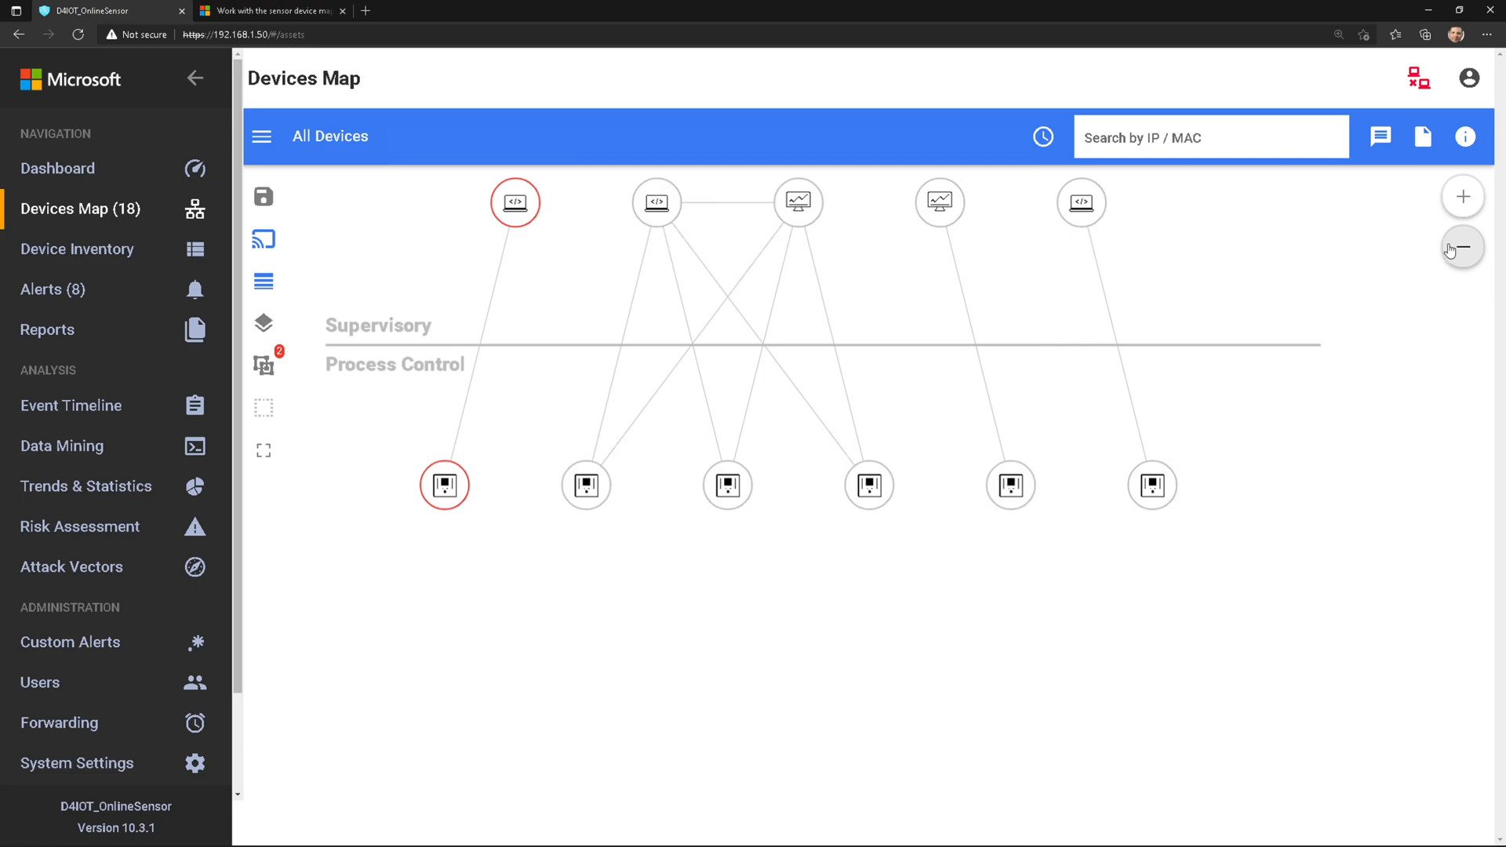
left_click(1466, 248)
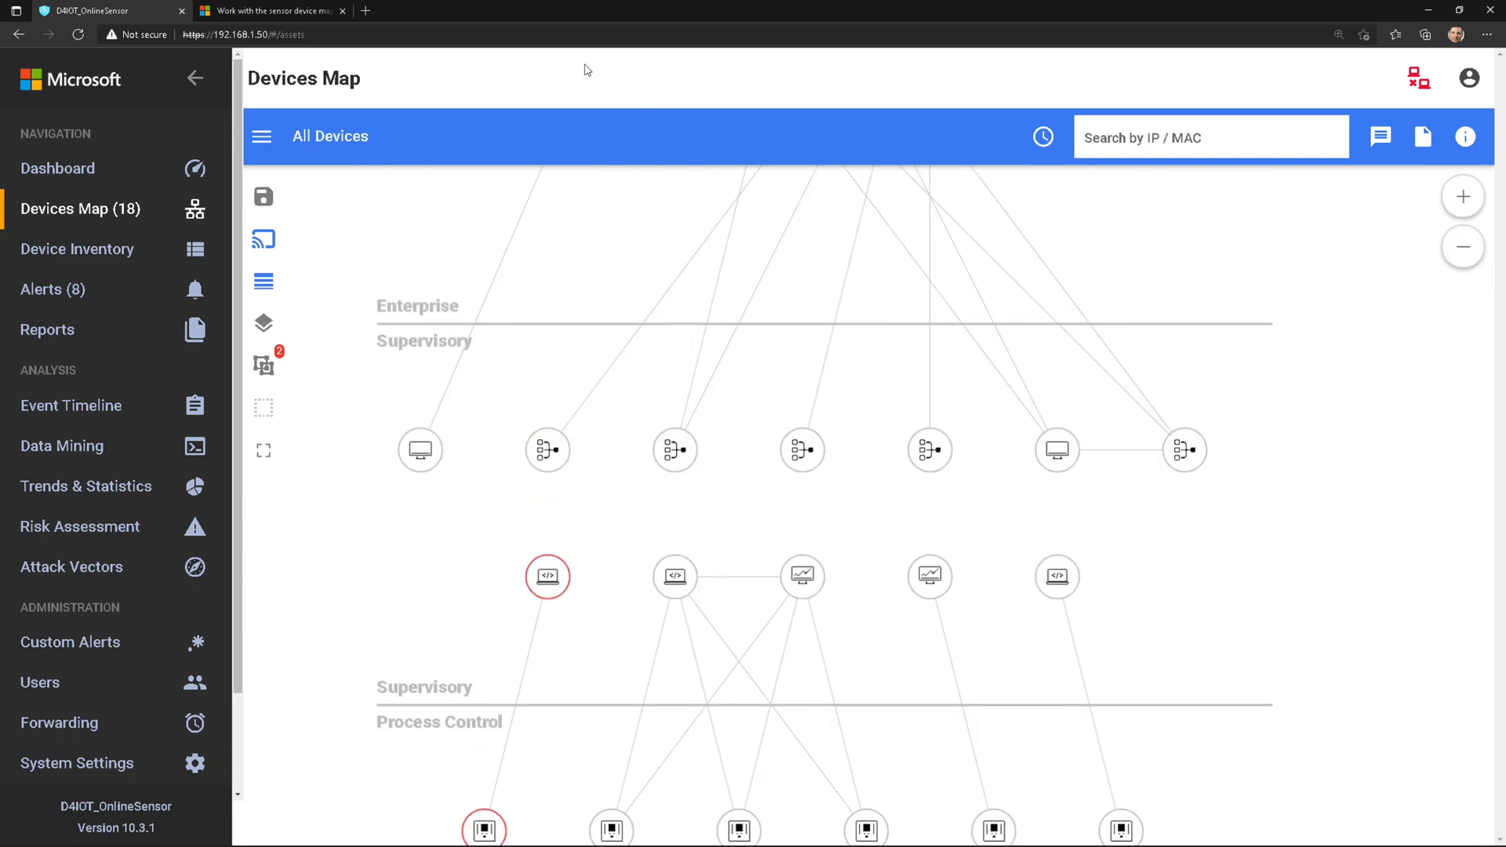
left_click(267, 10)
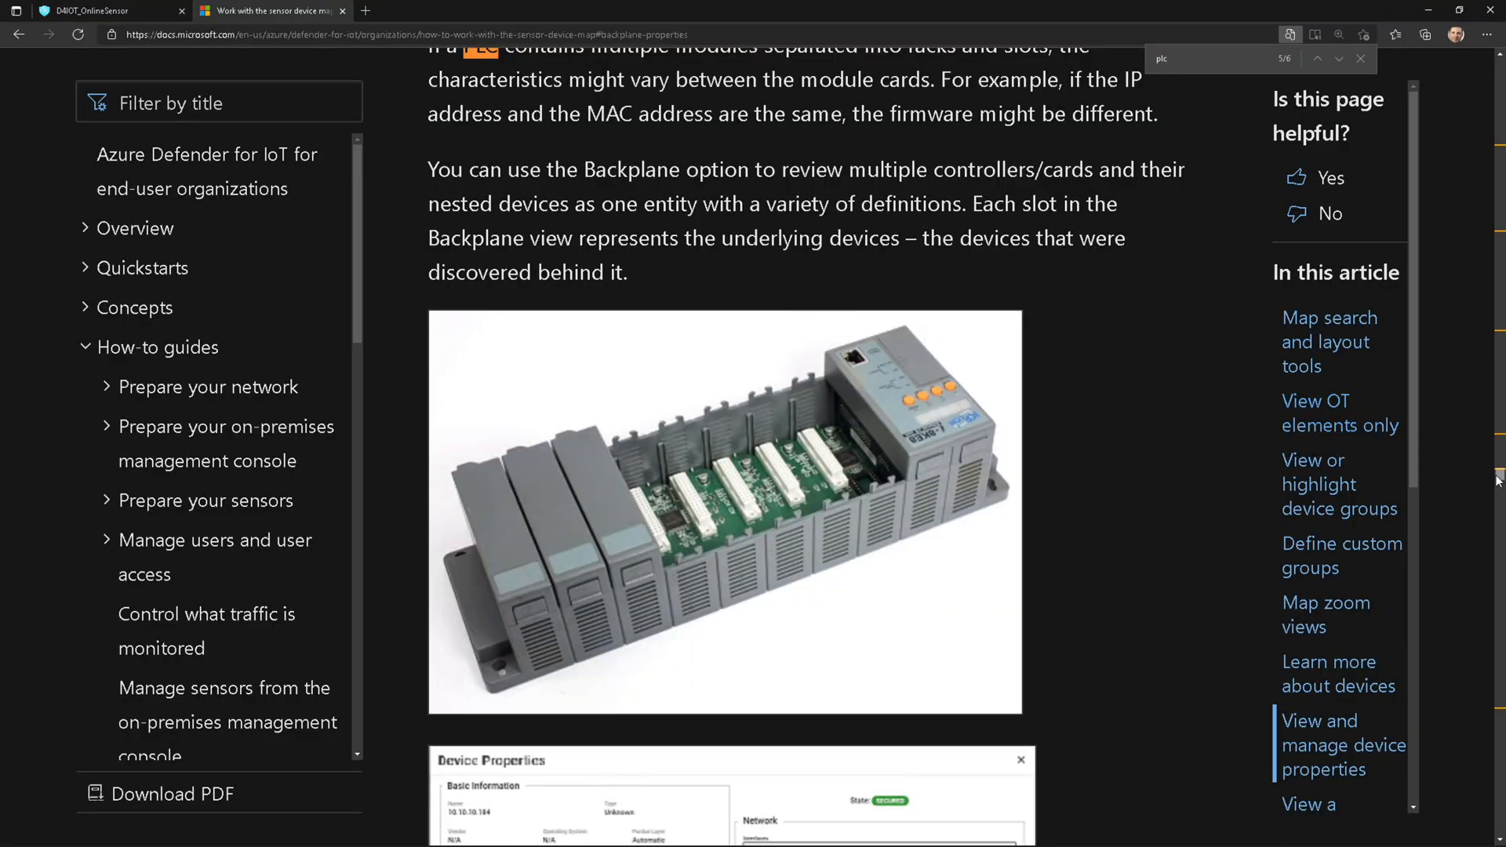
Step: Read the event timeline section, then open the Device Inventory page in the sensor console
scroll("down", 3)
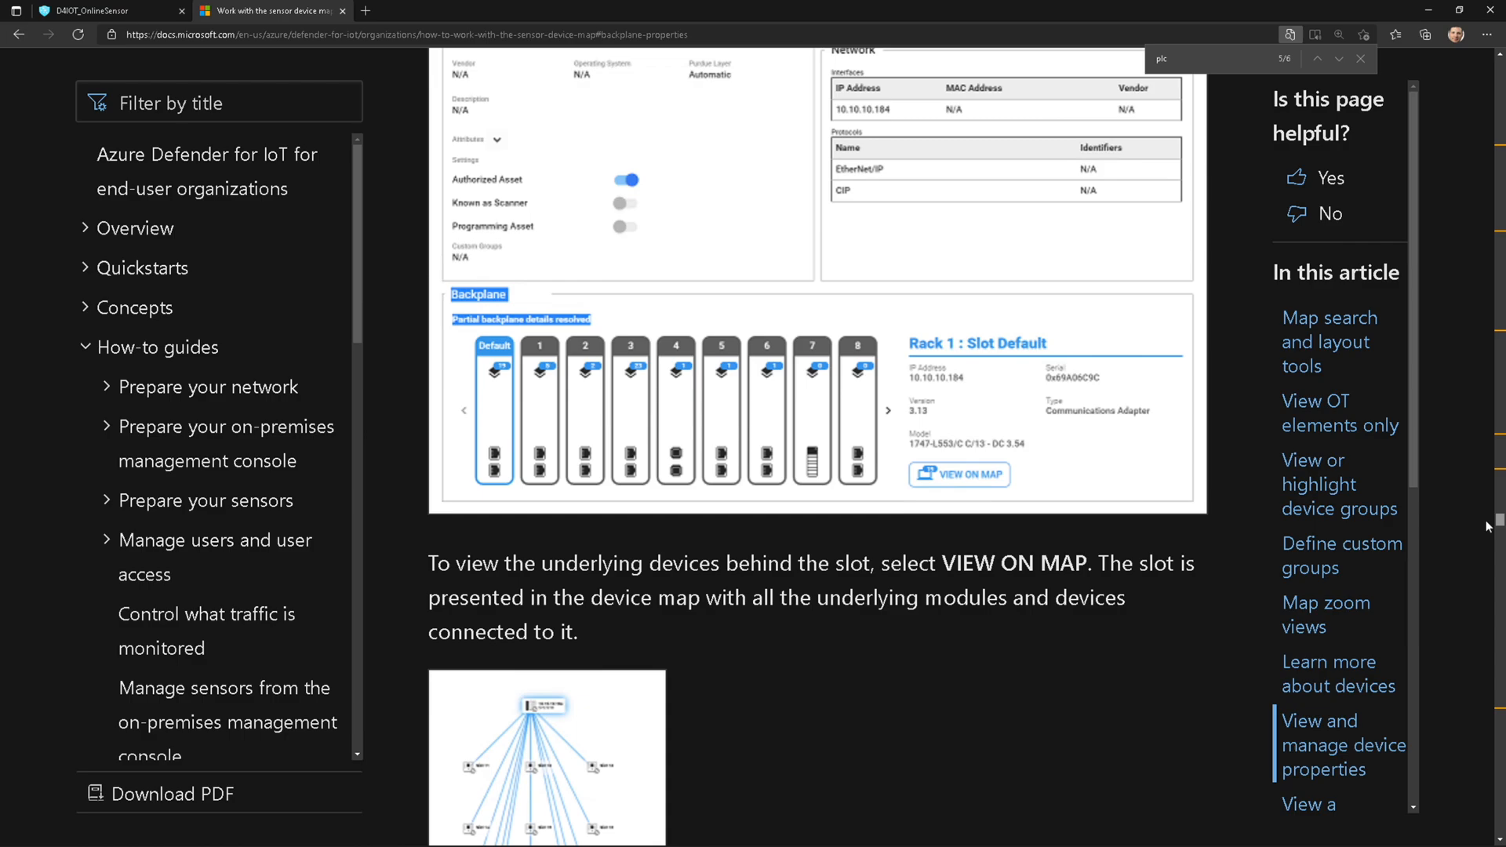
scroll("down", 3)
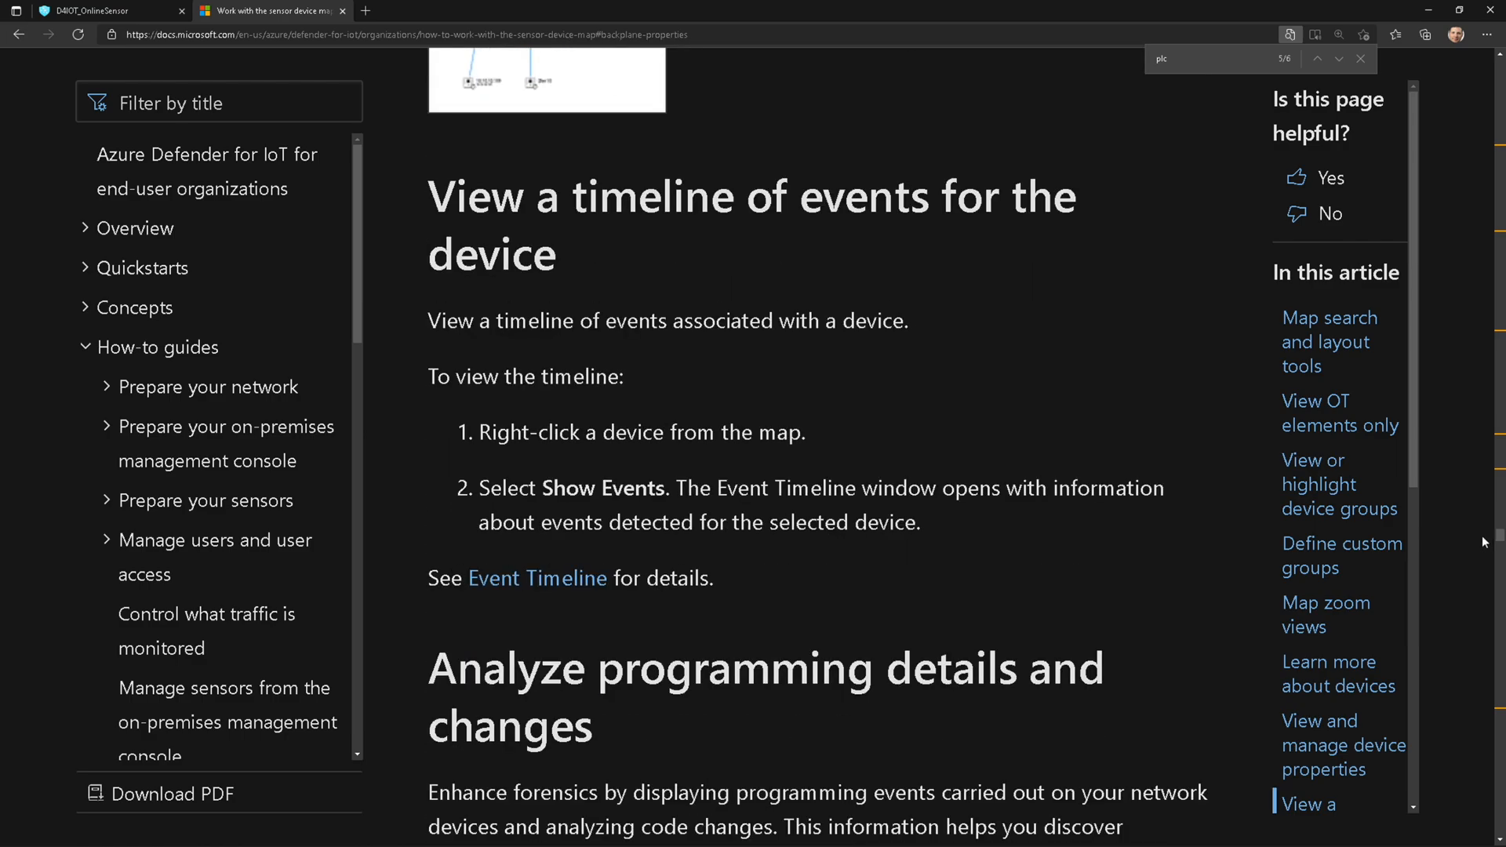
left_click(102, 13)
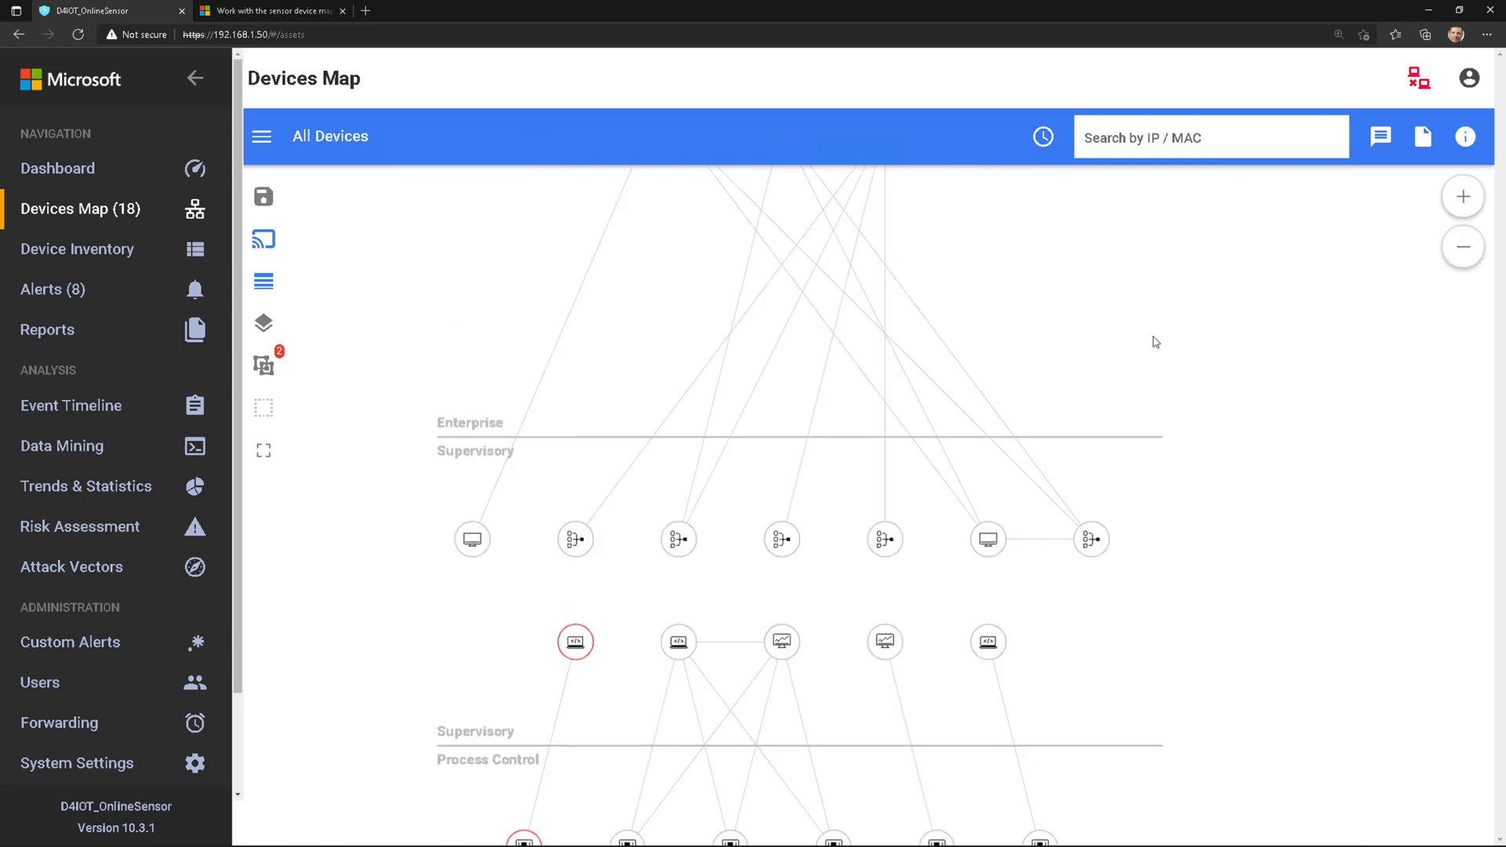
left_click(76, 248)
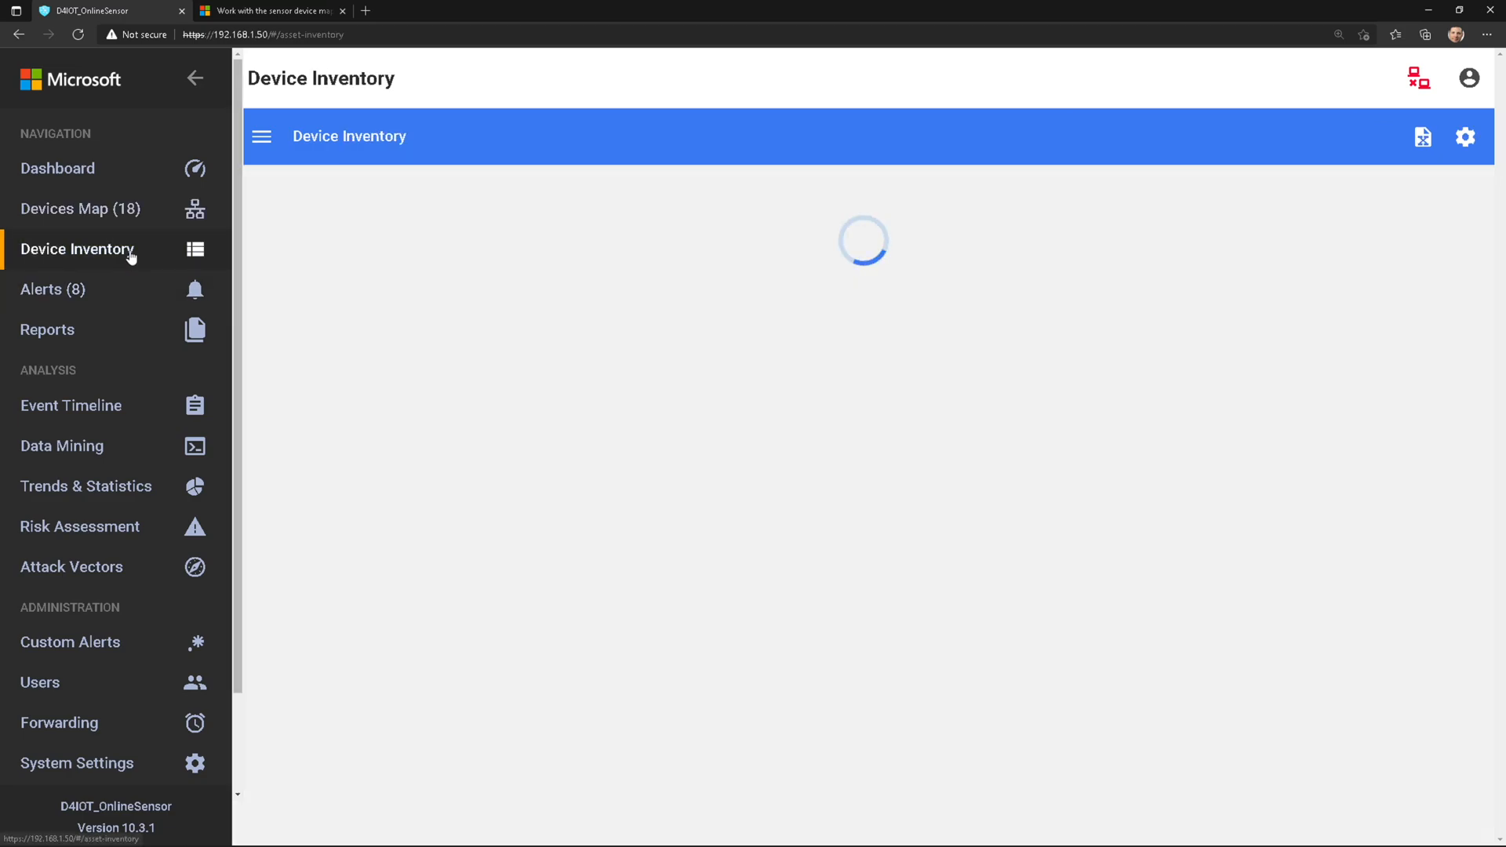